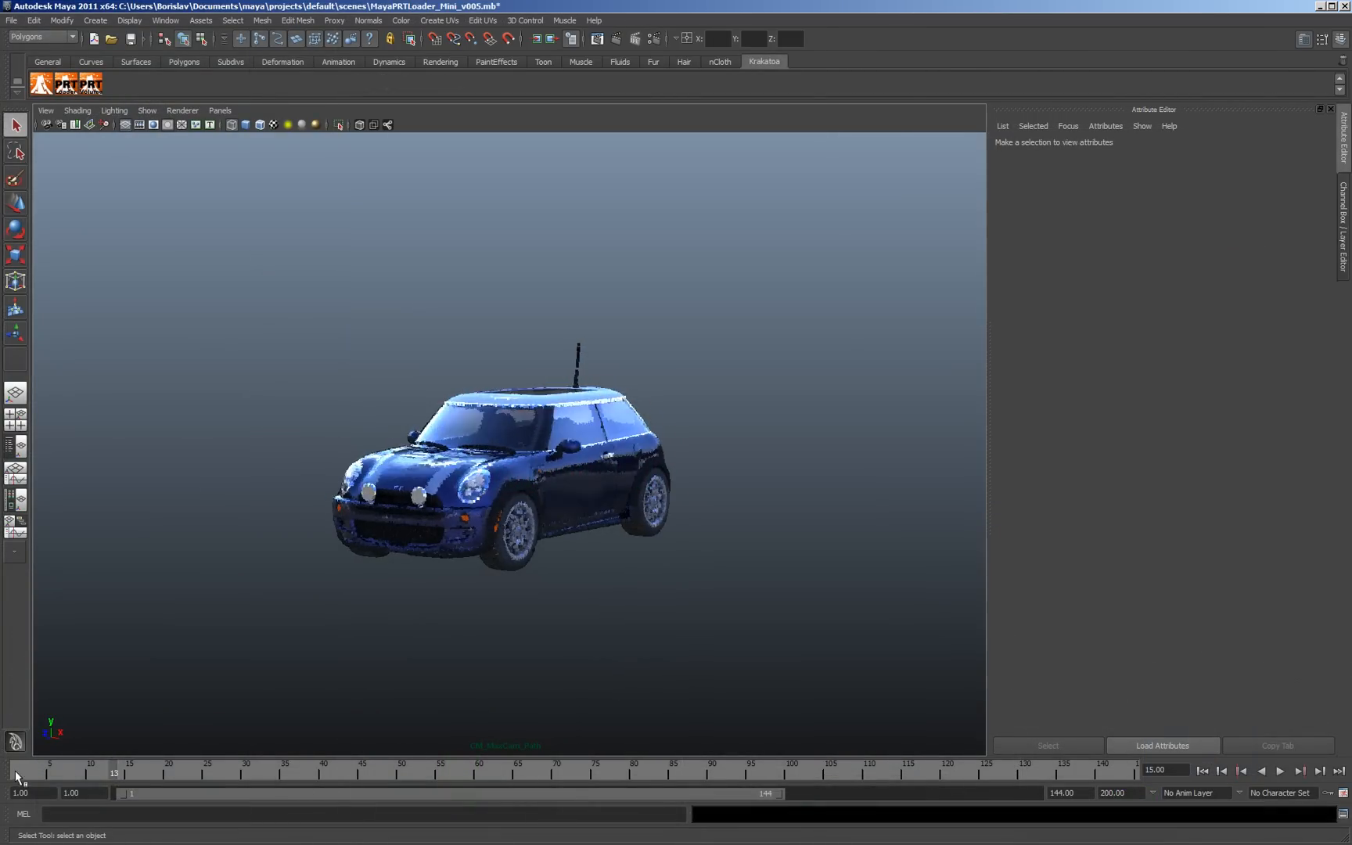
# - Show PRTLoader1 as small dots at a higher viewport percentage, load every Nth particle, and scrub to watch the car disperse
pyautogui.click(1279, 771)
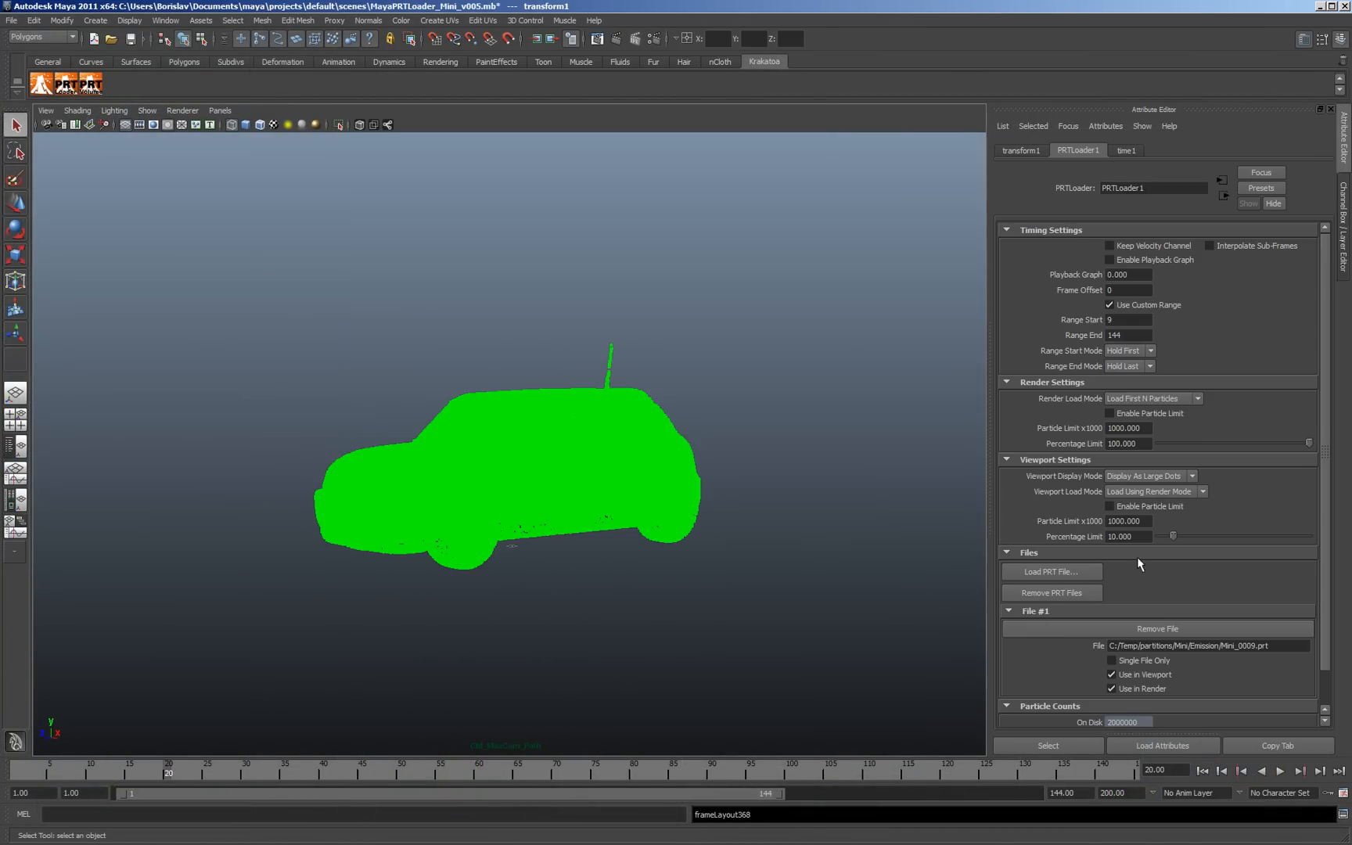
pyautogui.moveTo(1172, 537); pyautogui.dragTo(1159, 537)
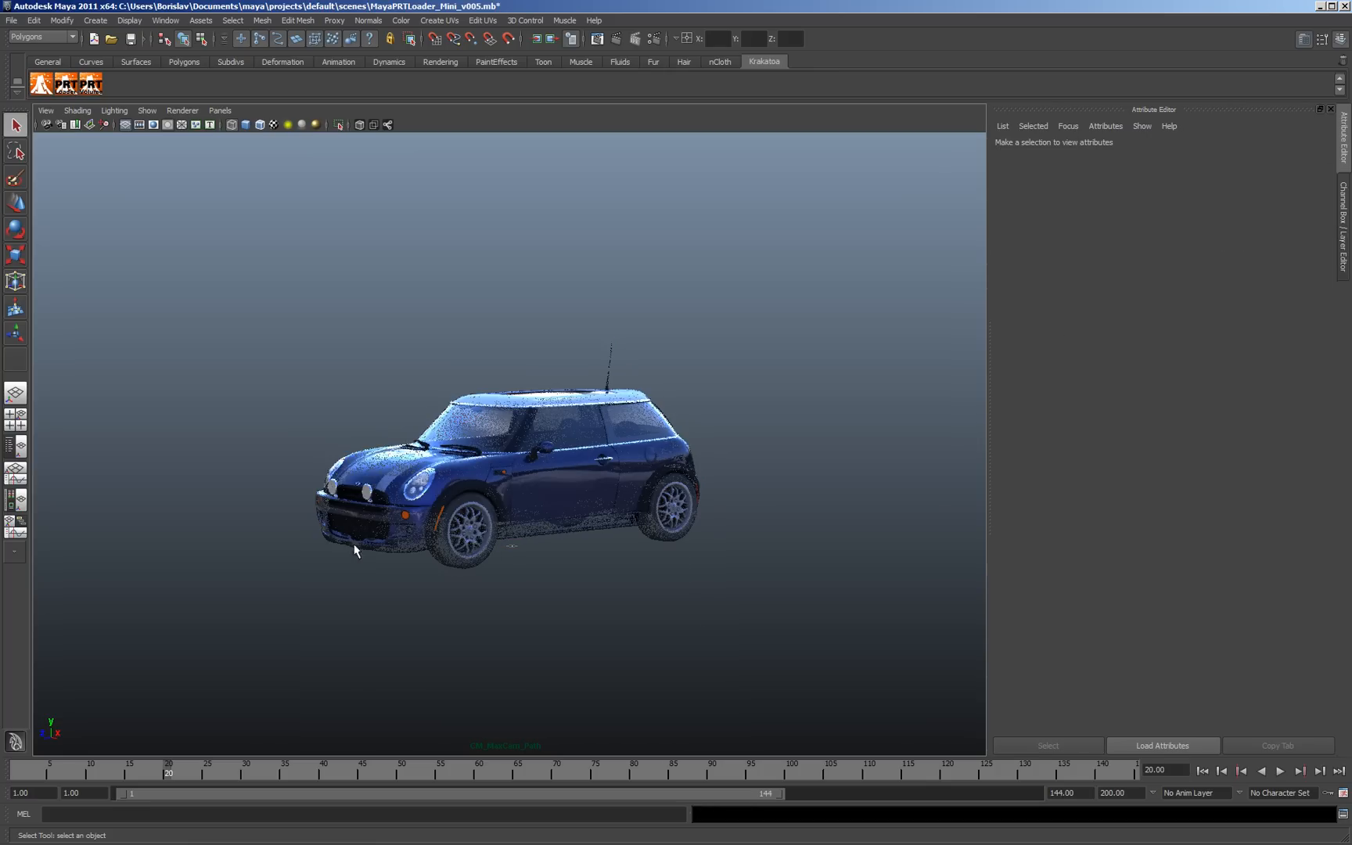
pyautogui.click(501, 483)
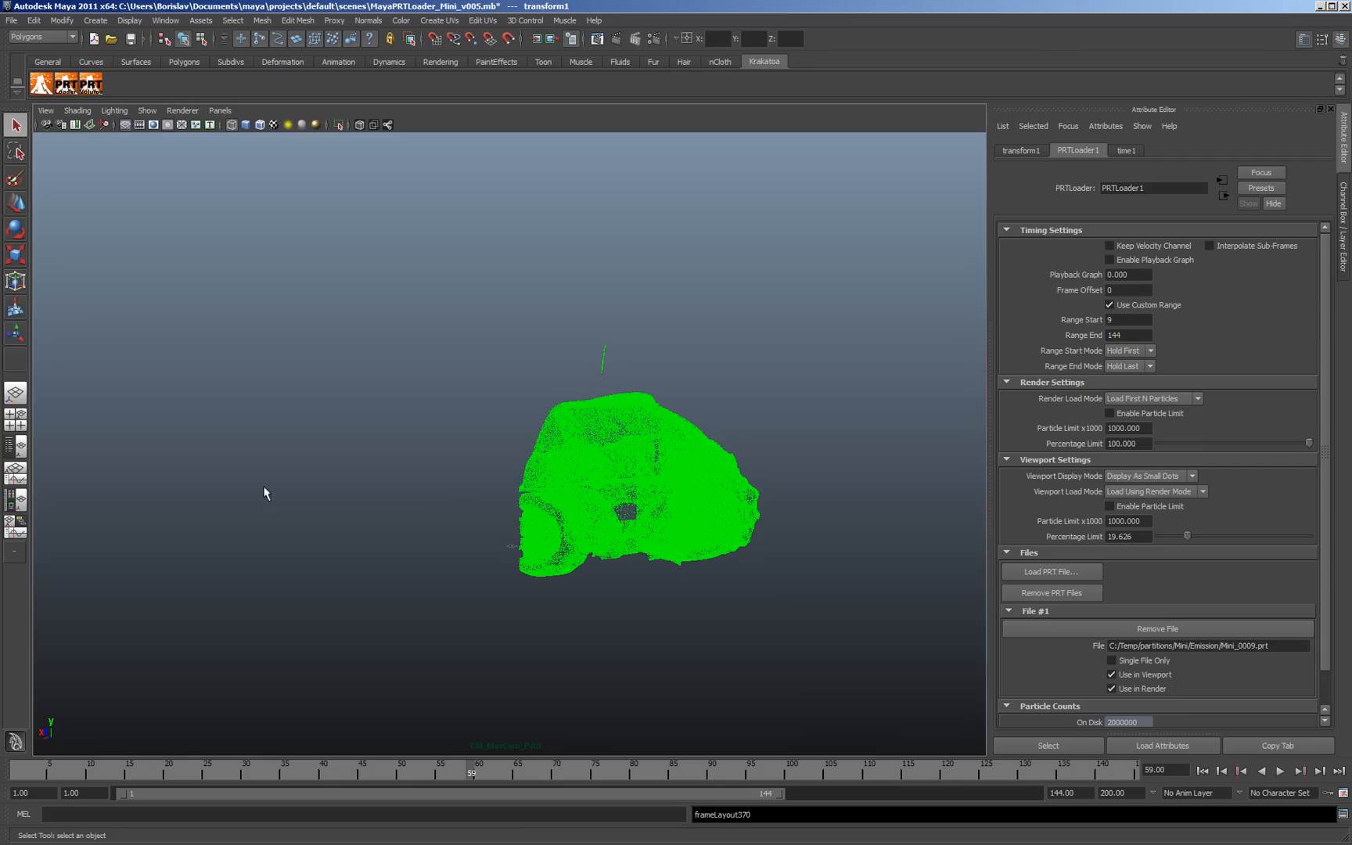
pyautogui.click(1151, 399)
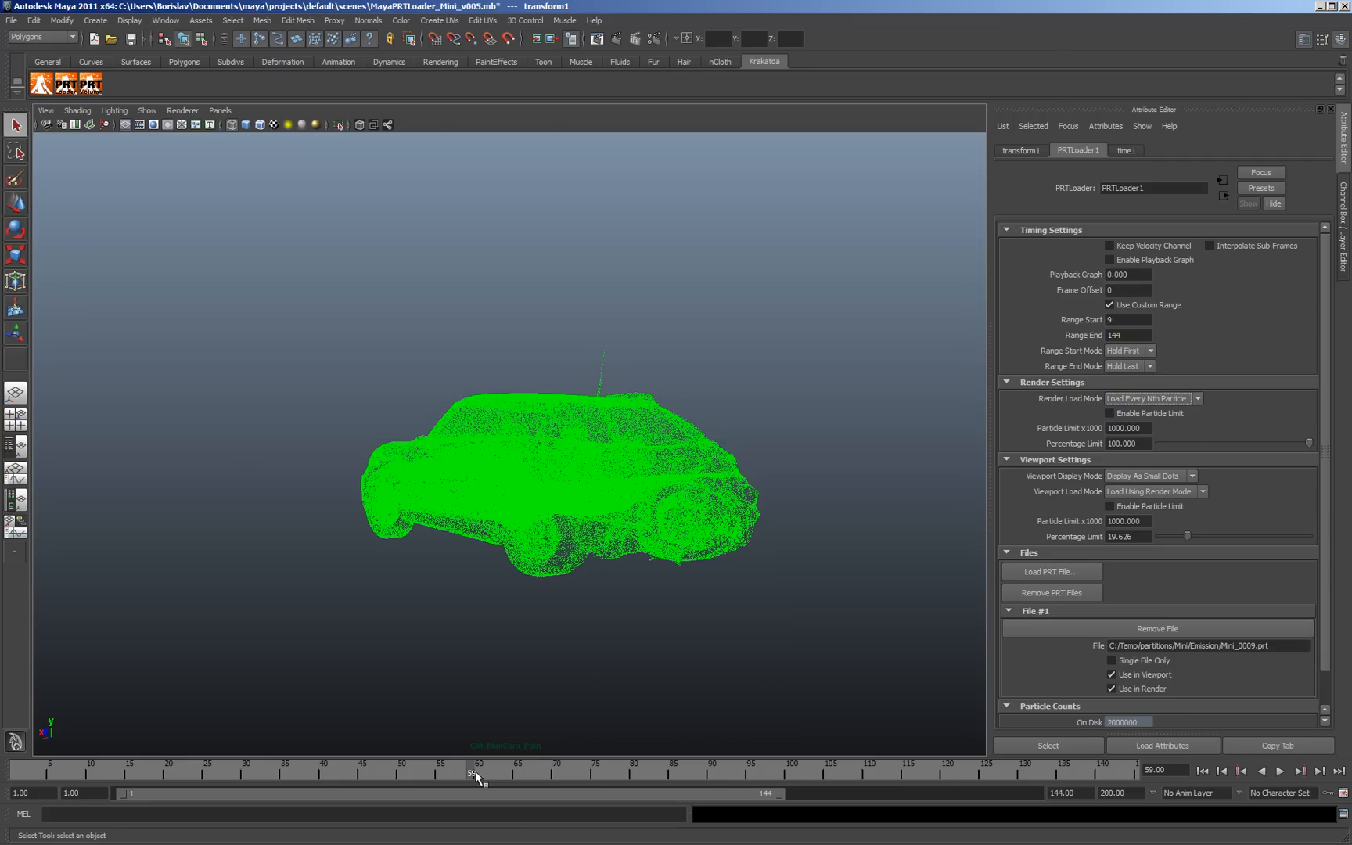
pyautogui.moveTo(477, 770); pyautogui.dragTo(737, 770)
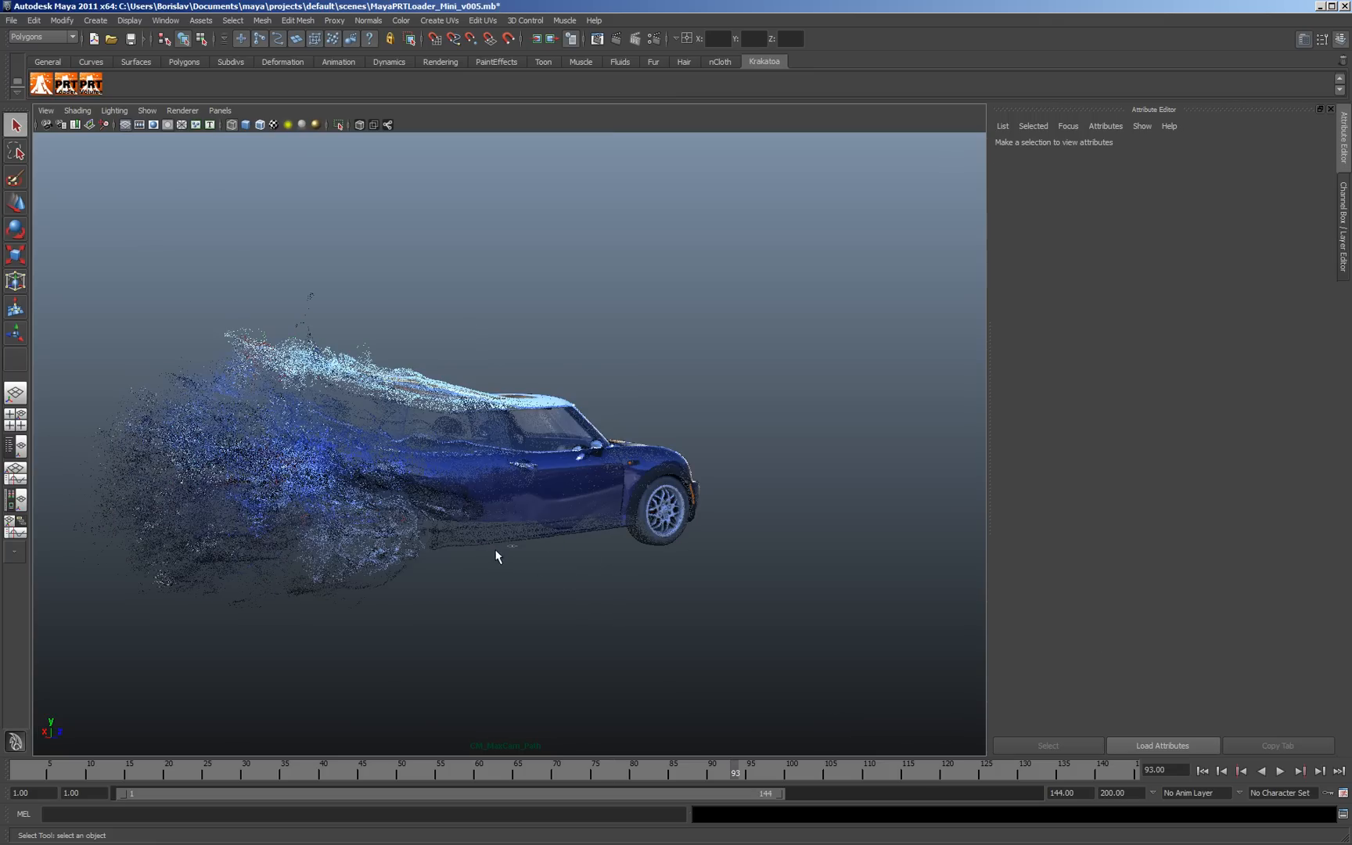
pyautogui.moveTo(338, 453)
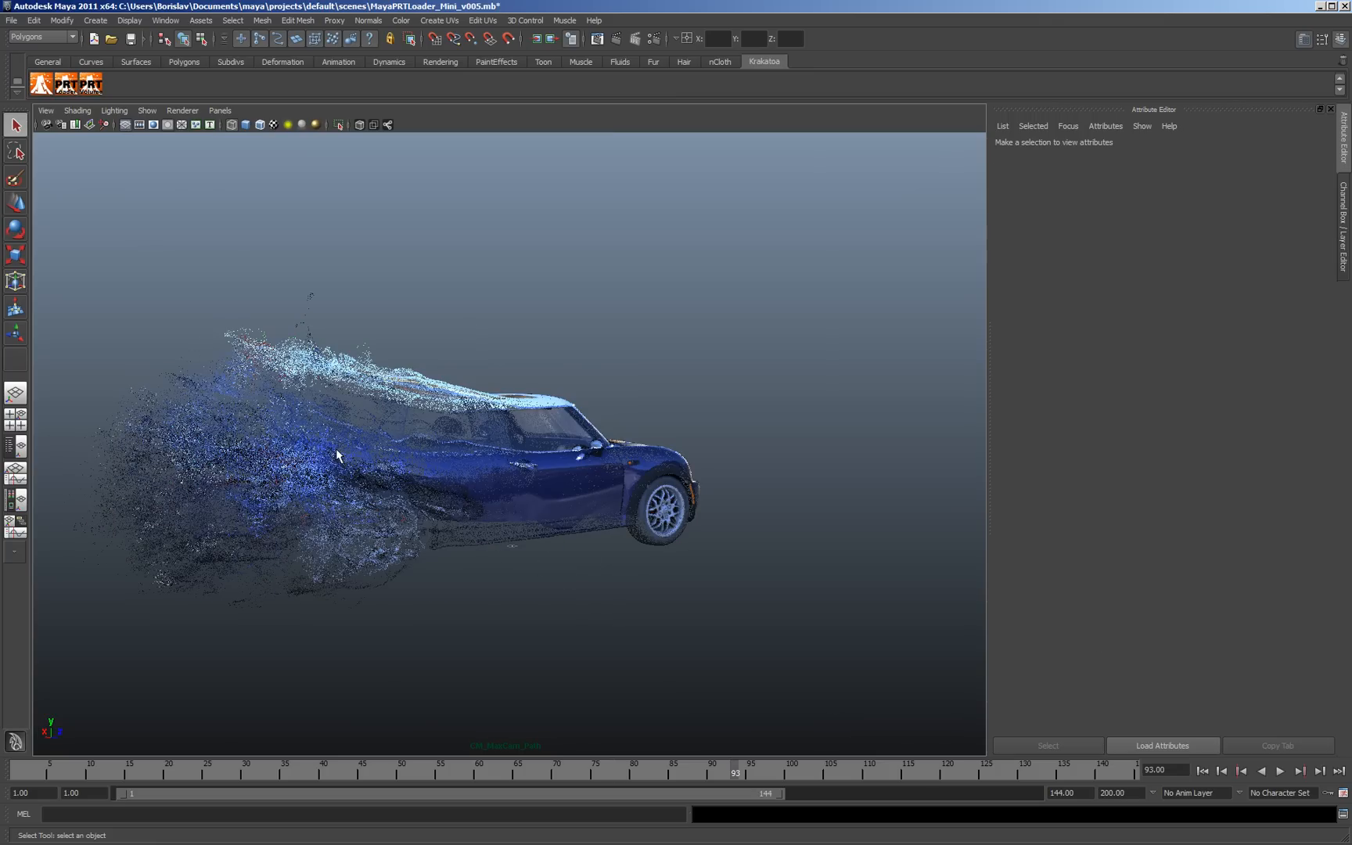
pyautogui.moveTo(207, 689)
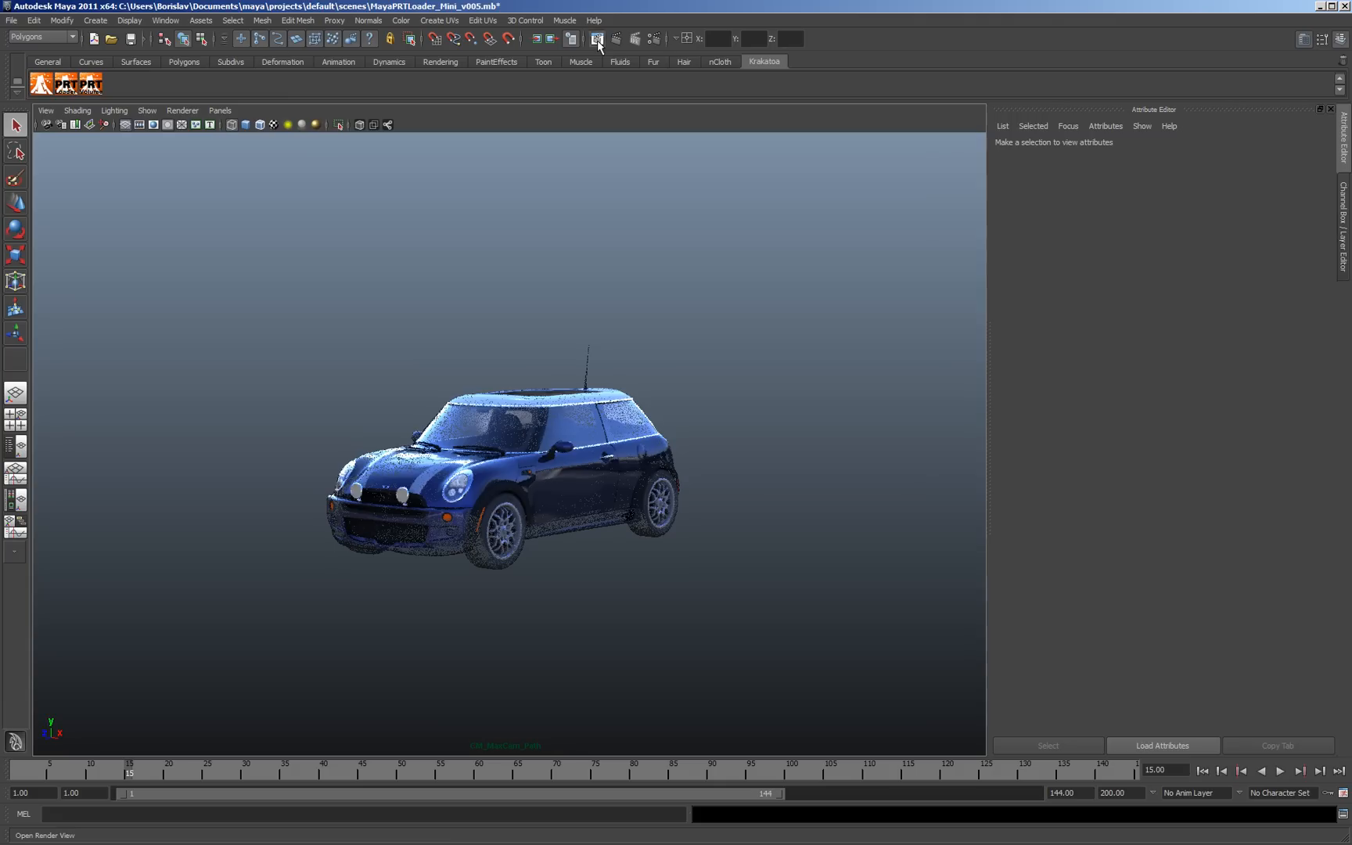
# - Redo the previous Krakatoa render of the current frame in the Render View
pyautogui.click(596, 38)
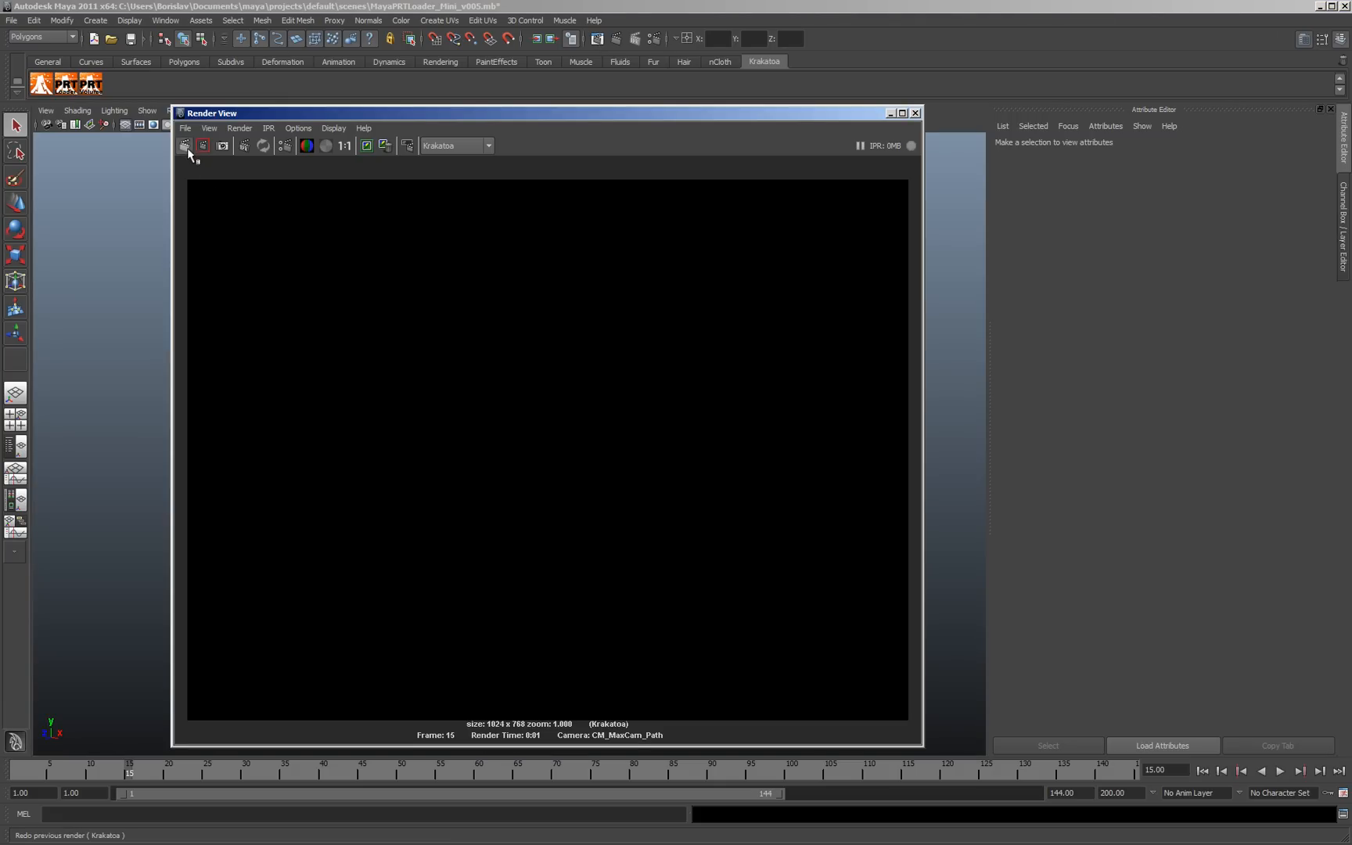
pyautogui.click(184, 145)
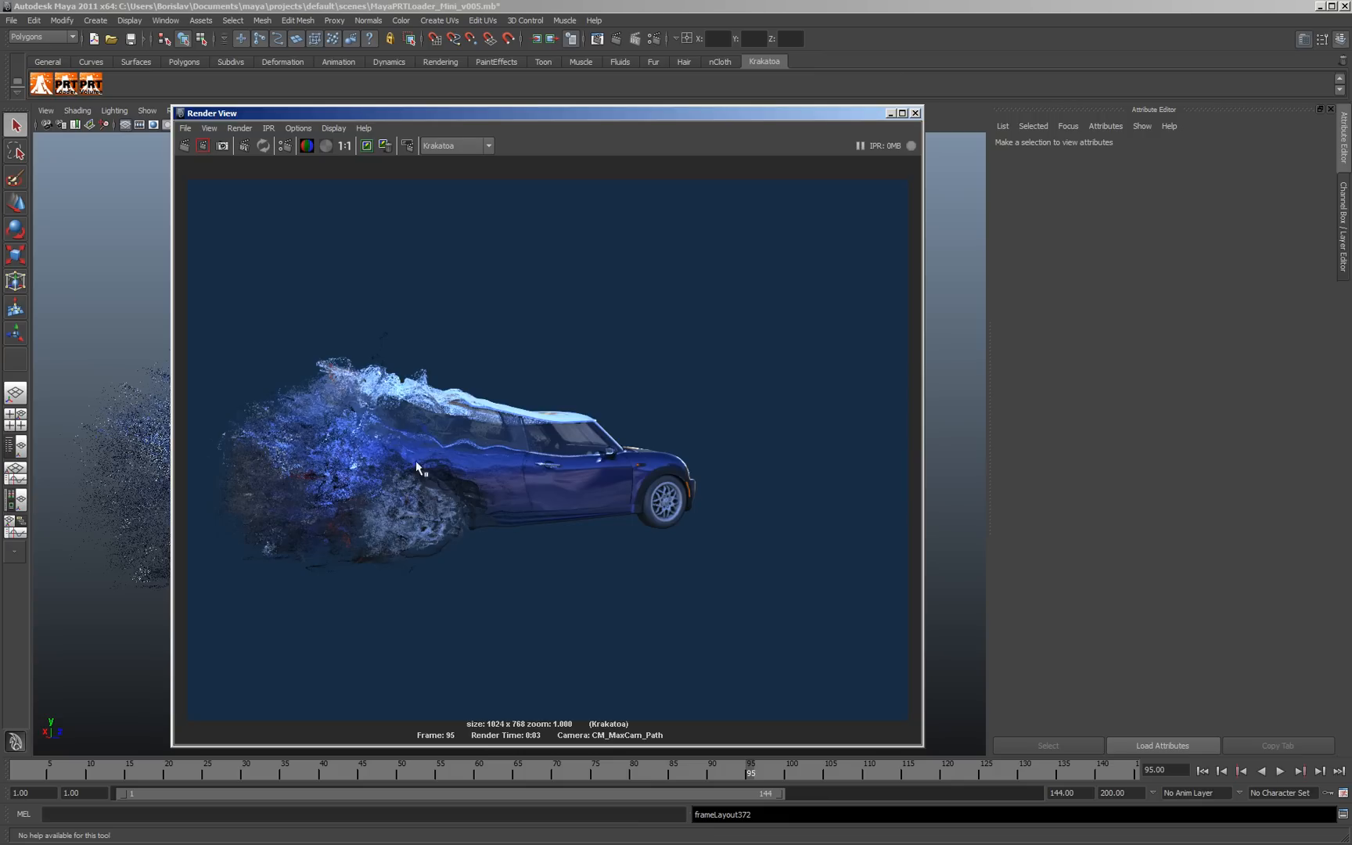
# - Enable Motion Blur in the Krakatoa render settings and re-render the car
pyautogui.click(285, 146)
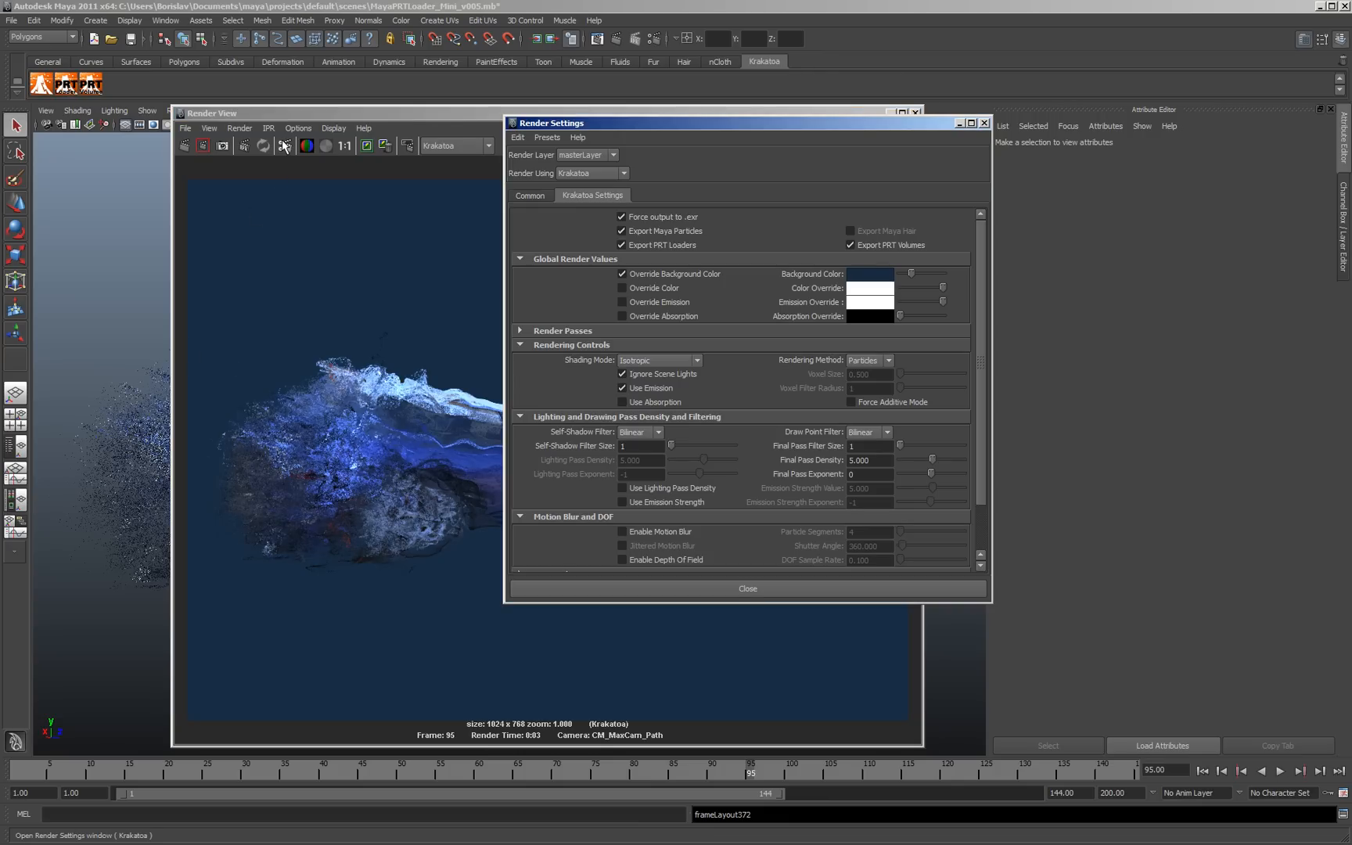
pyautogui.click(621, 531)
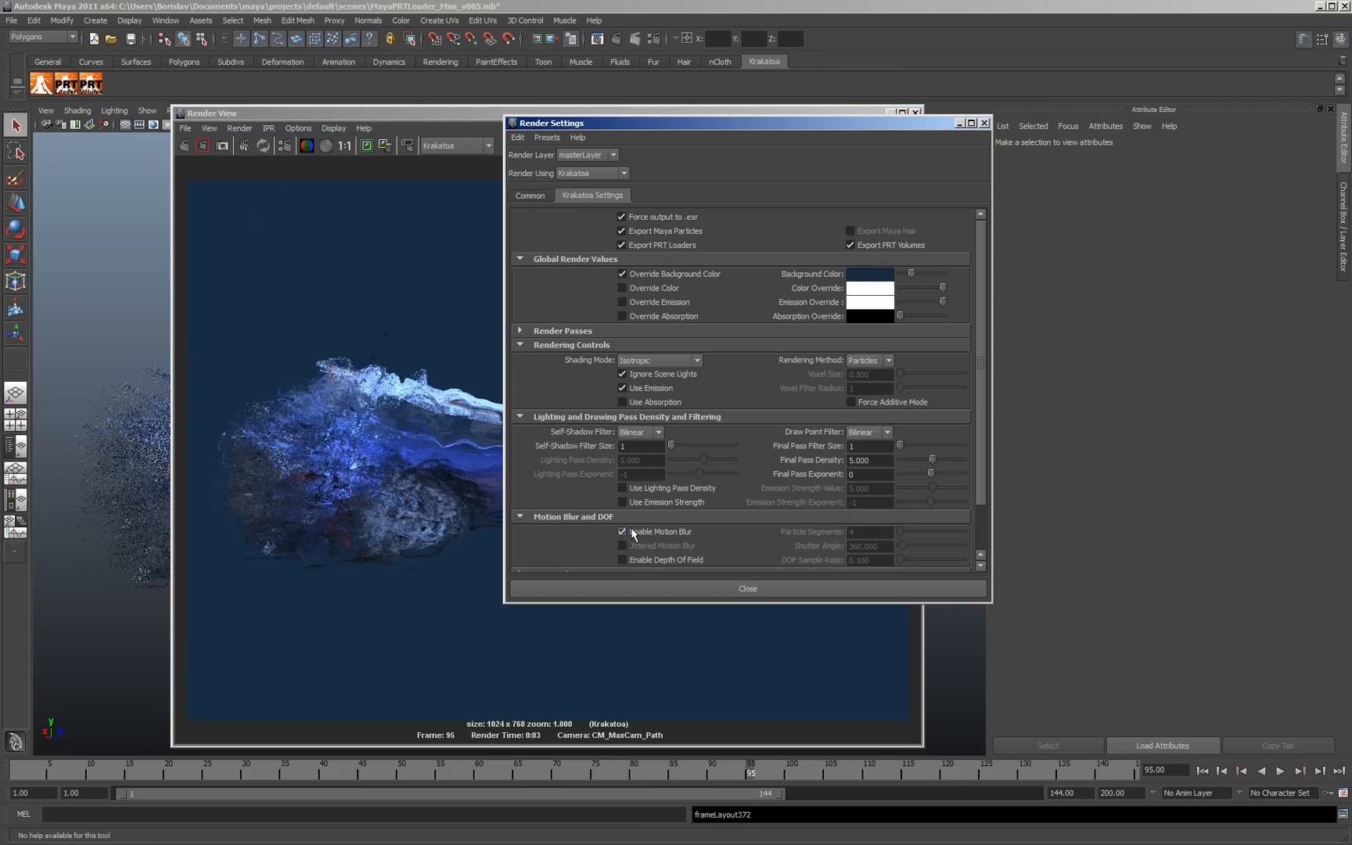
pyautogui.click(623, 530)
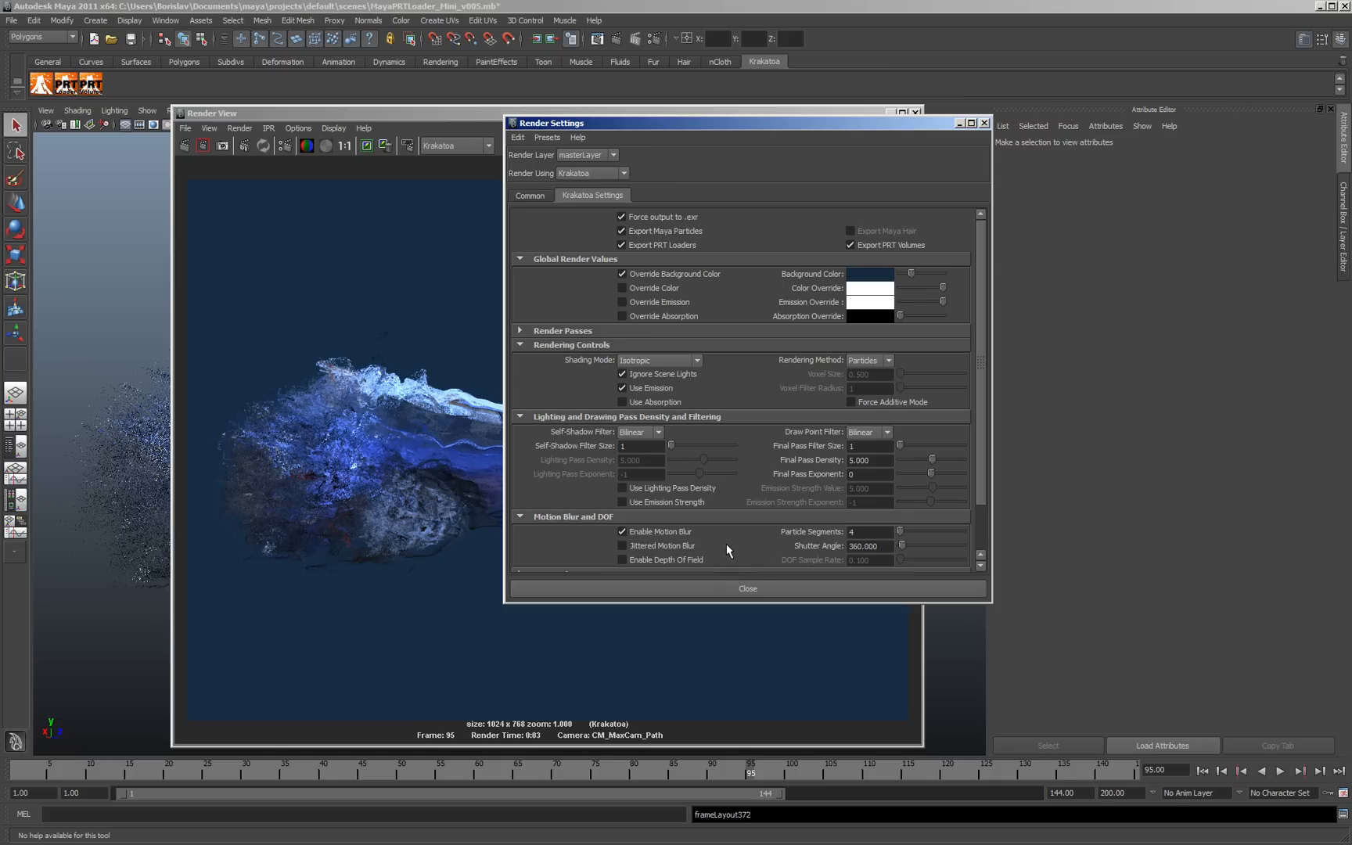
pyautogui.click(746, 589)
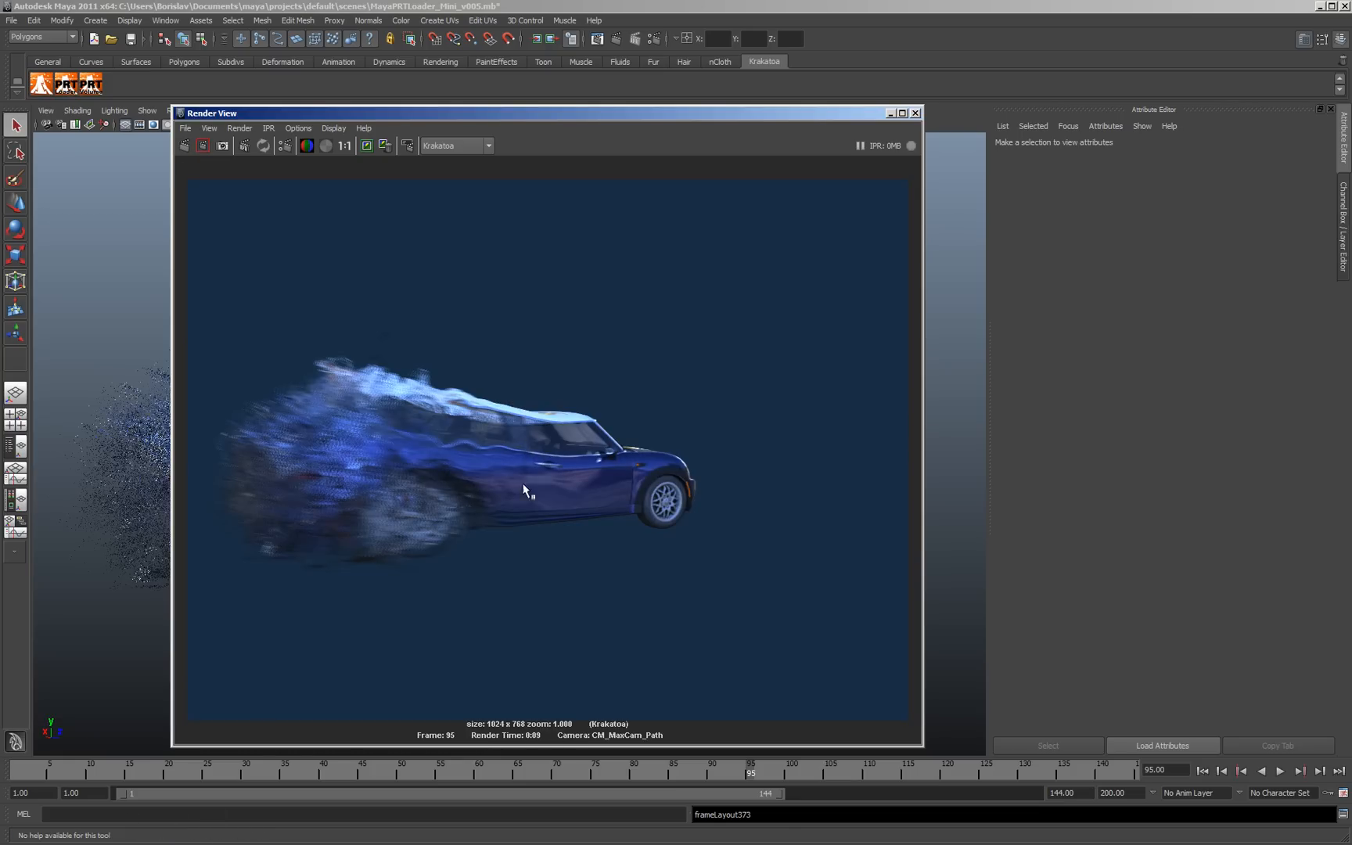
pyautogui.moveTo(345, 469)
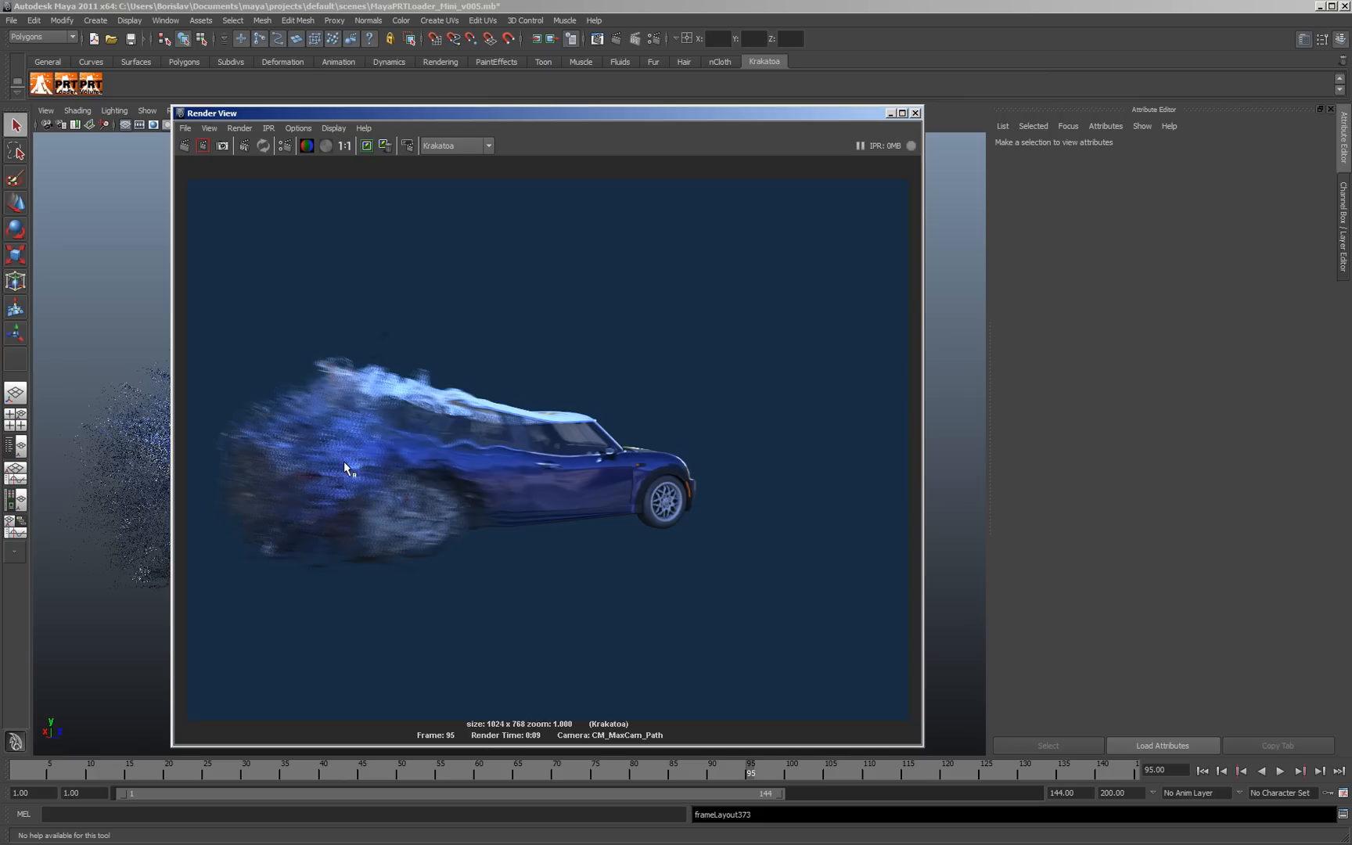
# - Enable Jittered Motion Blur in the Krakatoa settings and re-render
pyautogui.click(285, 145)
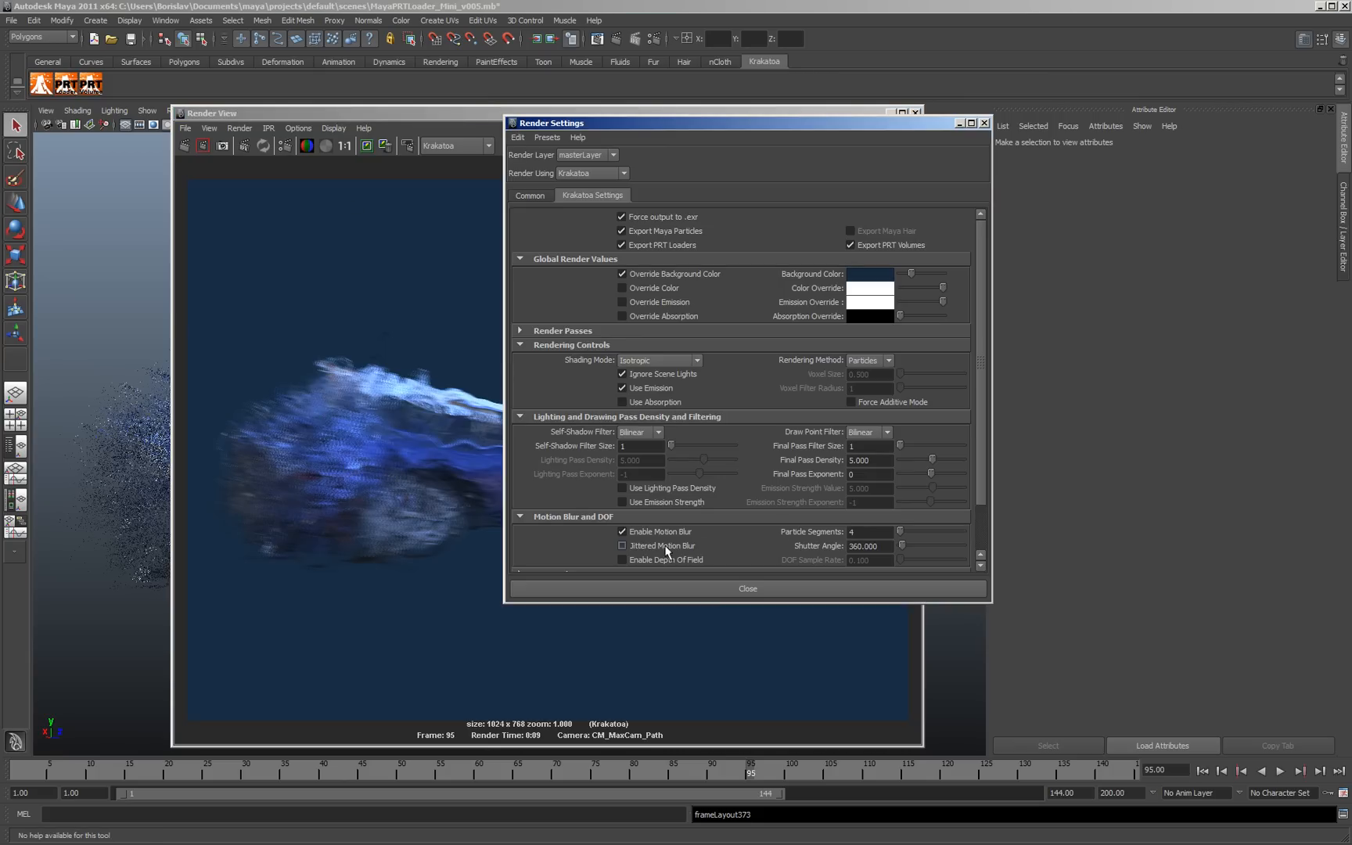
pyautogui.click(621, 546)
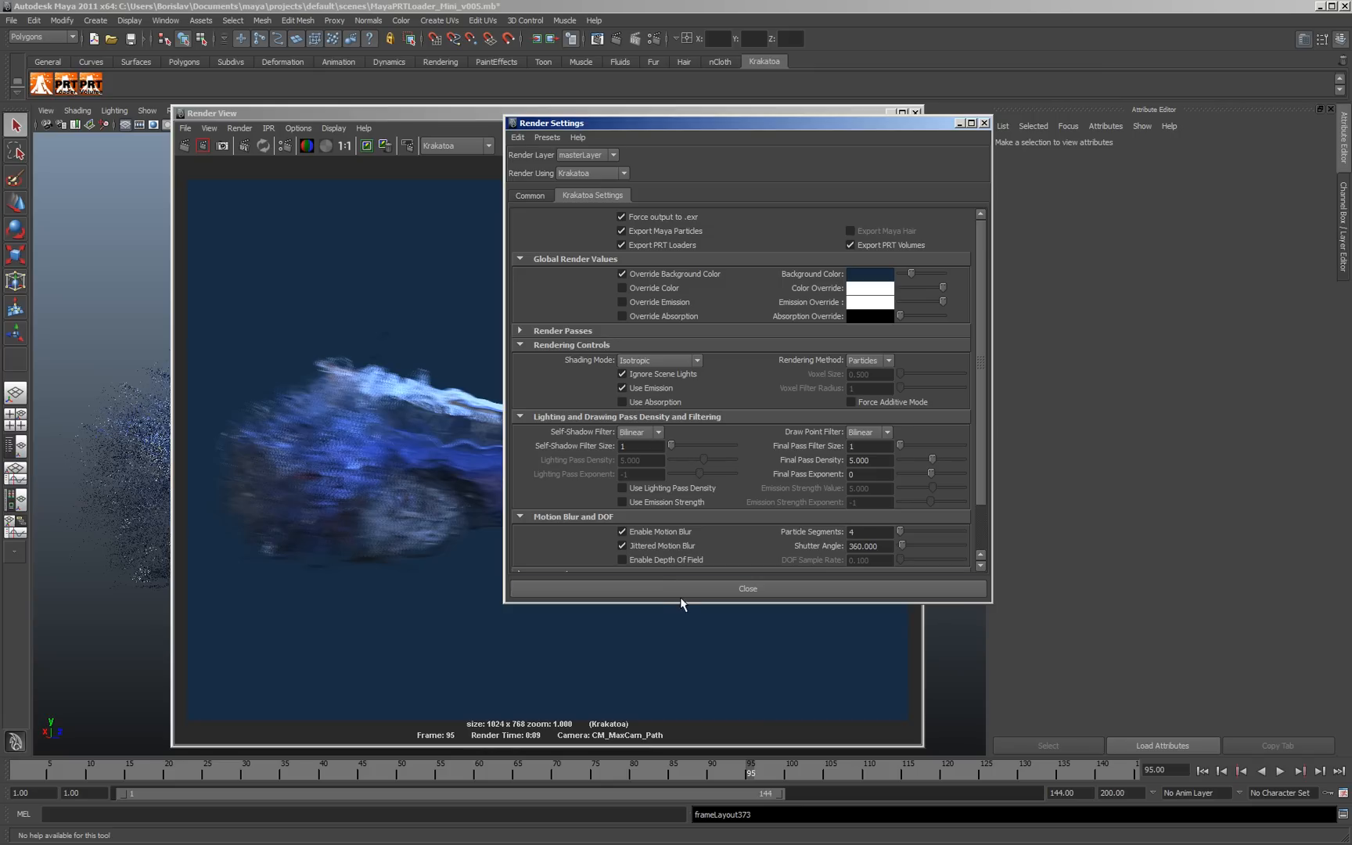
pyautogui.click(747, 588)
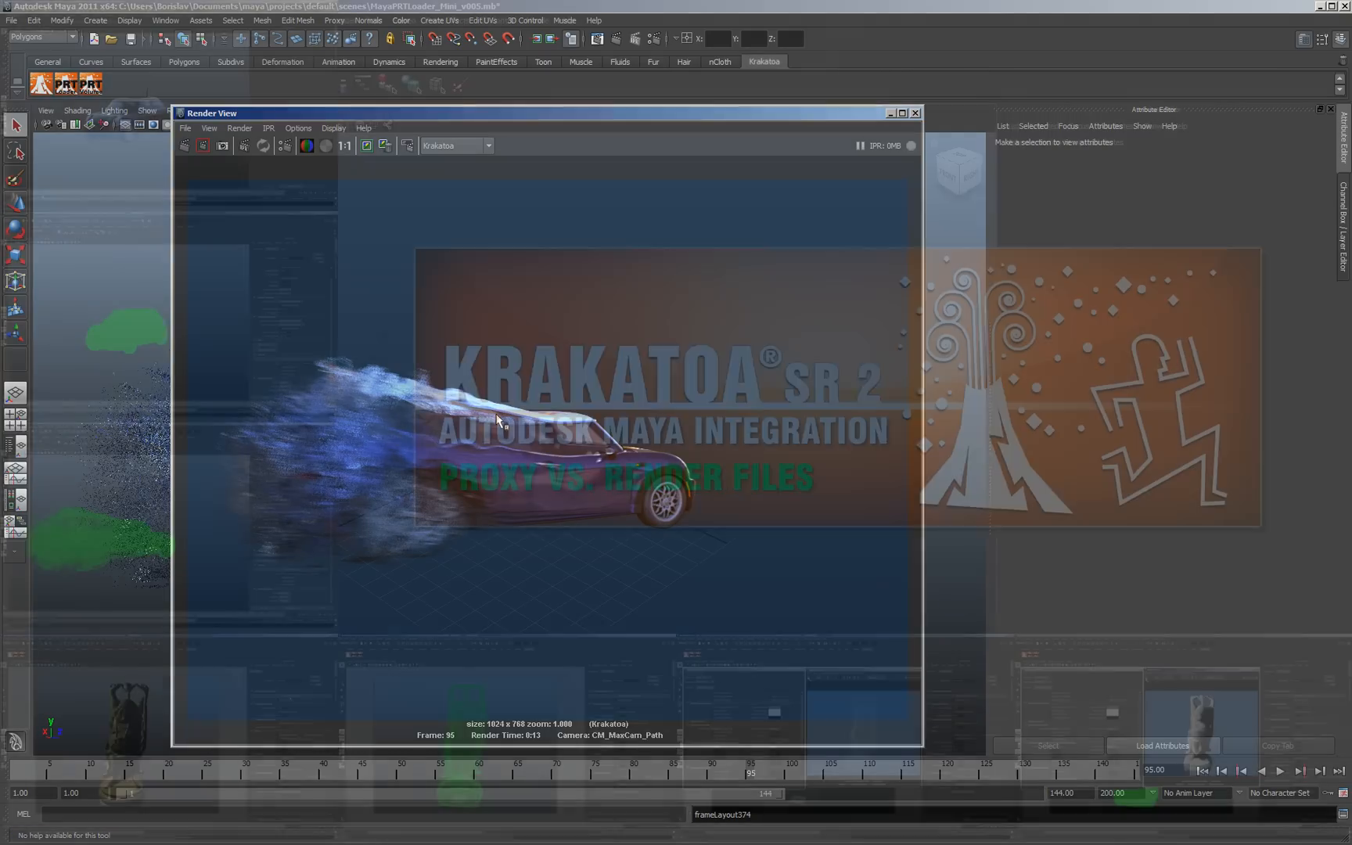
# - Play the river particle animation in the time slider, then stop playback
pyautogui.click(916, 113)
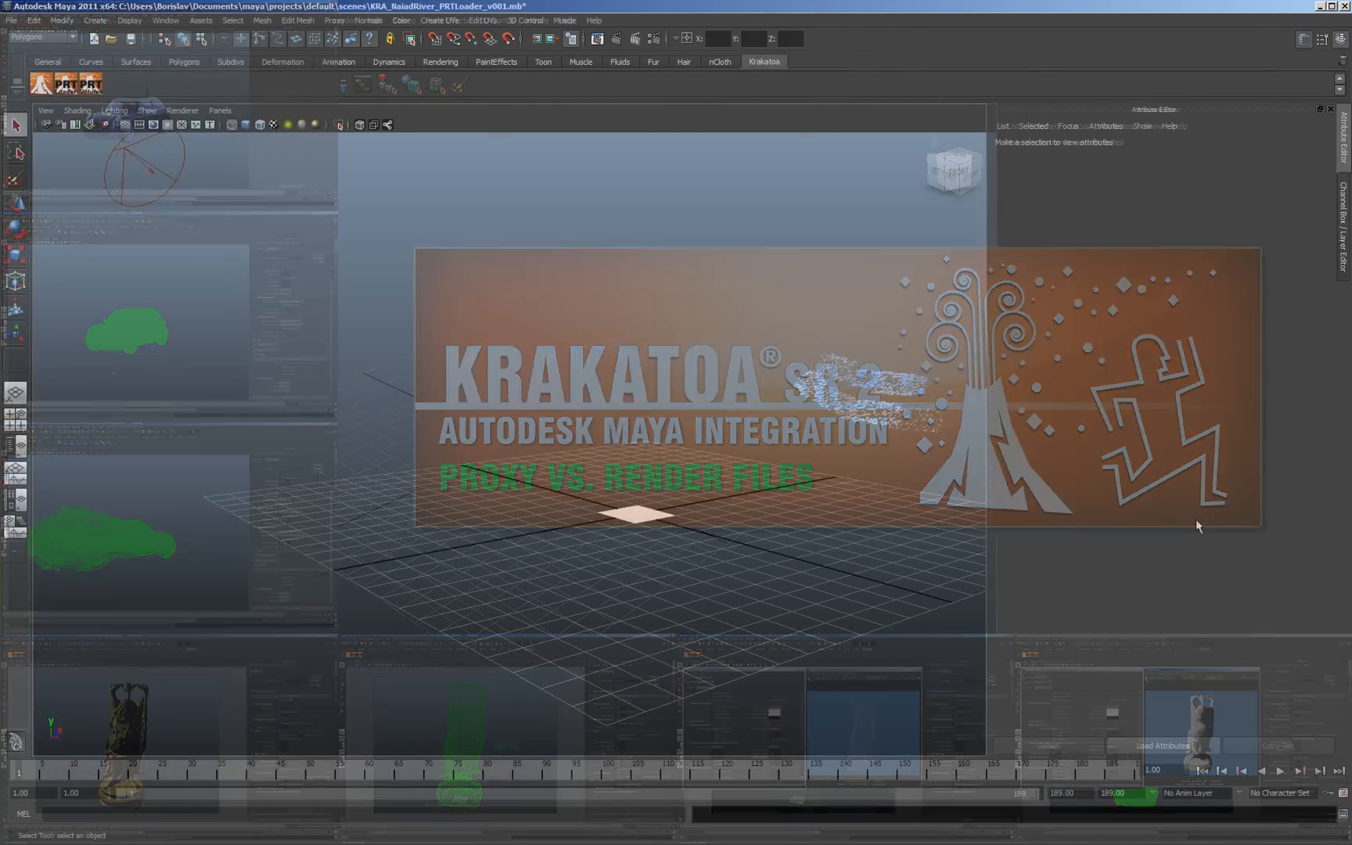
pyautogui.click(1280, 771)
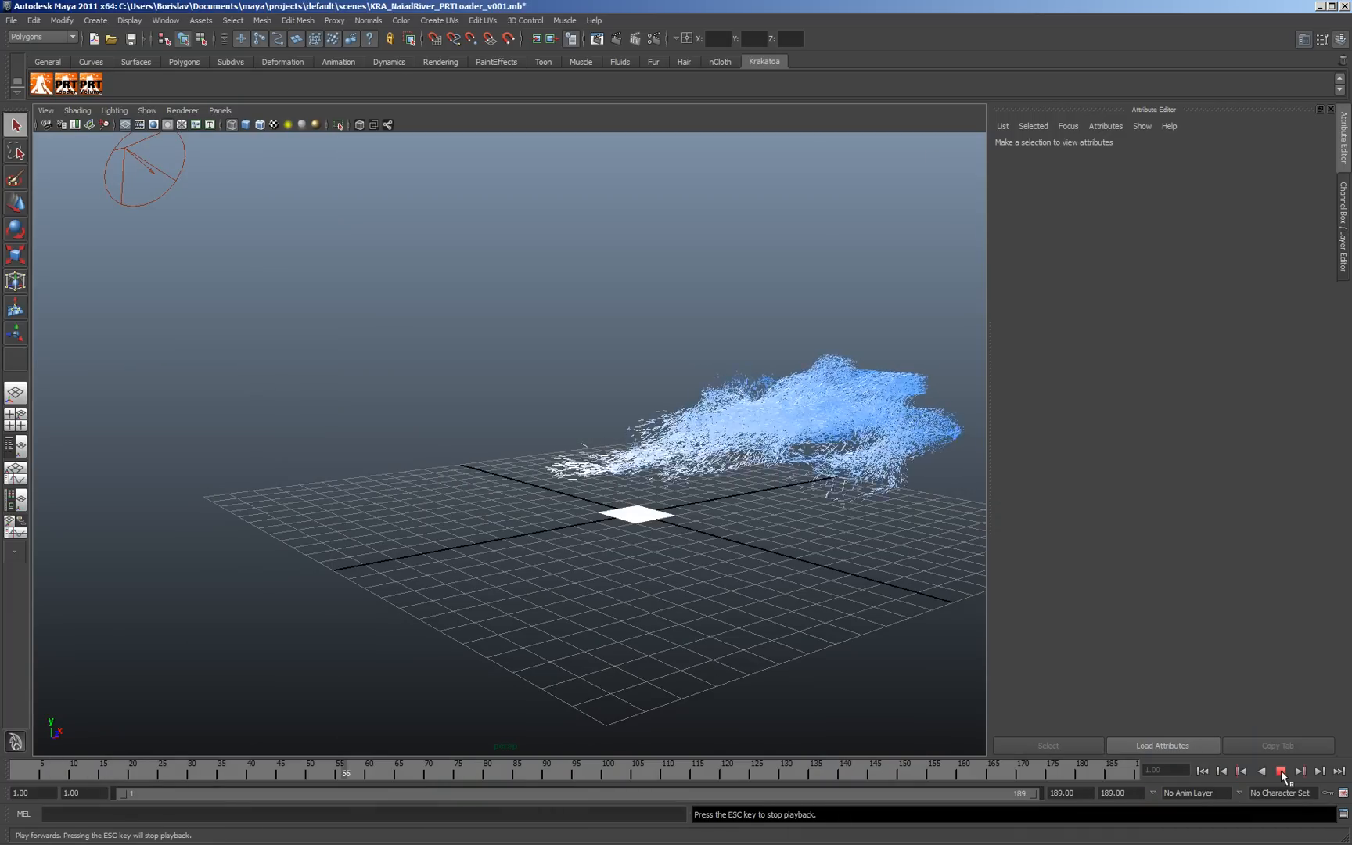
pyautogui.click(1281, 771)
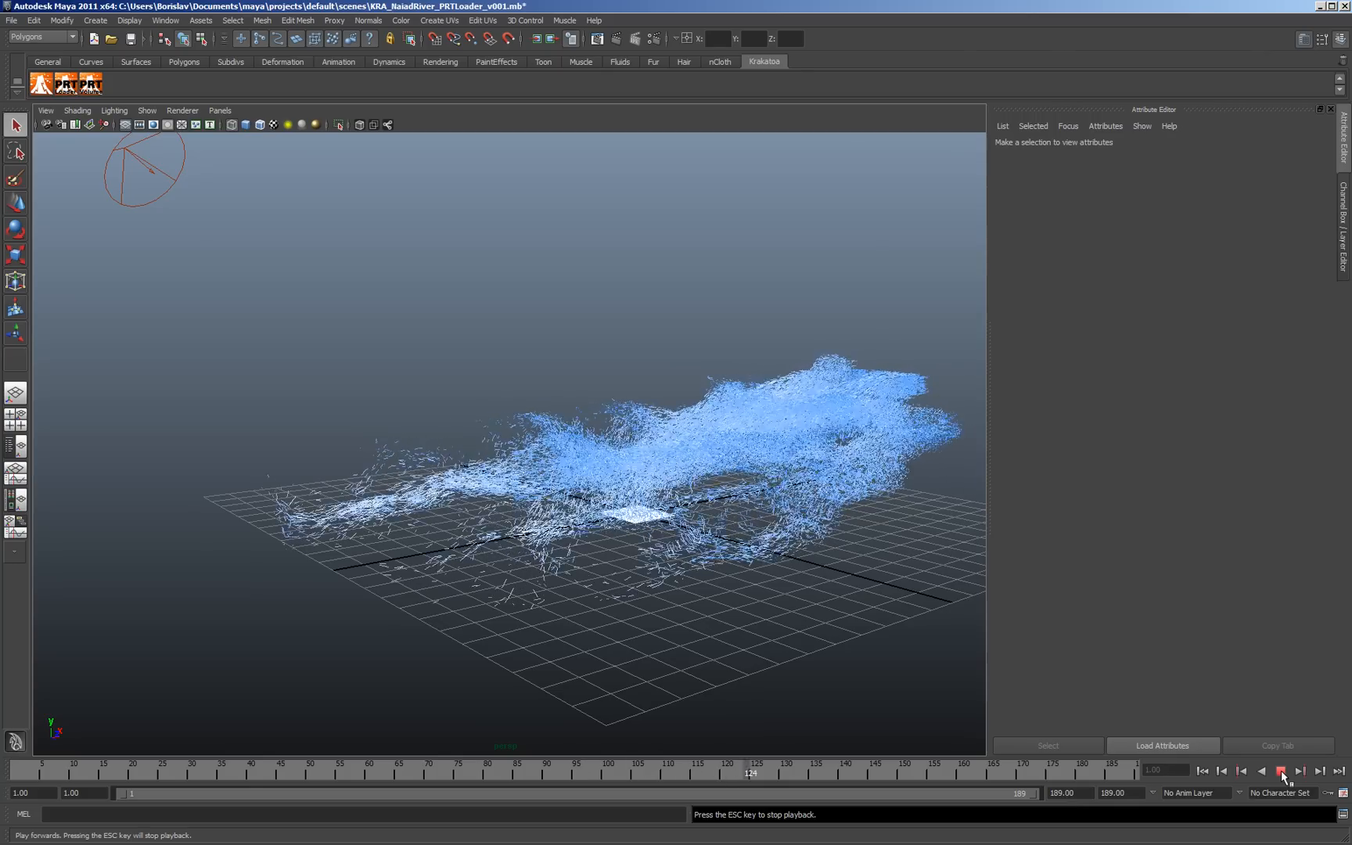
pyautogui.click(1280, 771)
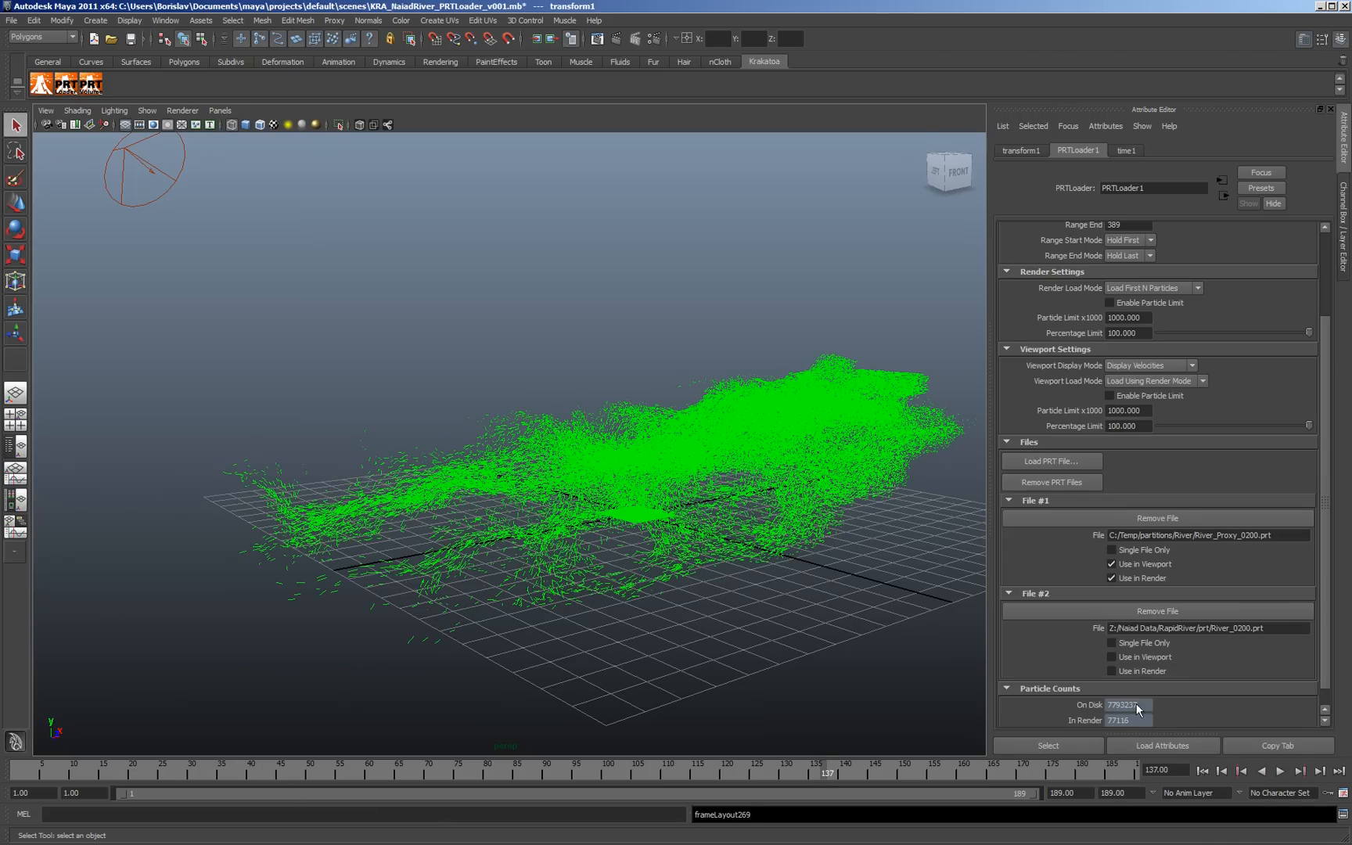
# - Scroll the river loader's Attribute Editor down toward its Files section
pyautogui.scroll(-3)
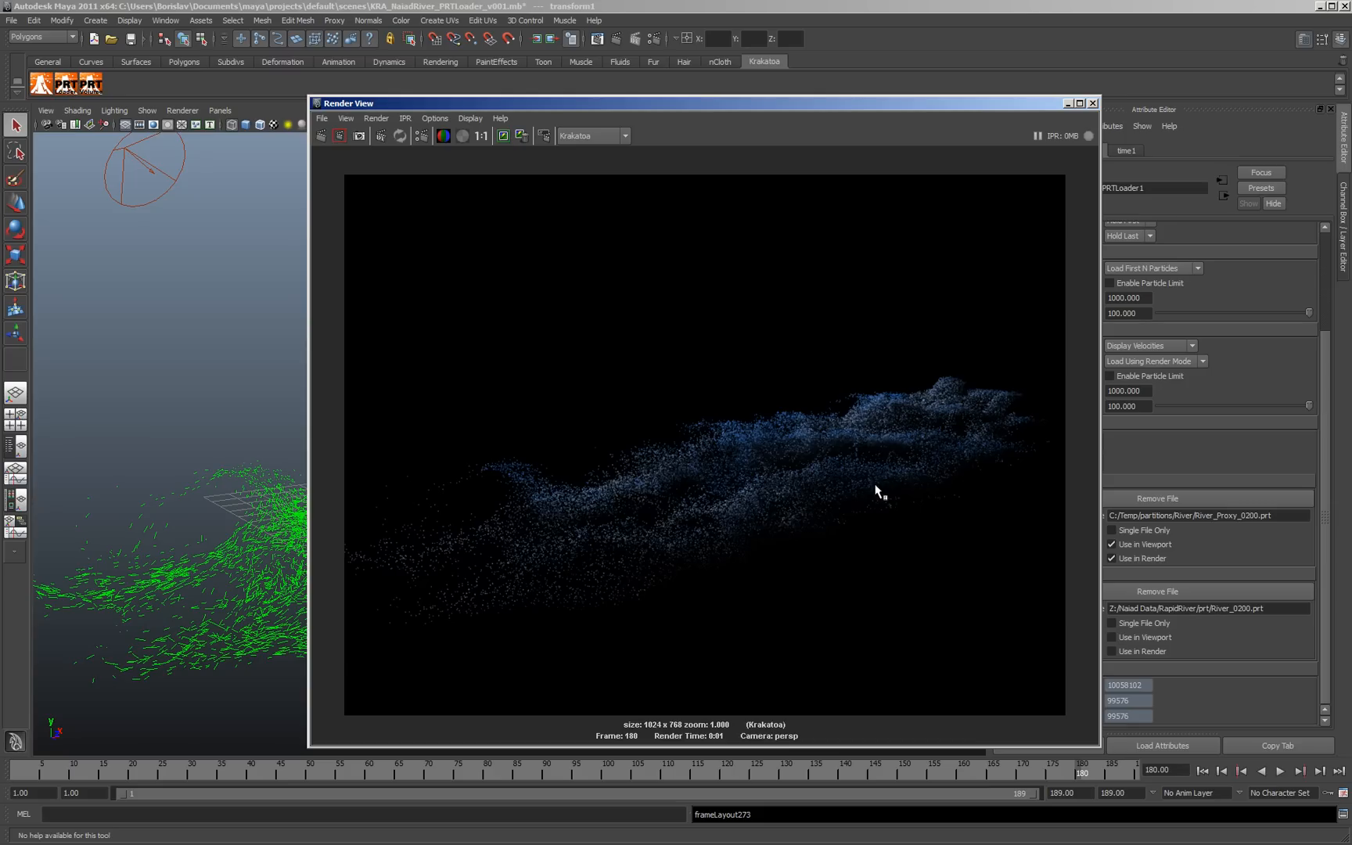
pyautogui.moveTo(1039, 114)
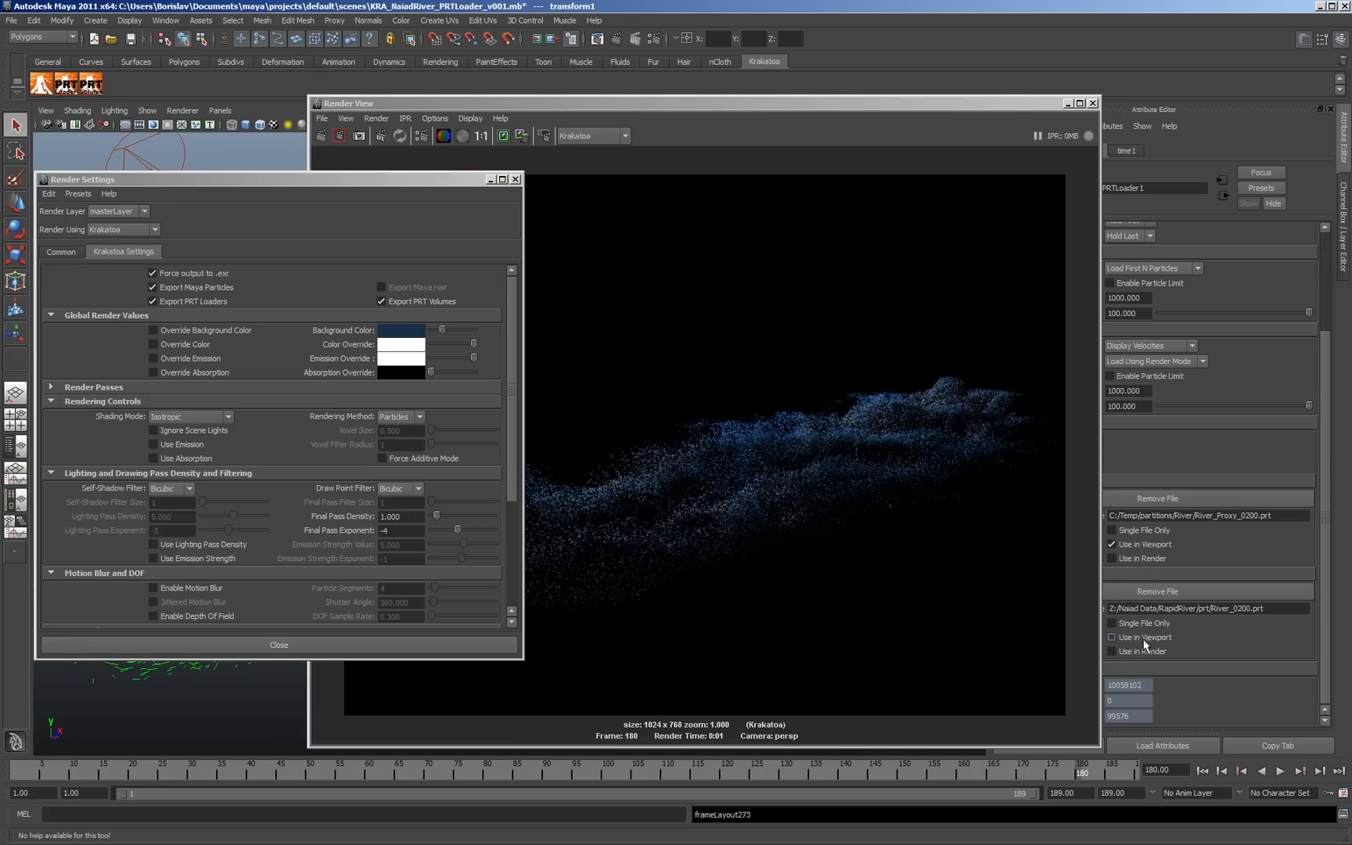
# - Use File #2 (full resolution) in the river render, then move on to the HappyBuddha scene
pyautogui.click(1112, 651)
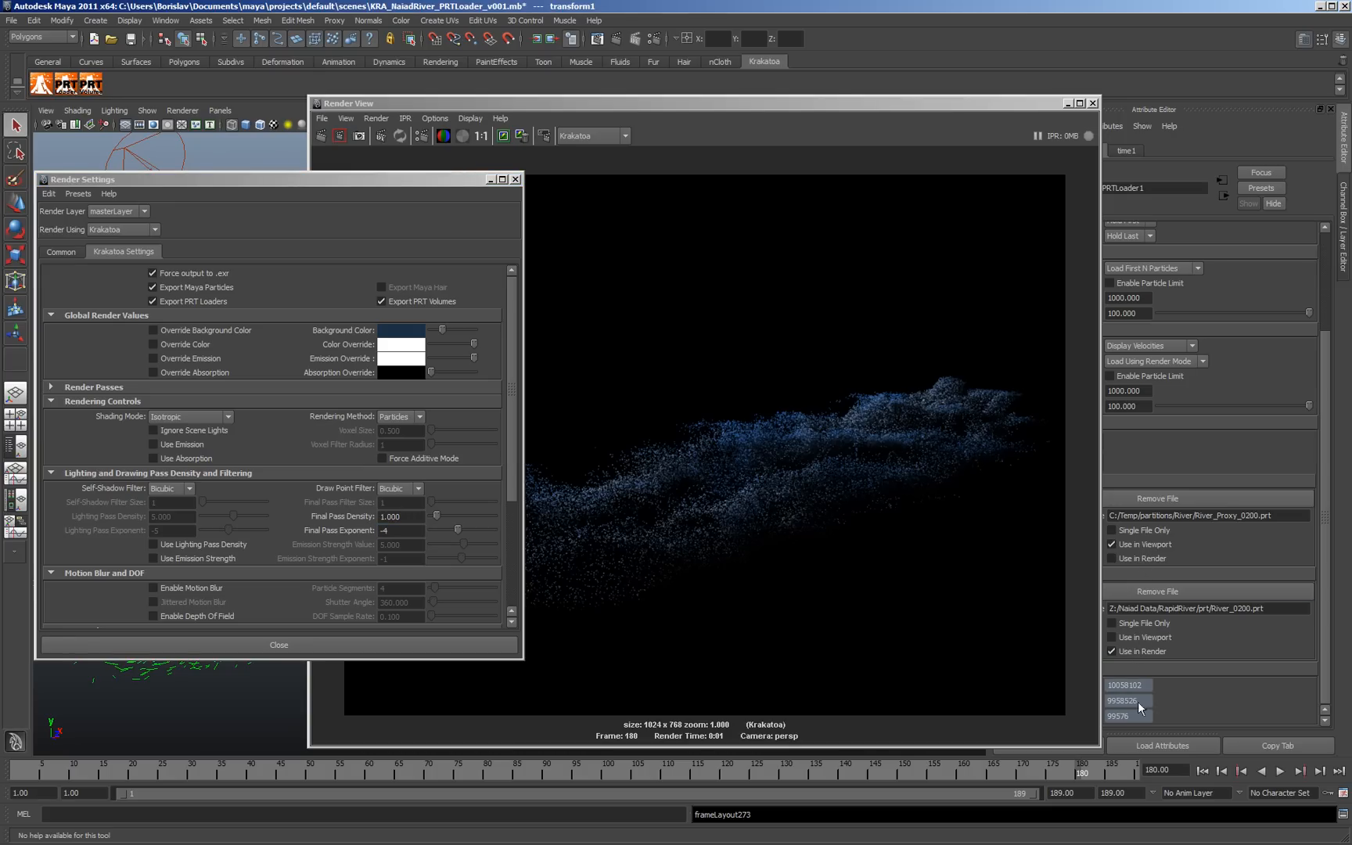
pyautogui.moveTo(371, 217)
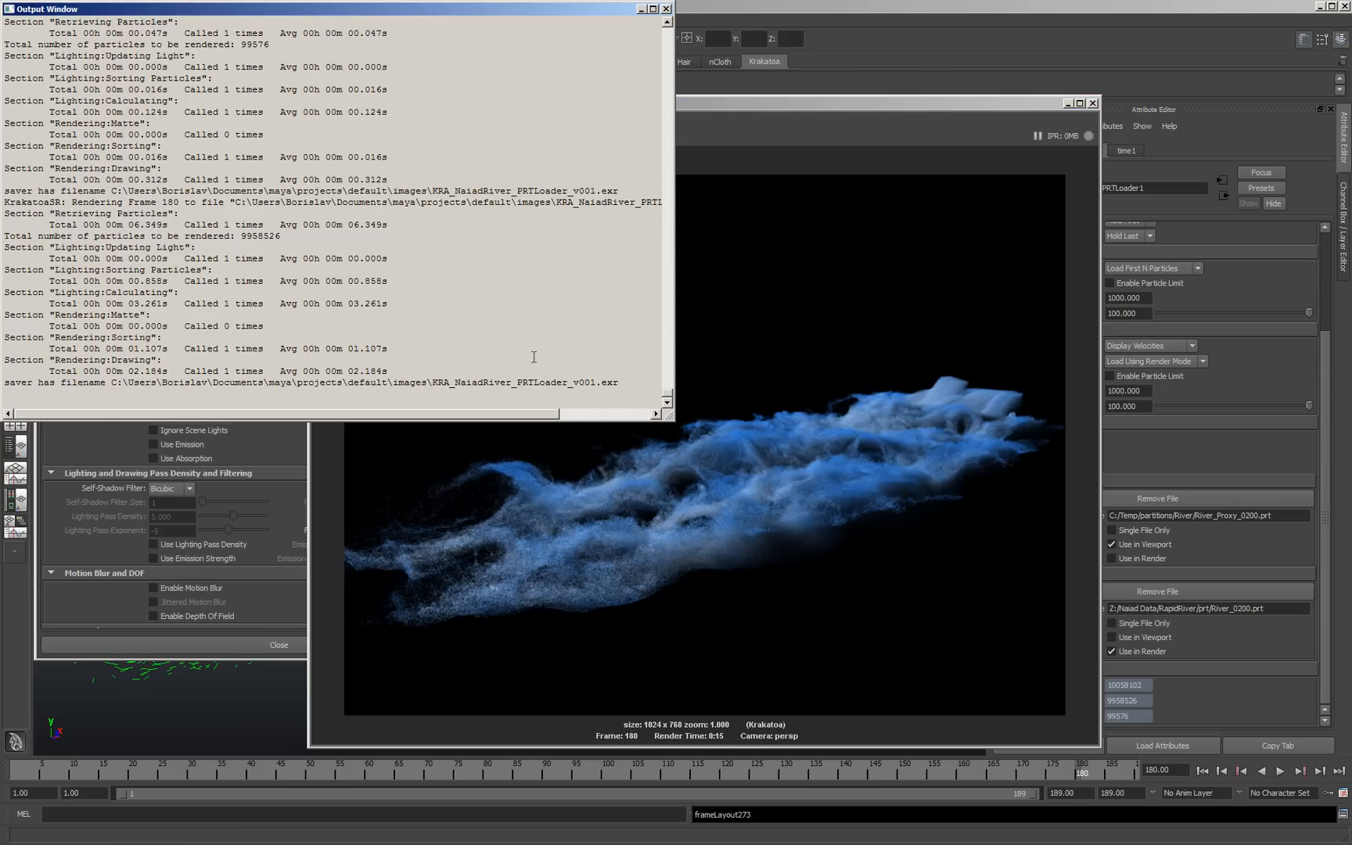
pyautogui.click(665, 9)
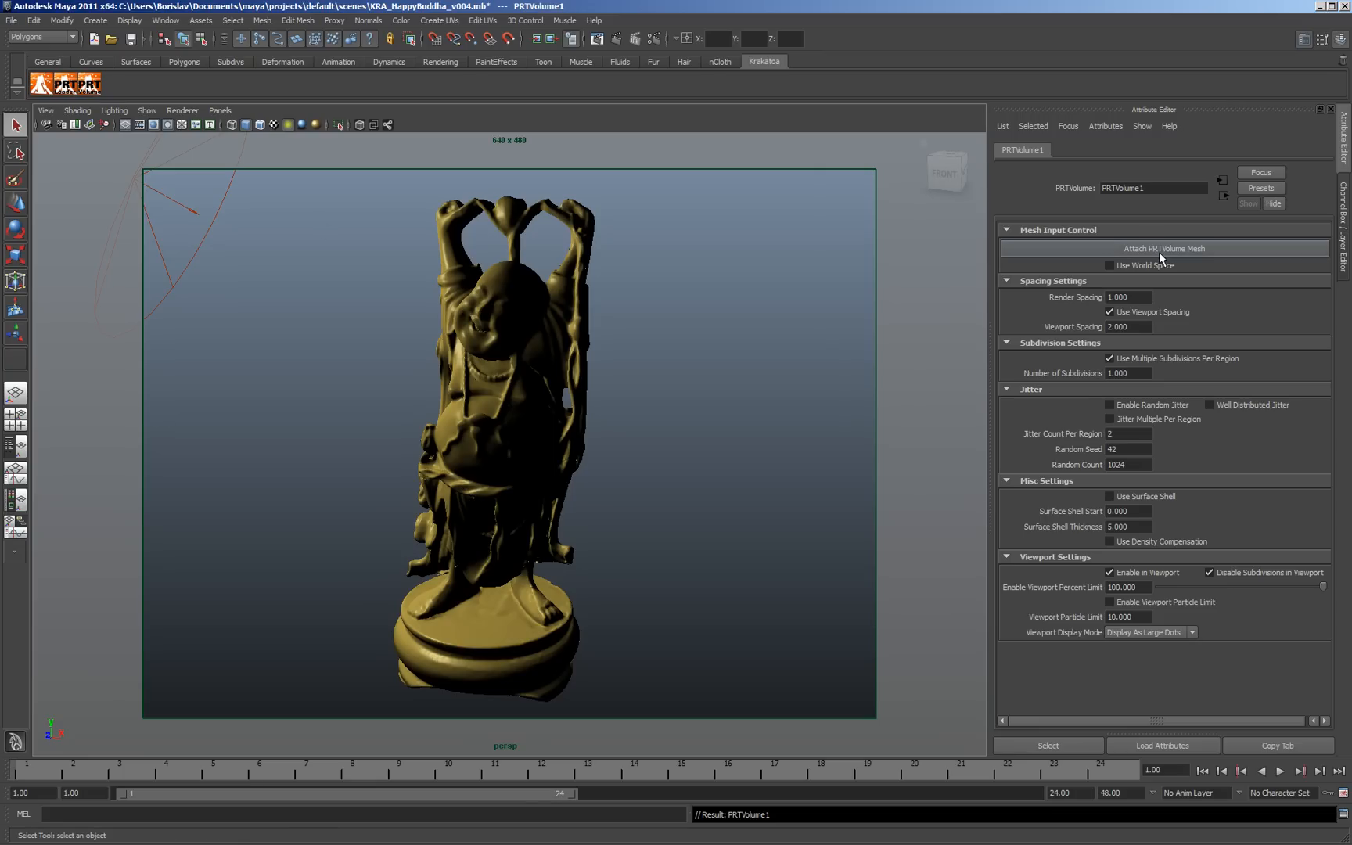
# - Attach the Buddha statue mesh to the PRT Volume and draw its particles as small dots
pyautogui.click(1164, 249)
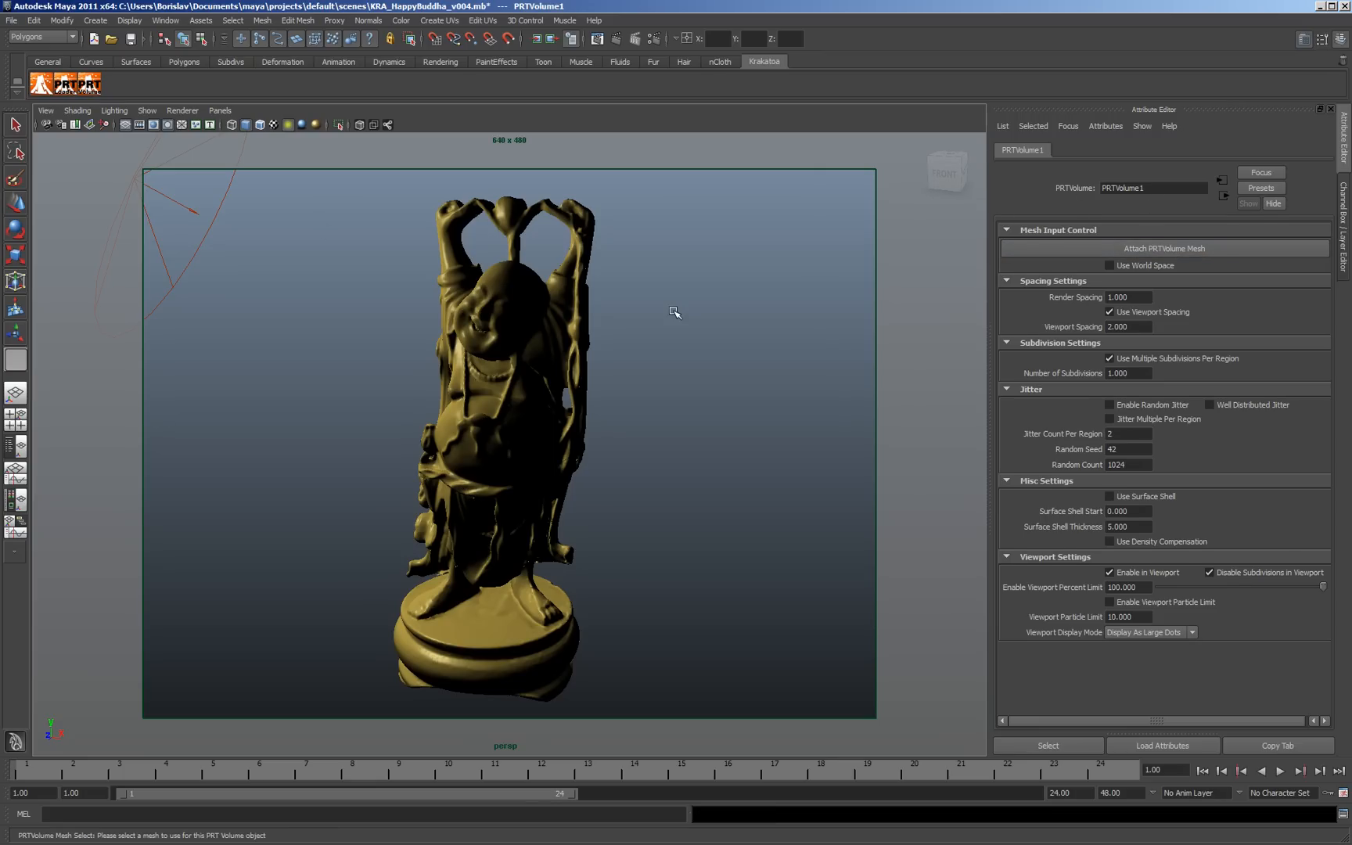
pyautogui.click(1163, 249)
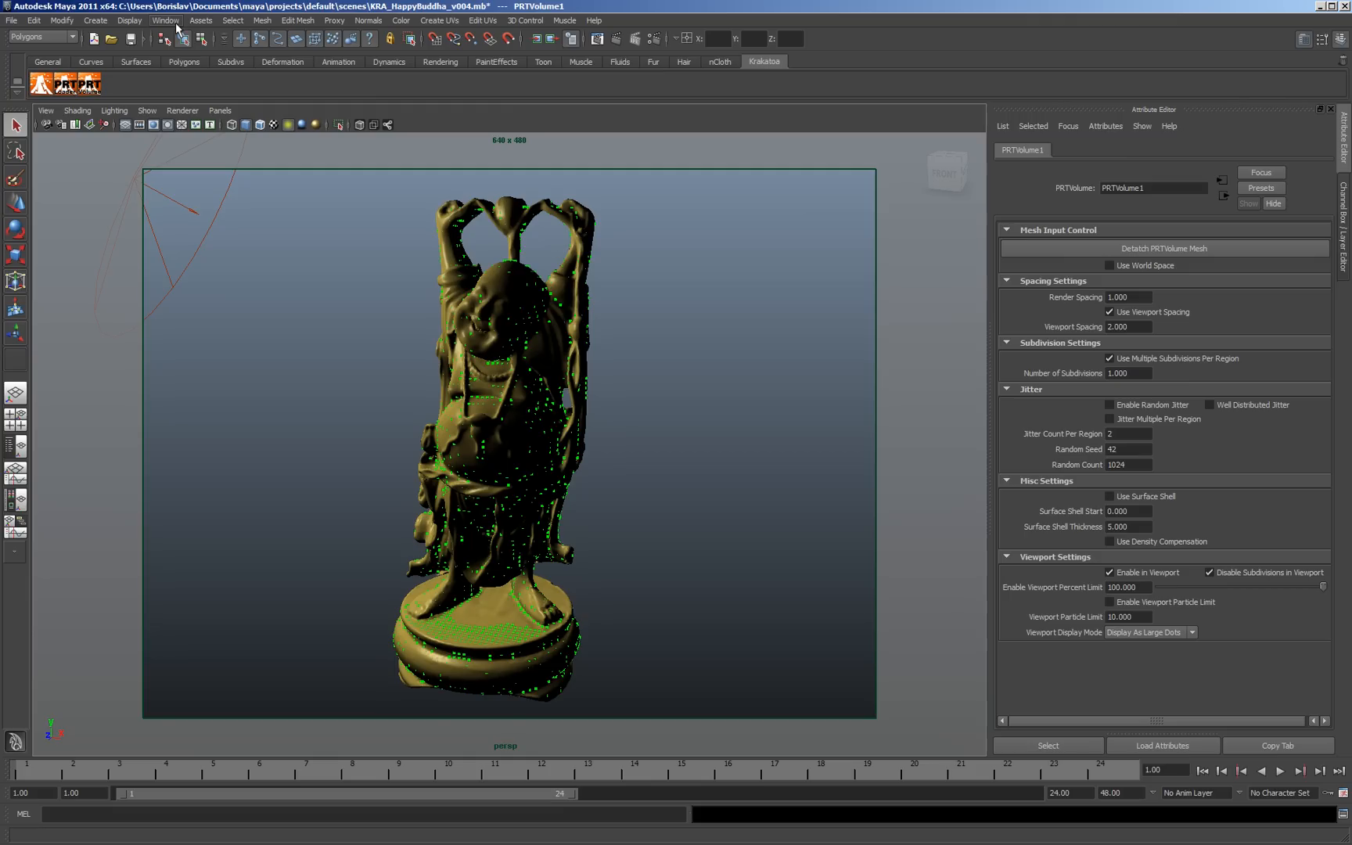
pyautogui.click(164, 20)
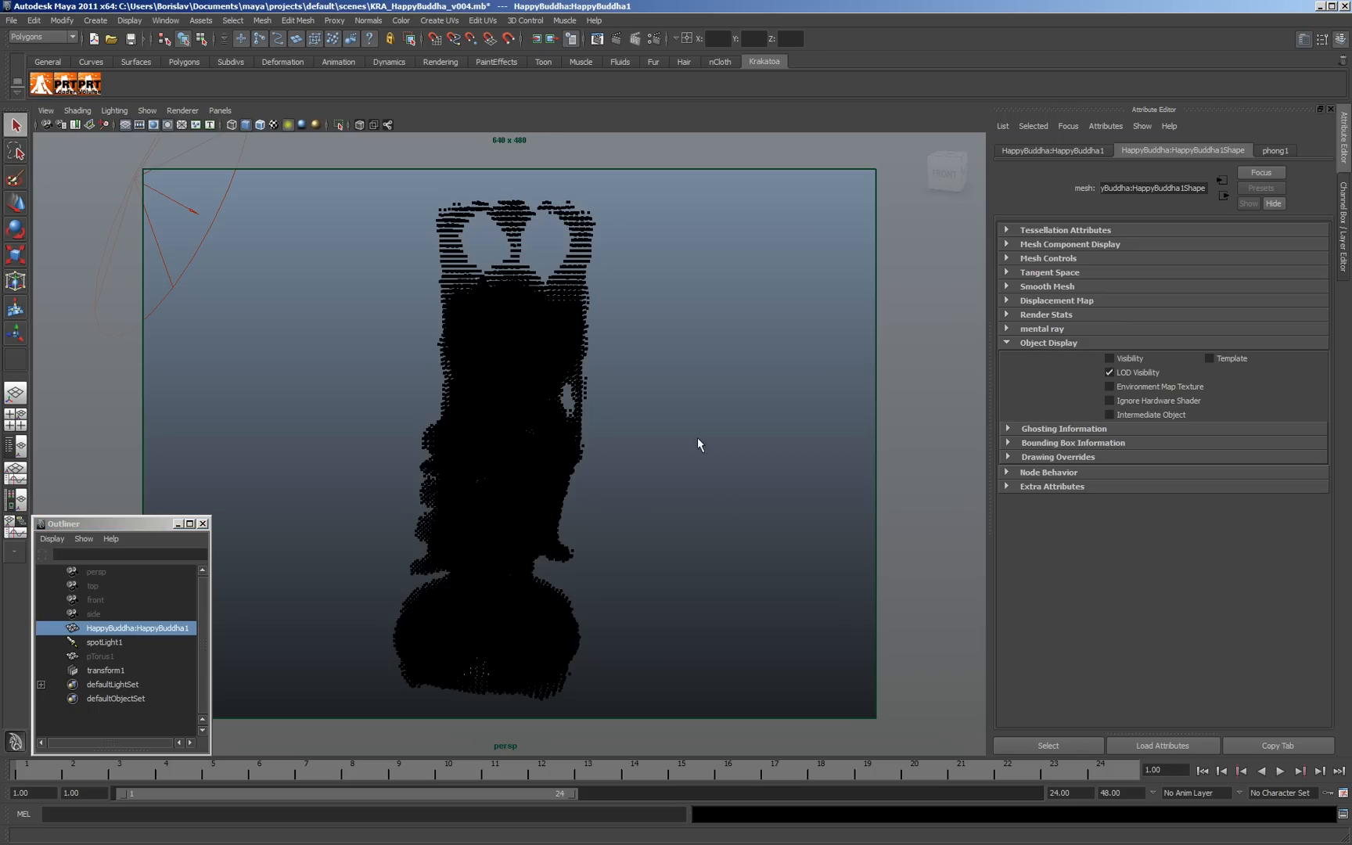
pyautogui.click(204, 523)
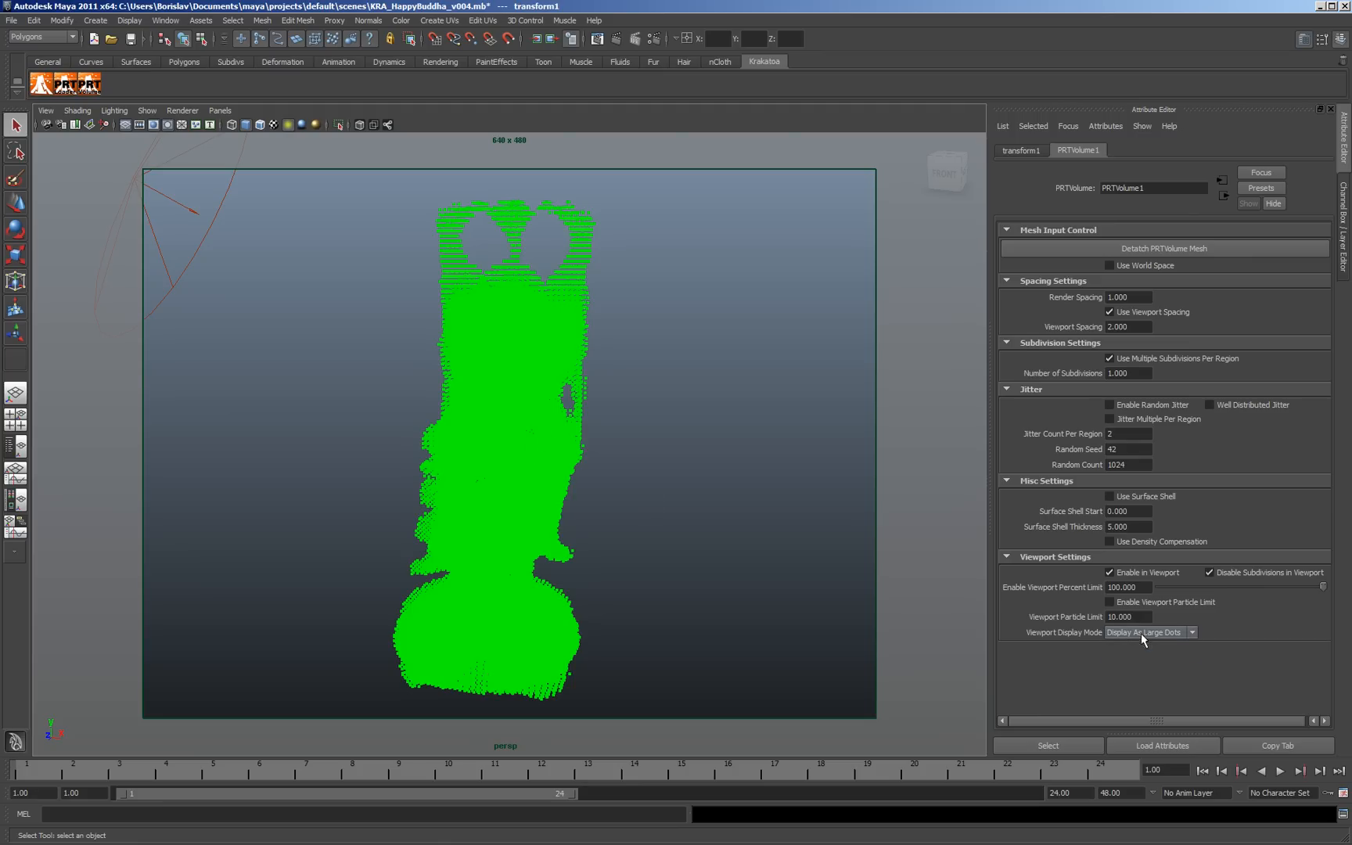
pyautogui.click(1191, 632)
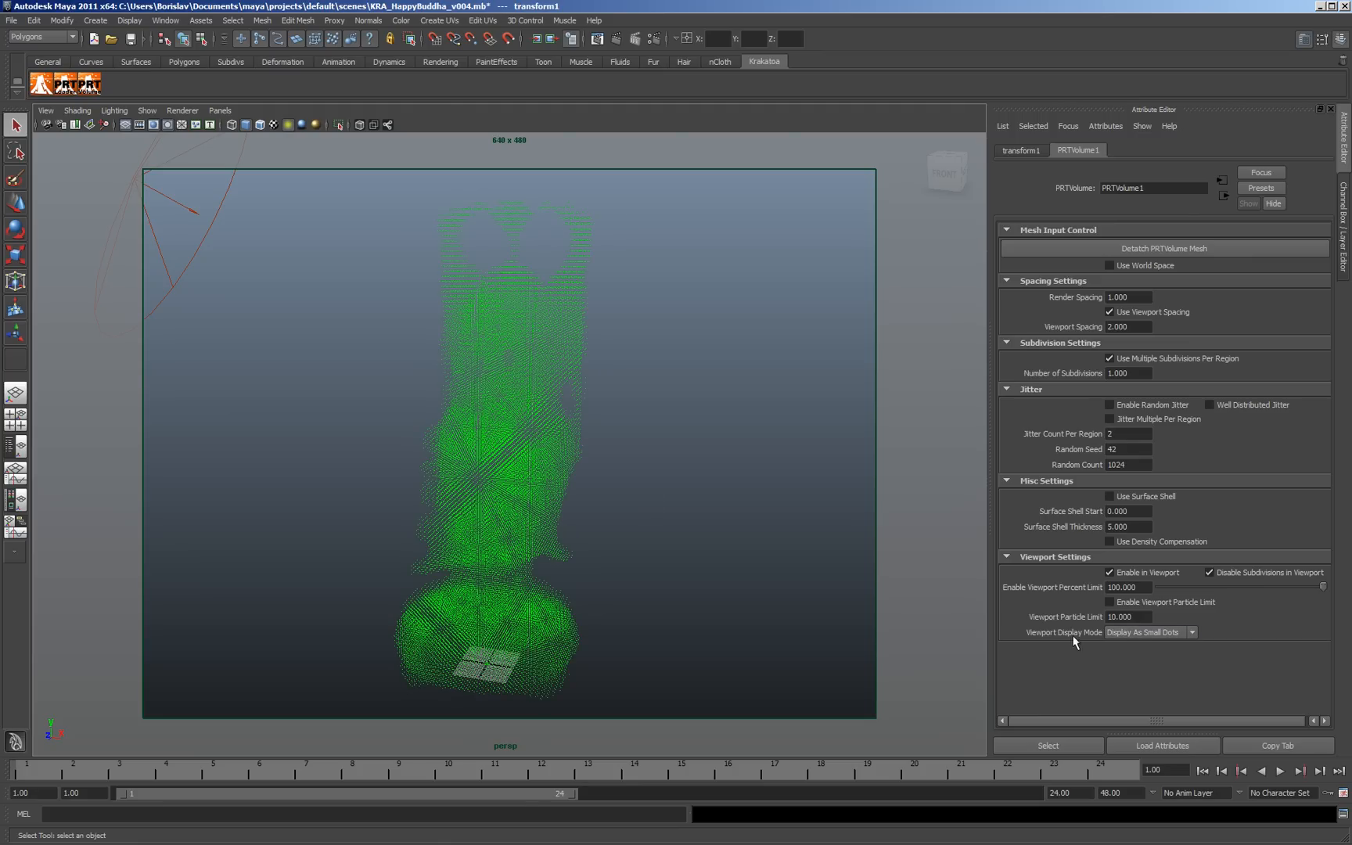
pyautogui.moveTo(1323, 590)
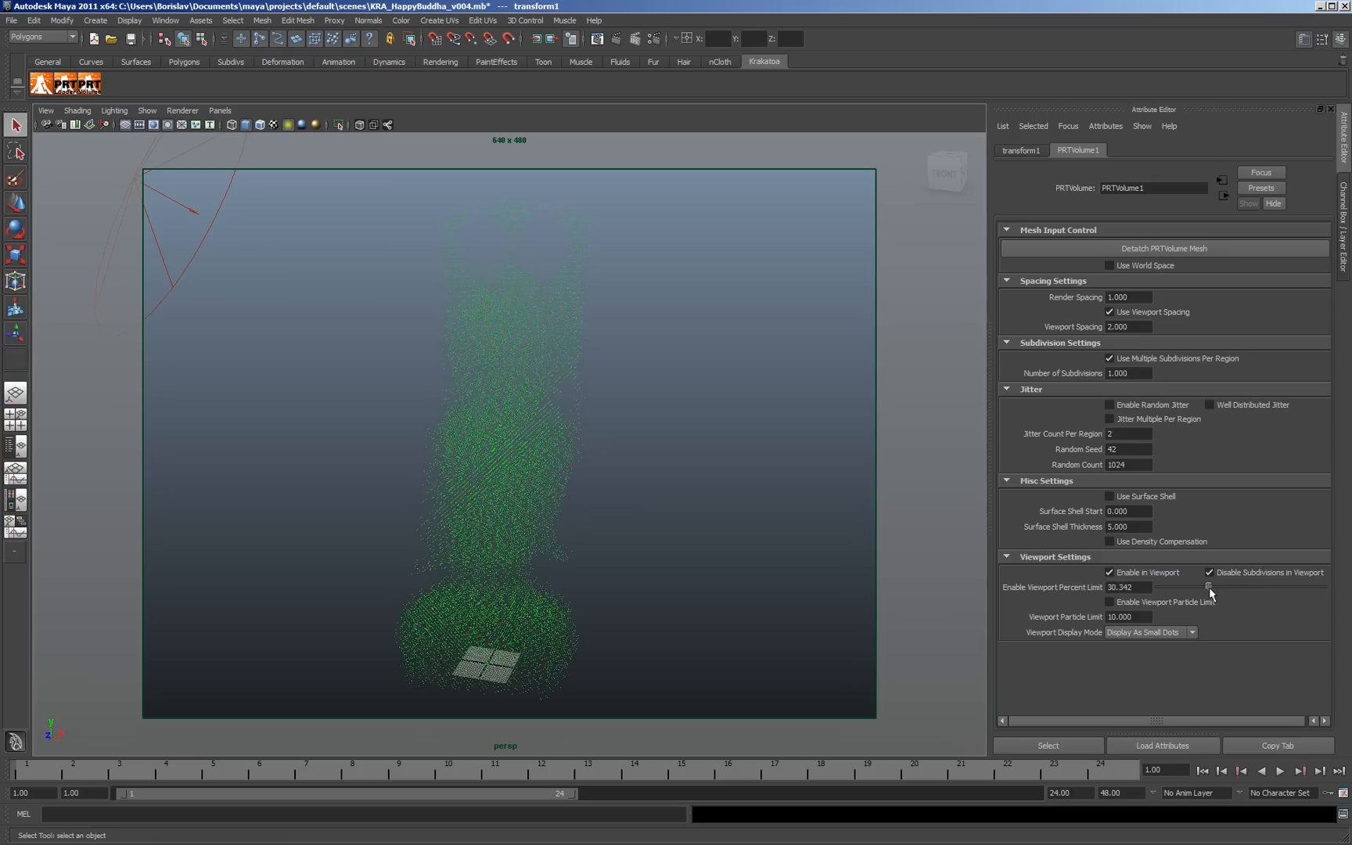
# - Restore the viewport percent limit to 100 and try Viewport Spacing 3.3, 1.98, ending near 2
pyautogui.moveTo(1209, 587); pyautogui.dragTo(1323, 587)
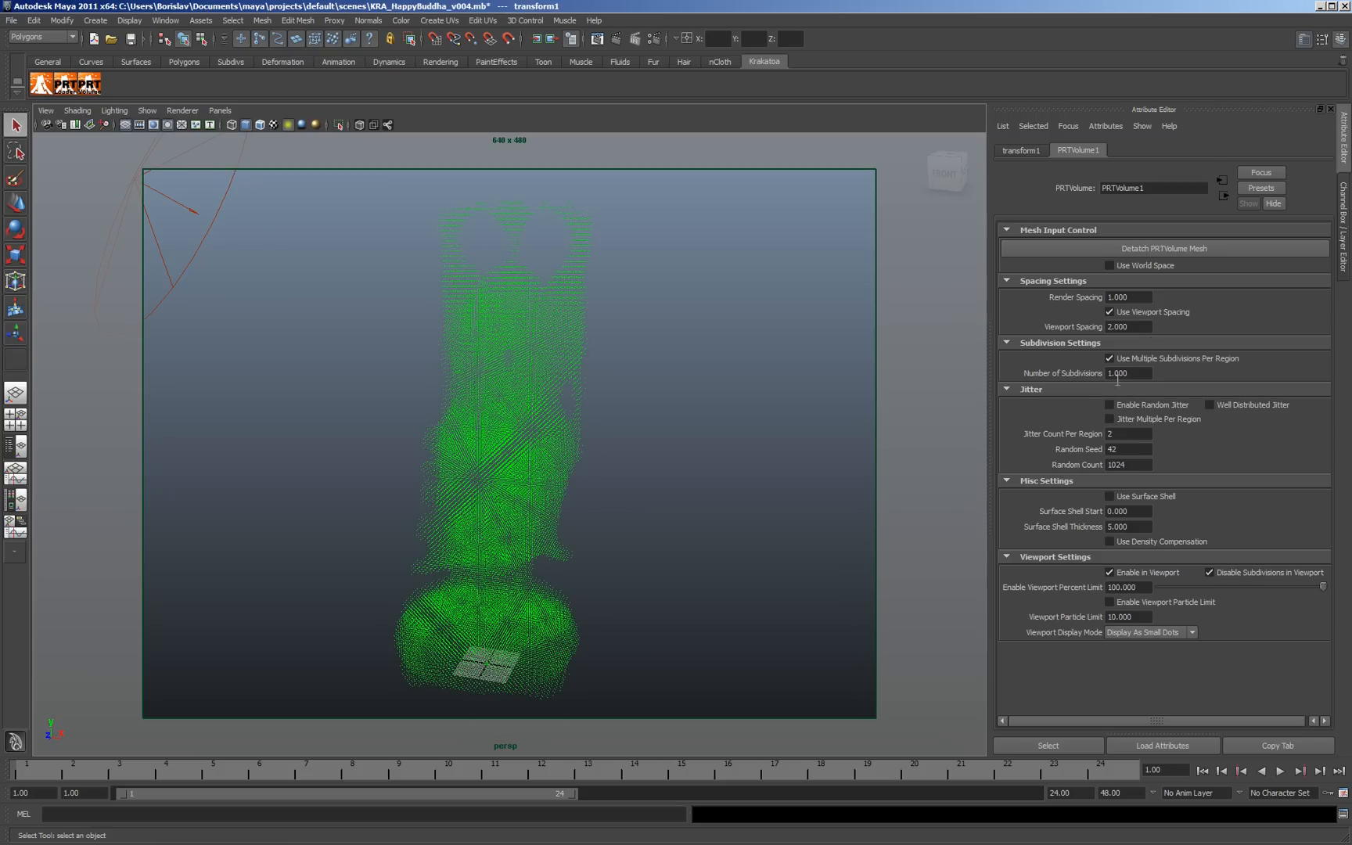
pyautogui.write('3.300')
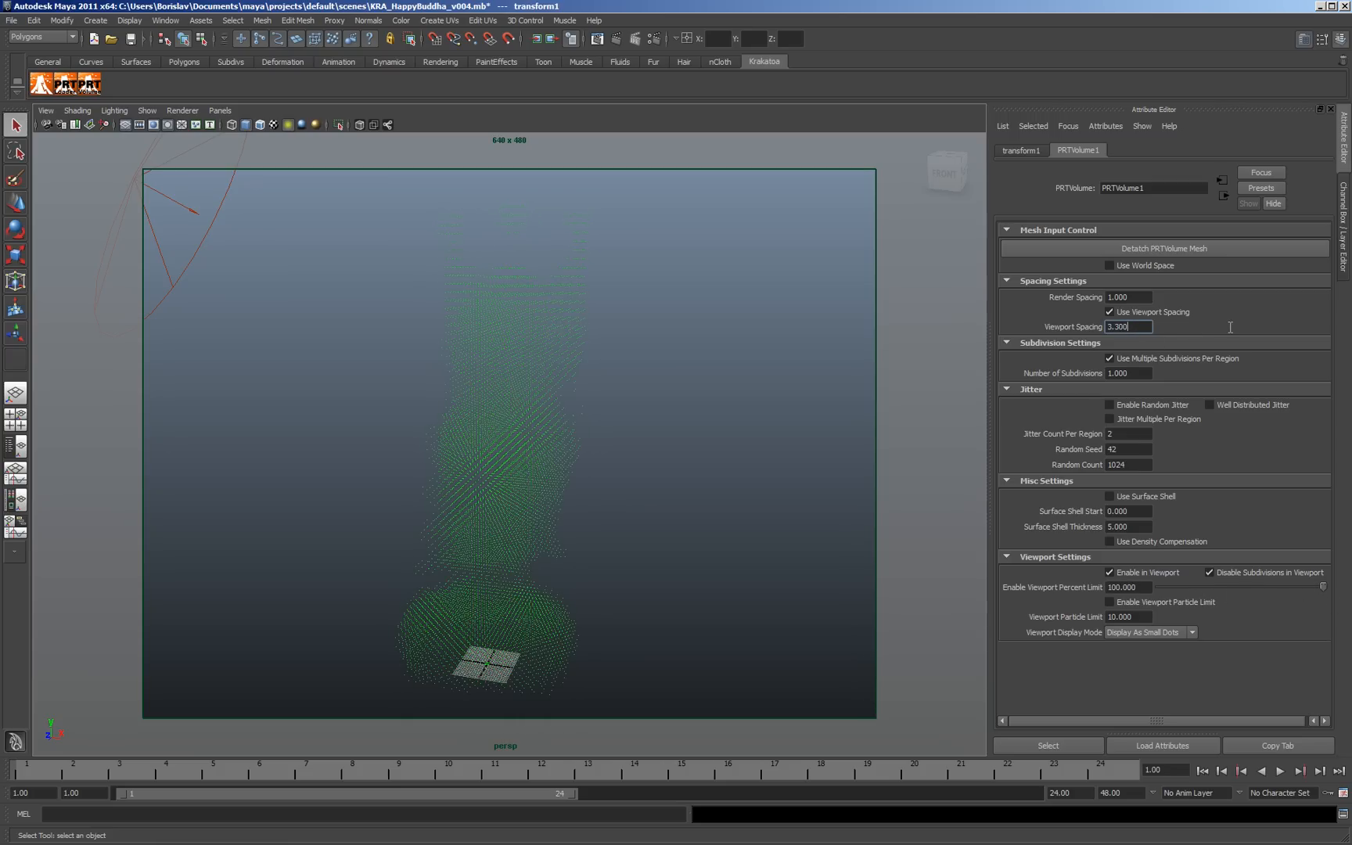
pyautogui.write('1.980')
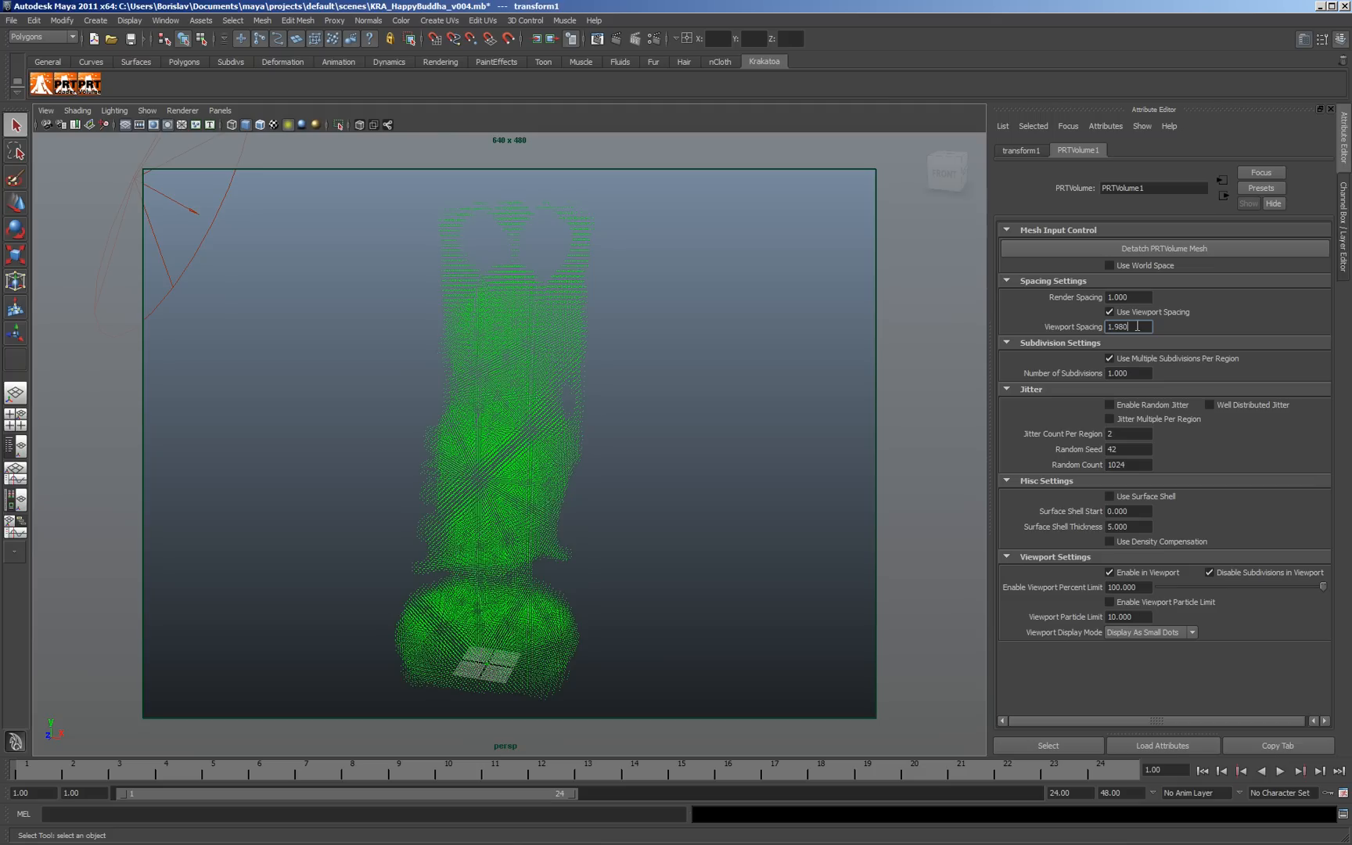
pyautogui.write('2.010')
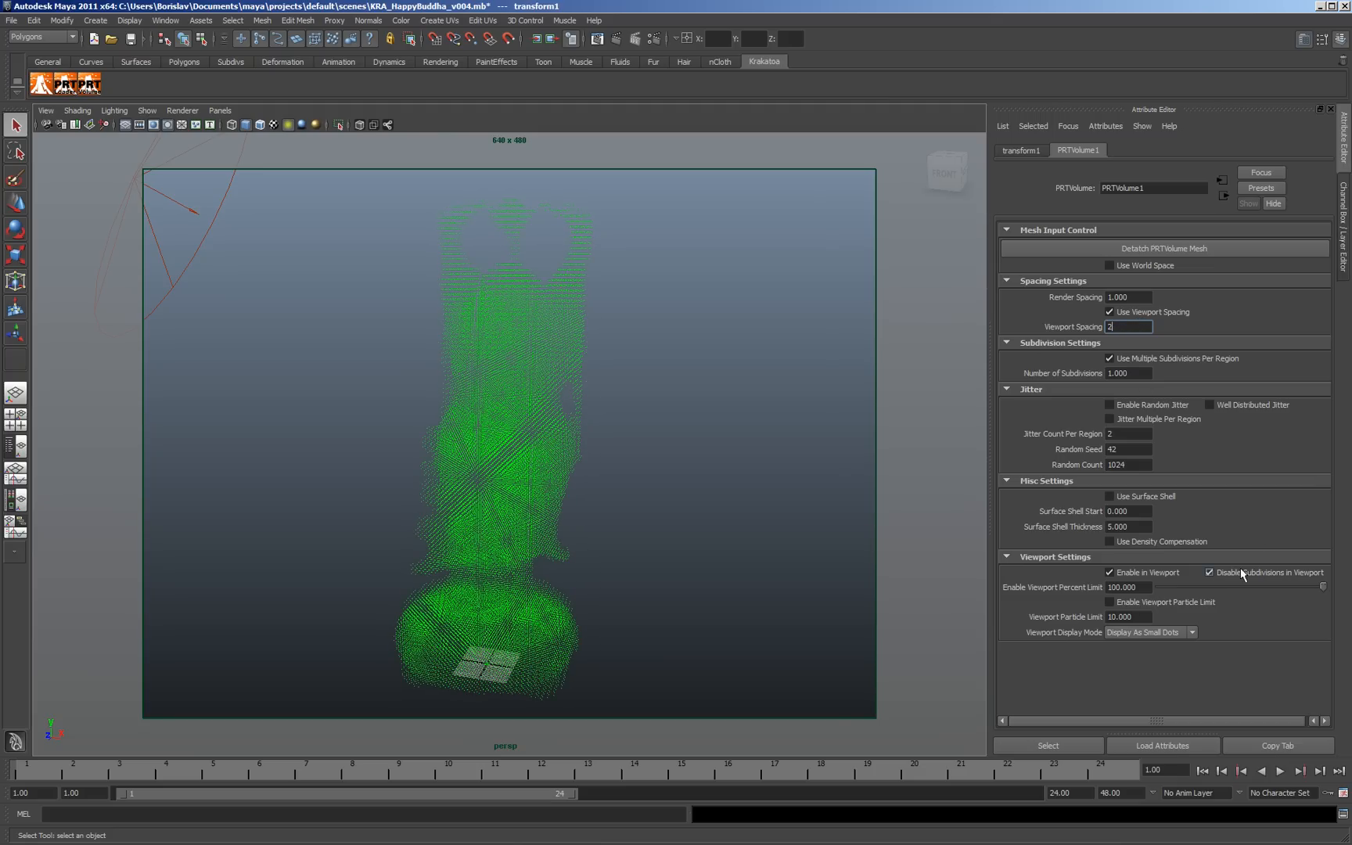
# - Toggle viewport subdivisions, keep multiple subdivisions per region on and subdivisions drawn in the viewport
pyautogui.click(1211, 571)
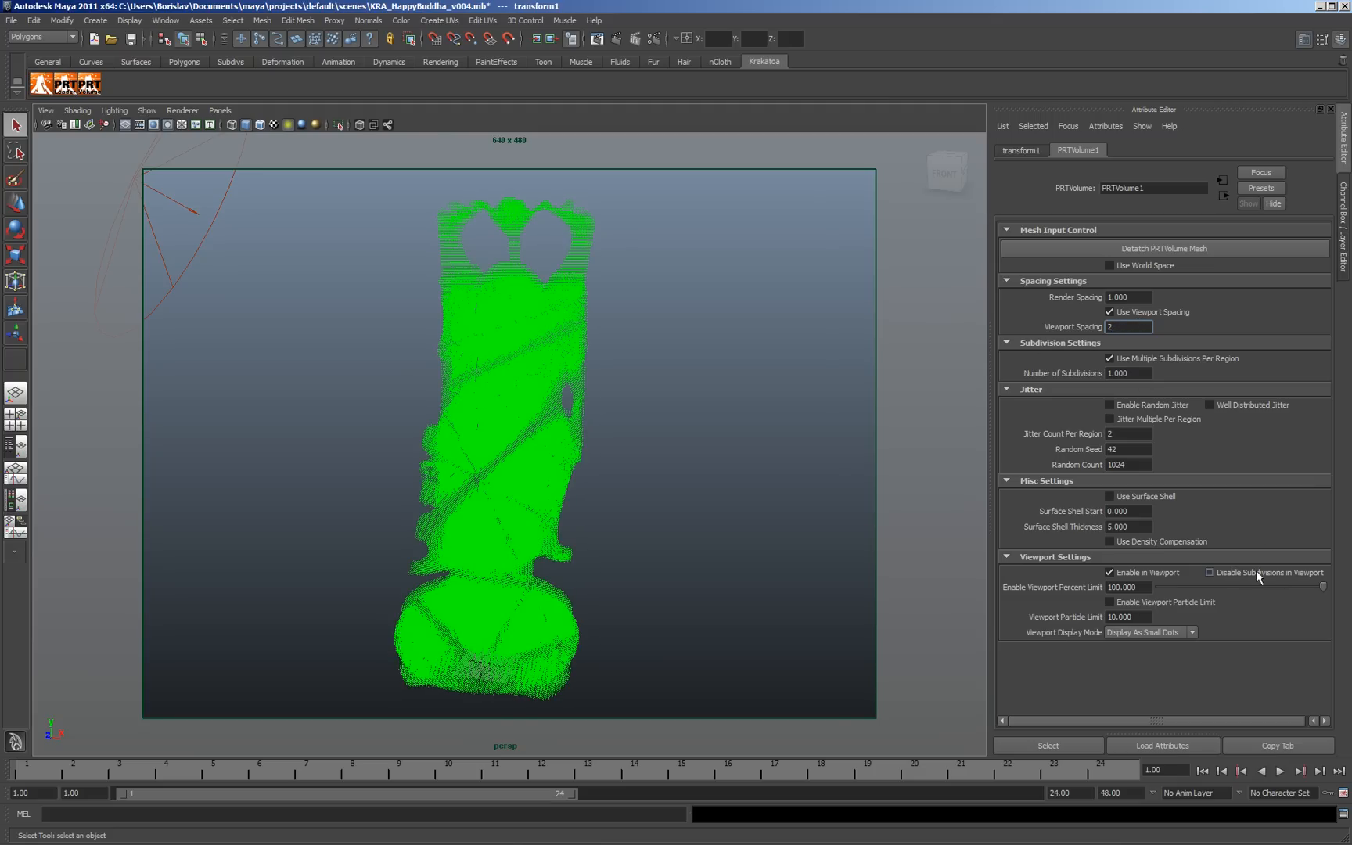
pyautogui.click(1211, 572)
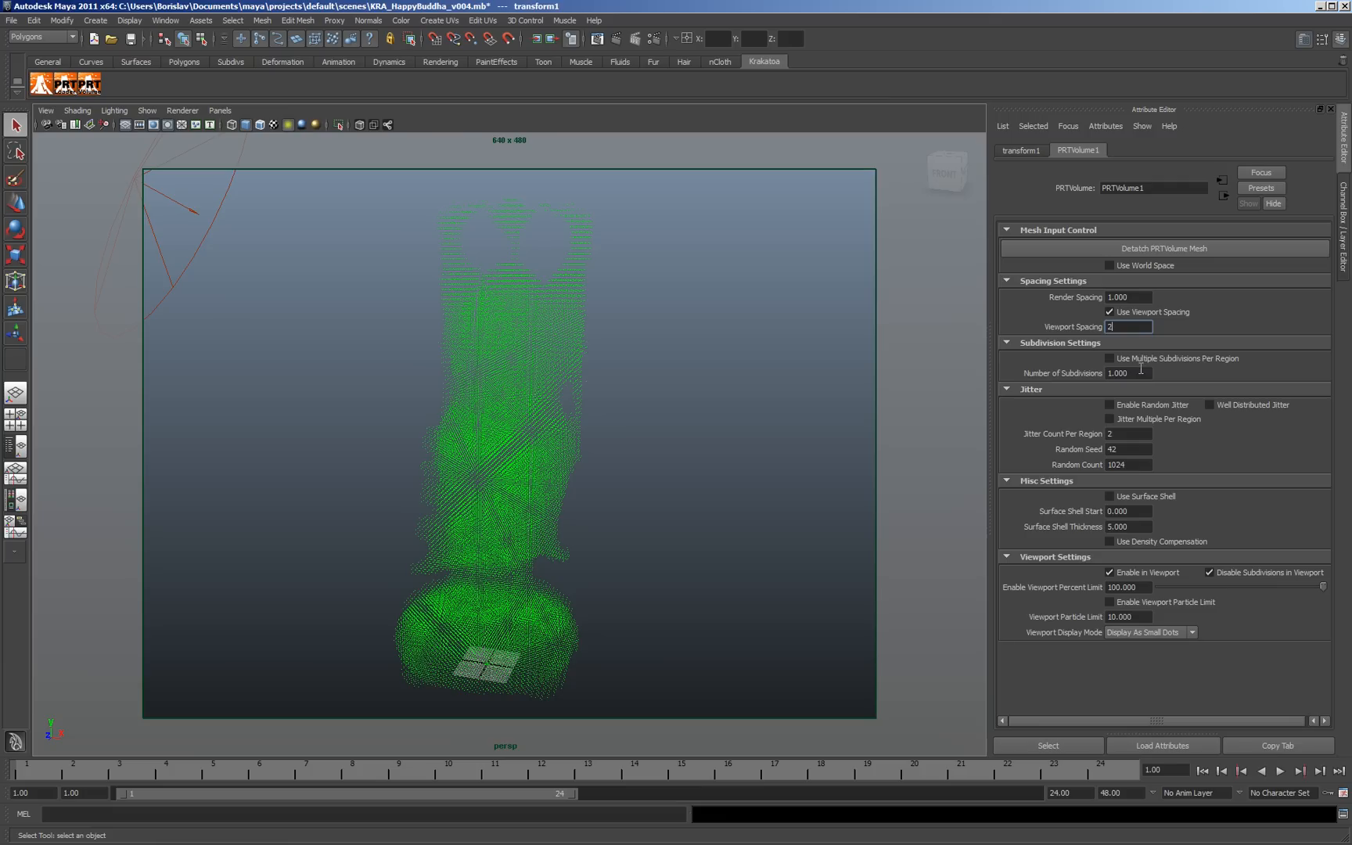
pyautogui.click(1109, 359)
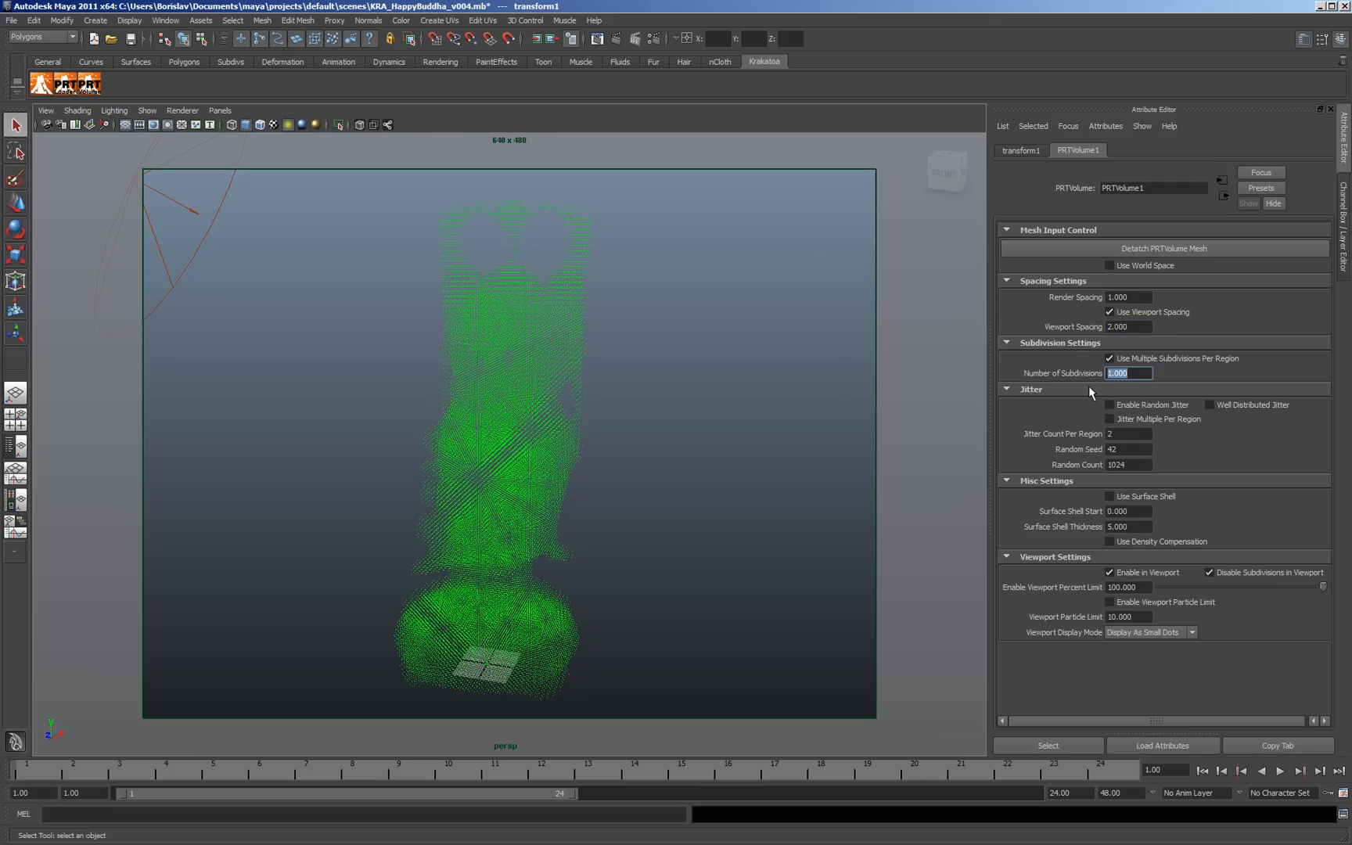
pyautogui.click(1211, 571)
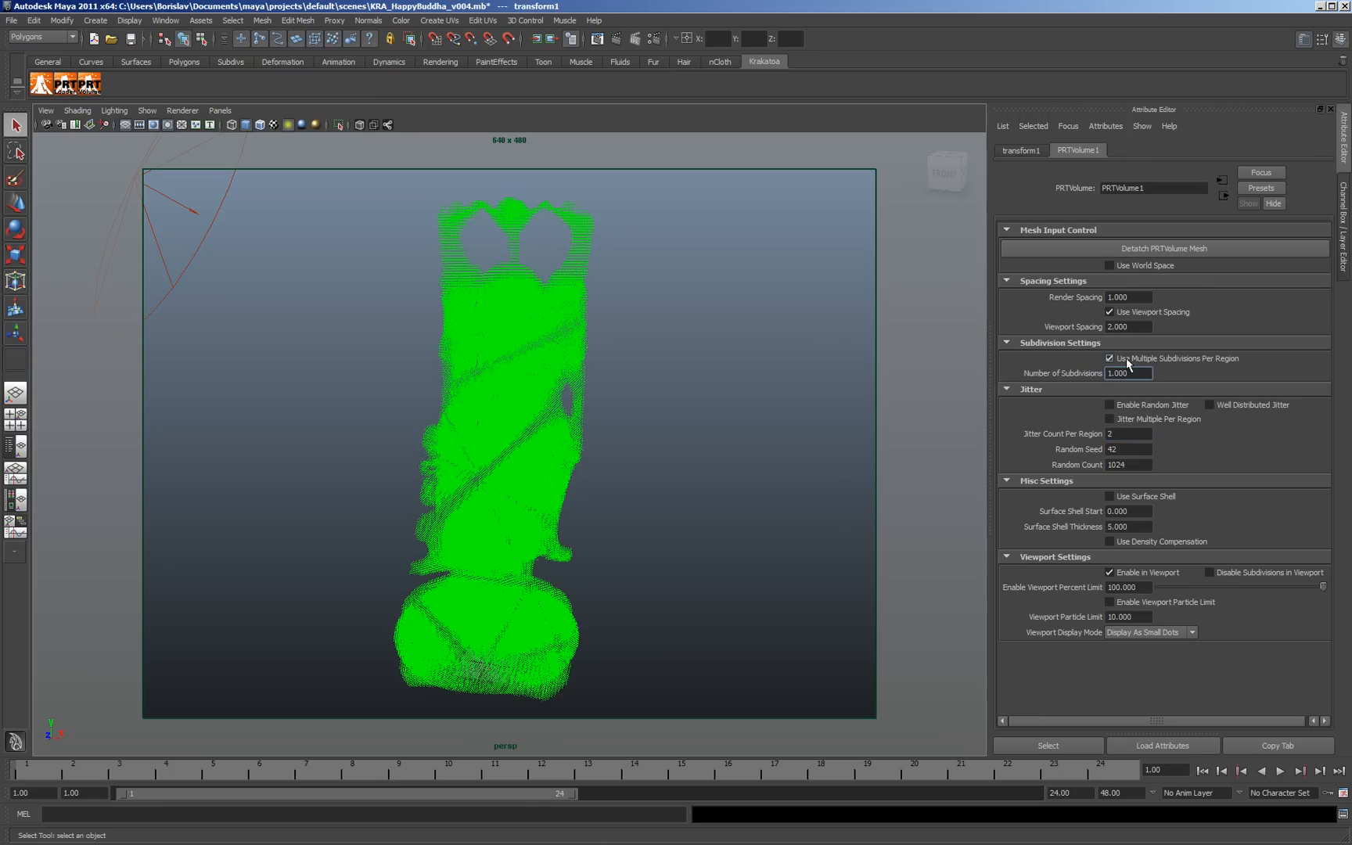
# - Disable multiple subdivisions, try viewport particle limits 18.4, 35.12, 21.59 then disable the limit, and enable Use Surface Shell
pyautogui.click(1110, 358)
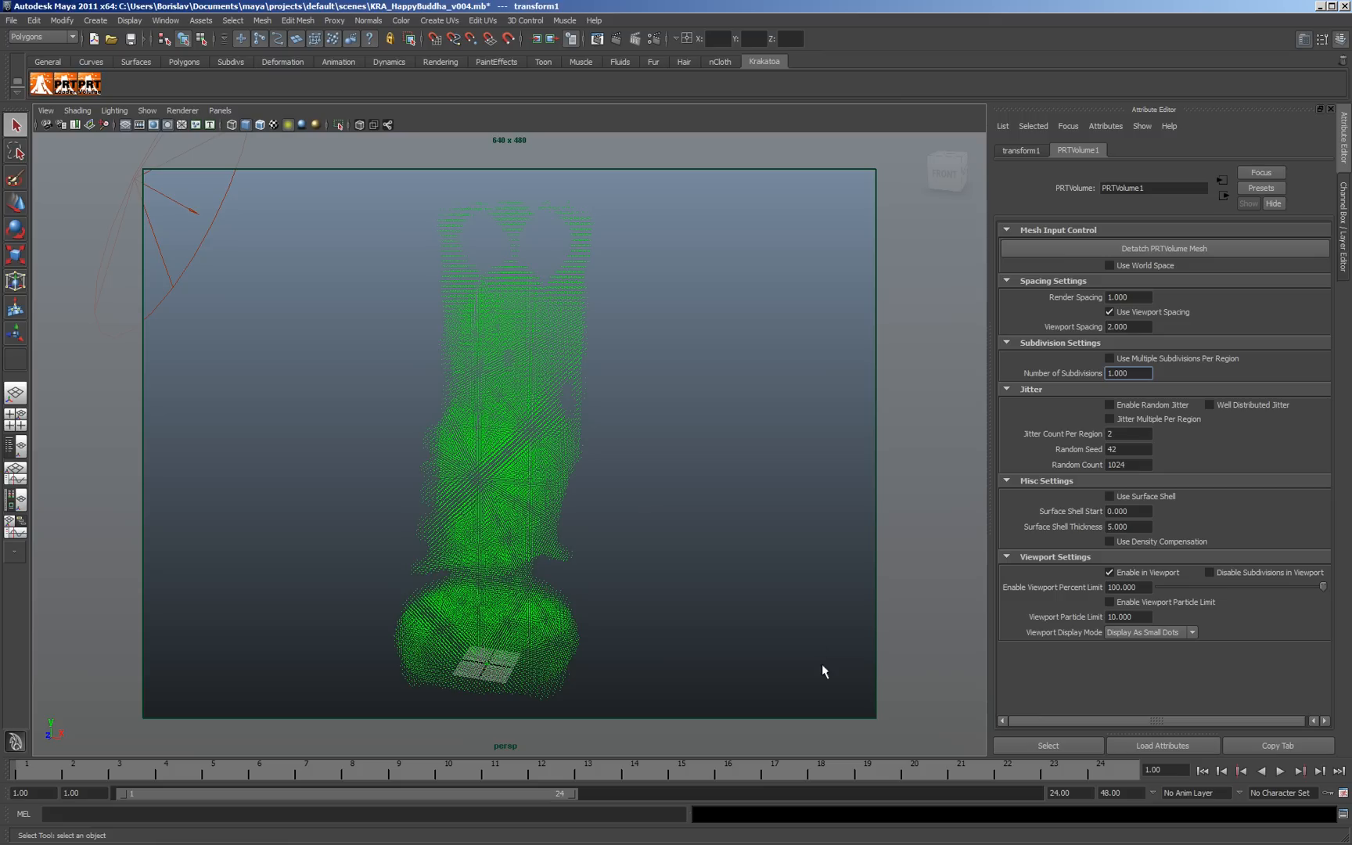
pyautogui.click(1109, 603)
pyautogui.write('10.540')
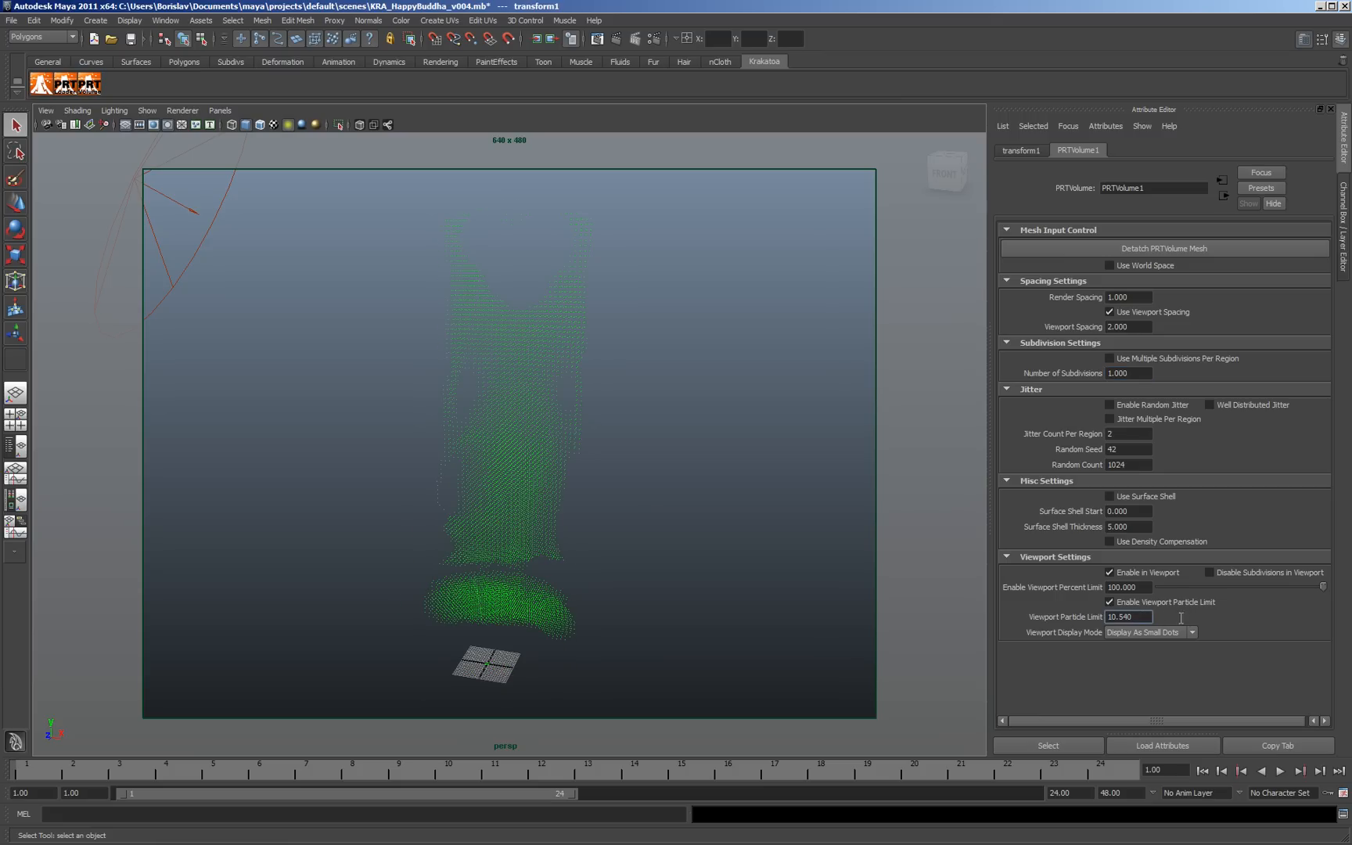
pyautogui.write('18.400')
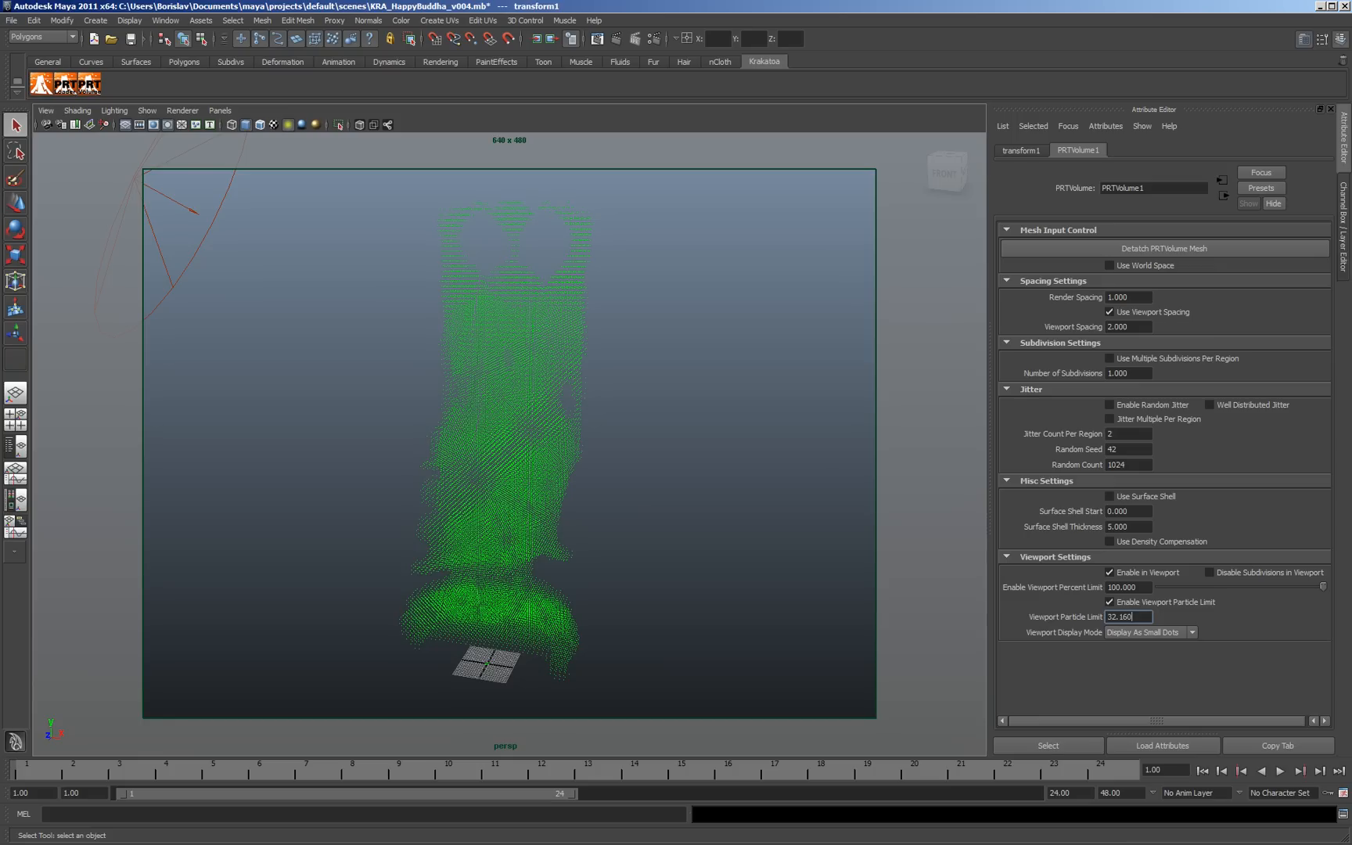
pyautogui.write('35.120')
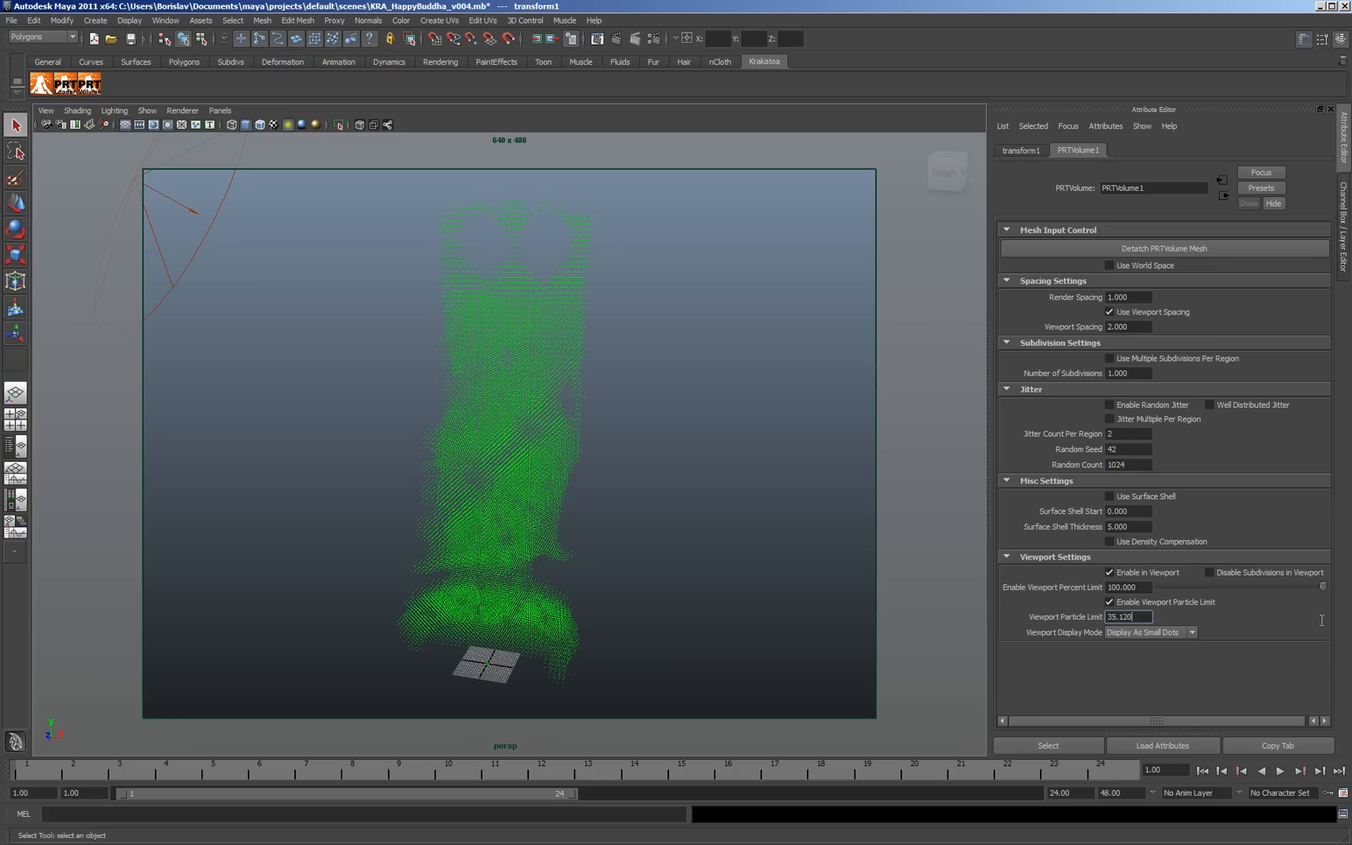
pyautogui.write('21.590')
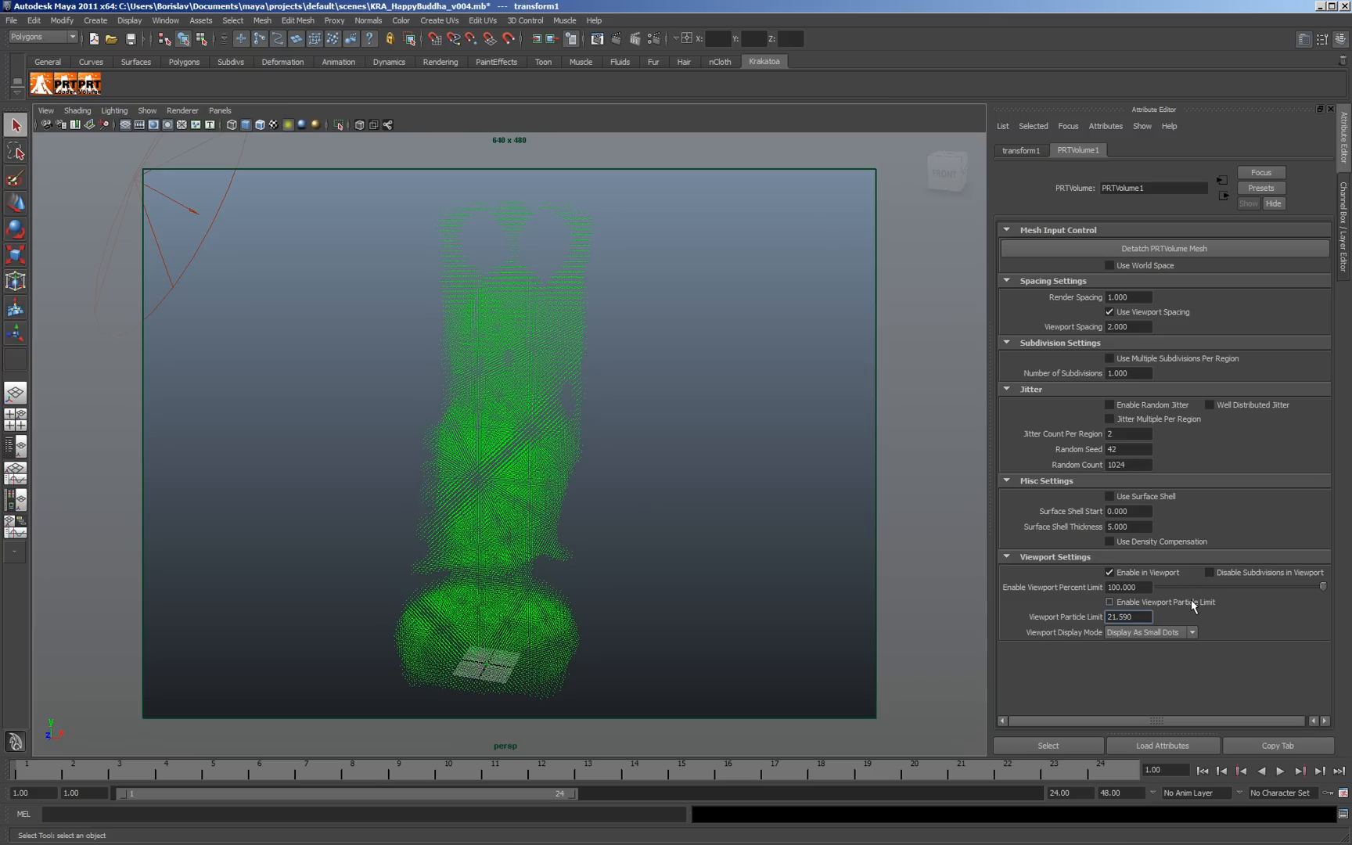
pyautogui.click(1109, 602)
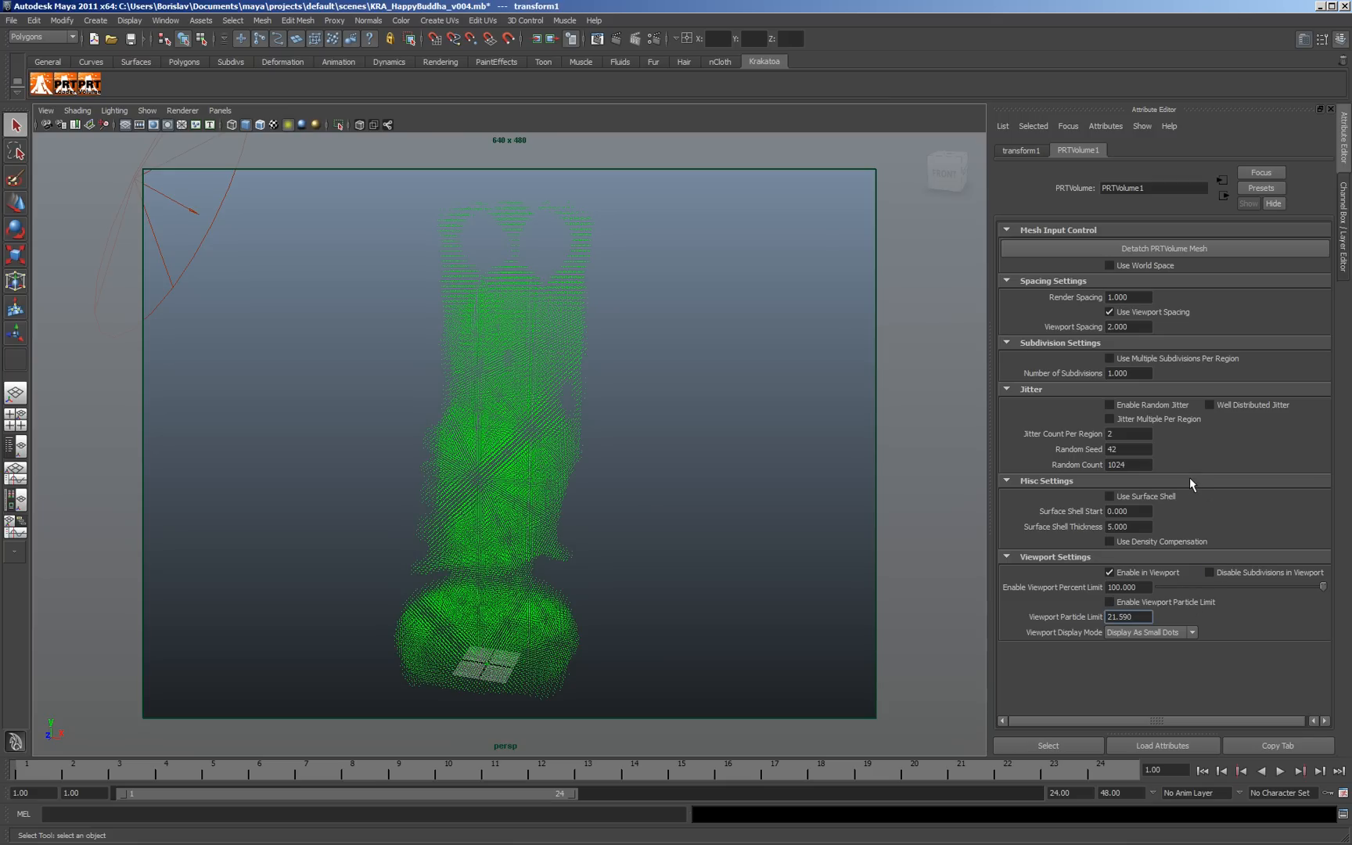
pyautogui.click(1109, 496)
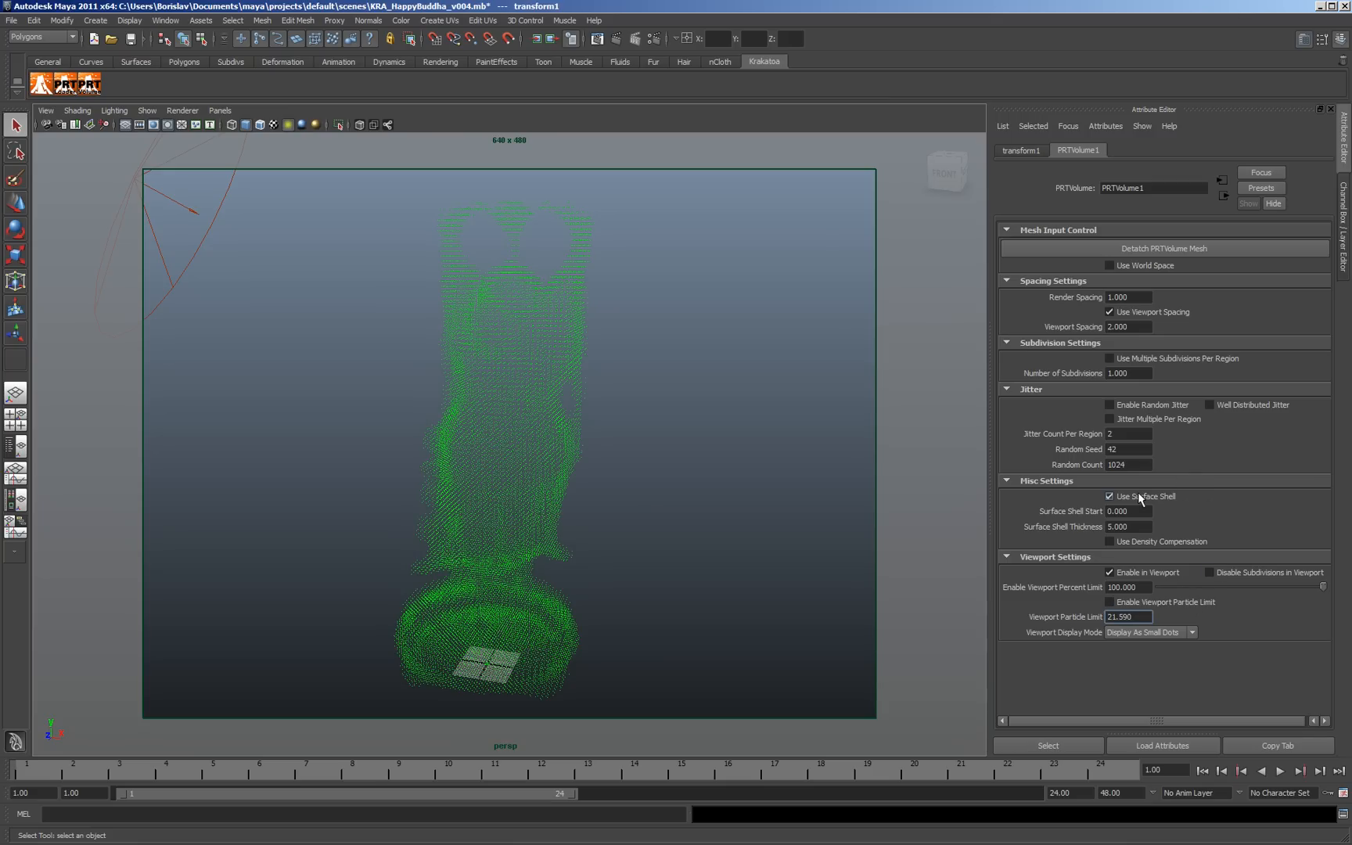
# - Re-enable multiple subdivisions and random jitter, test Surface Shell Start values 2, 5, 6.22, 10.51, 5.34, and return it to 0
pyautogui.click(1109, 358)
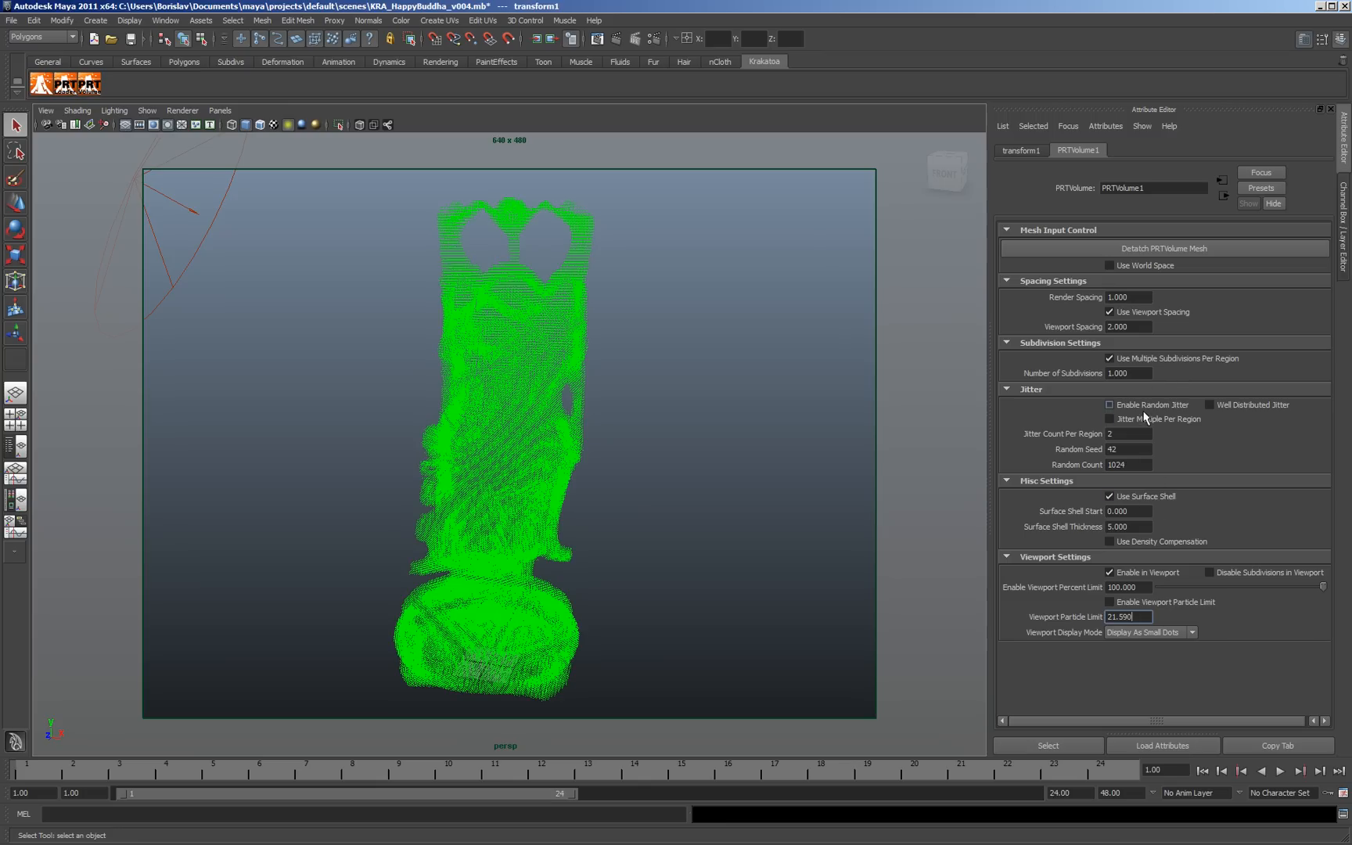
pyautogui.click(1109, 404)
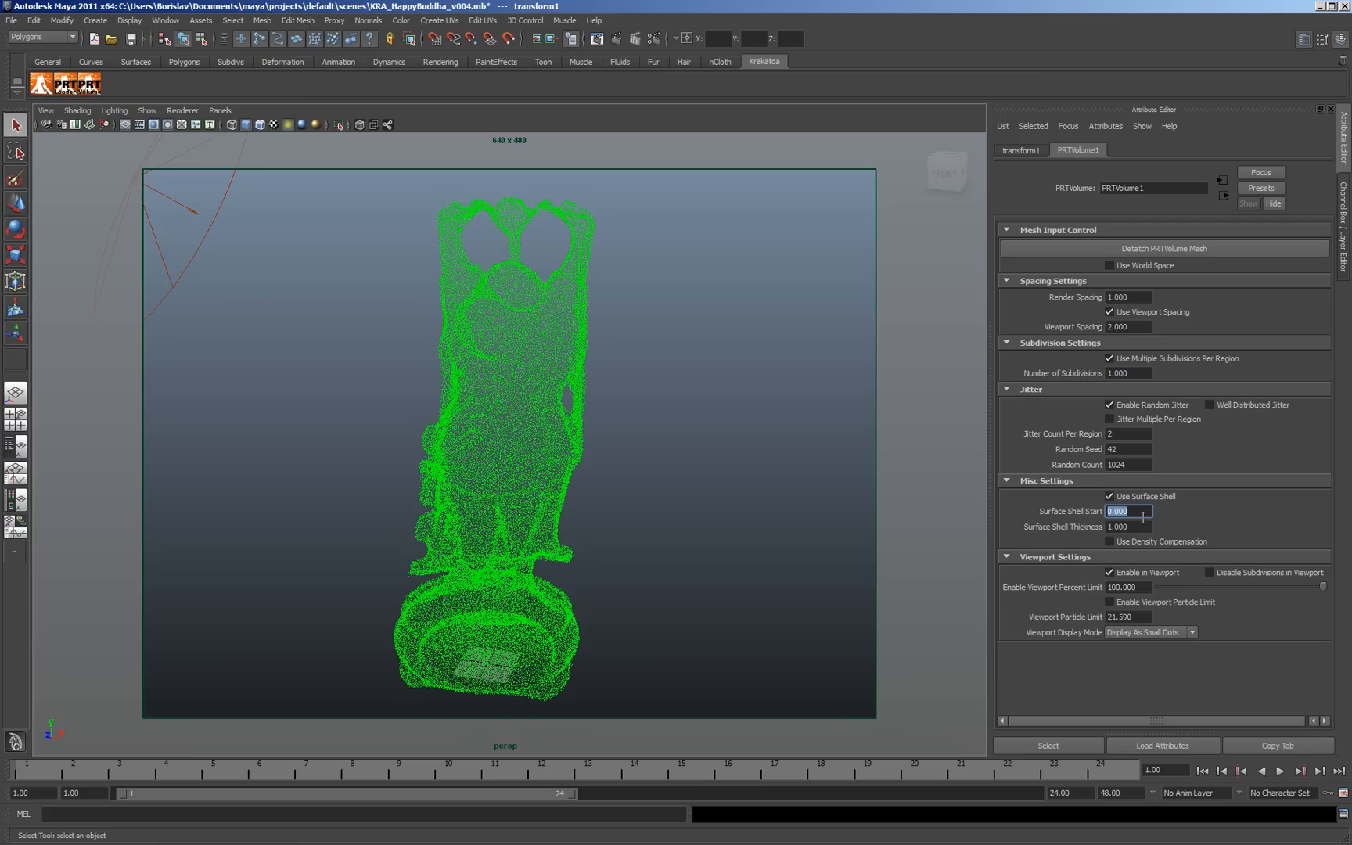
pyautogui.write('2.000')
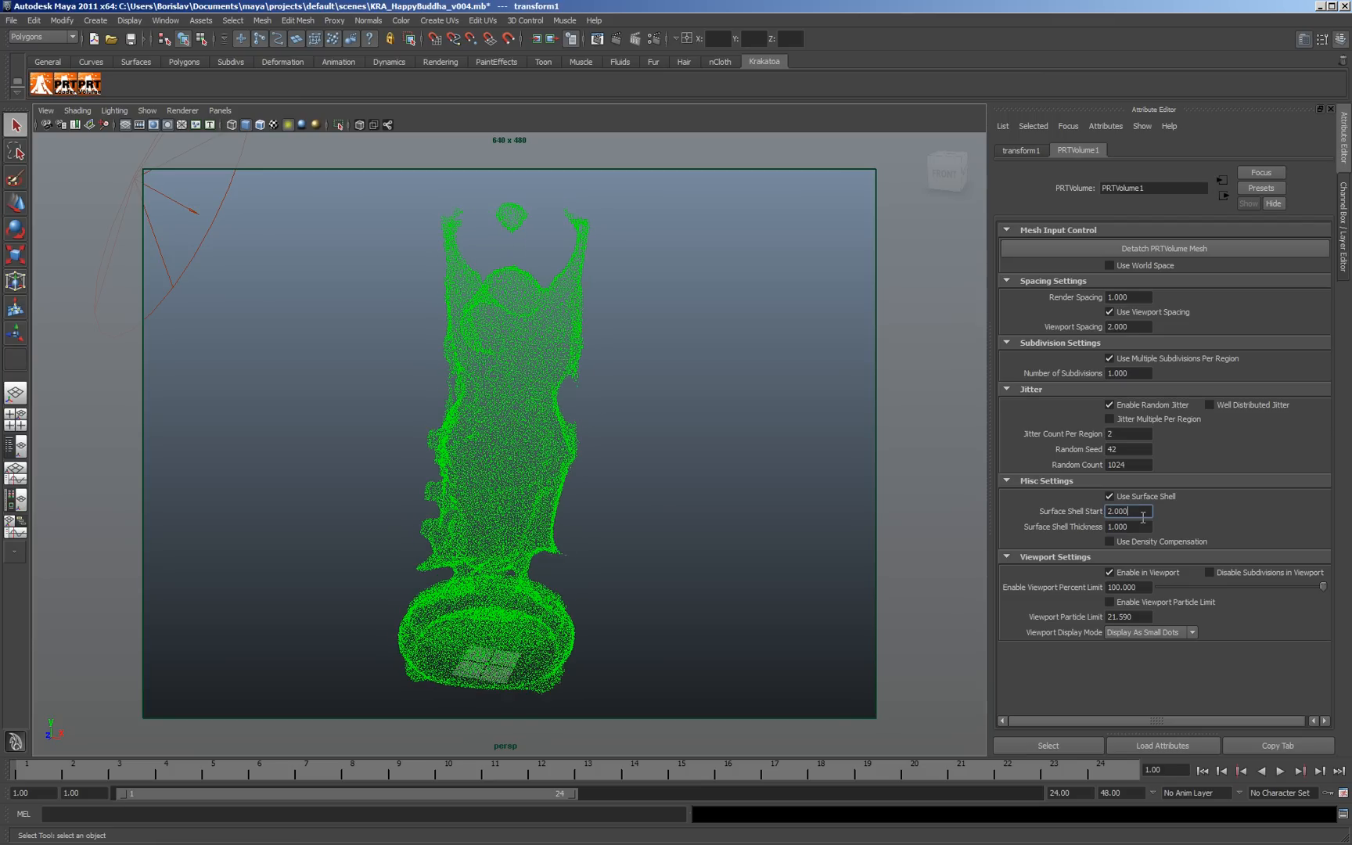
pyautogui.write('5.000')
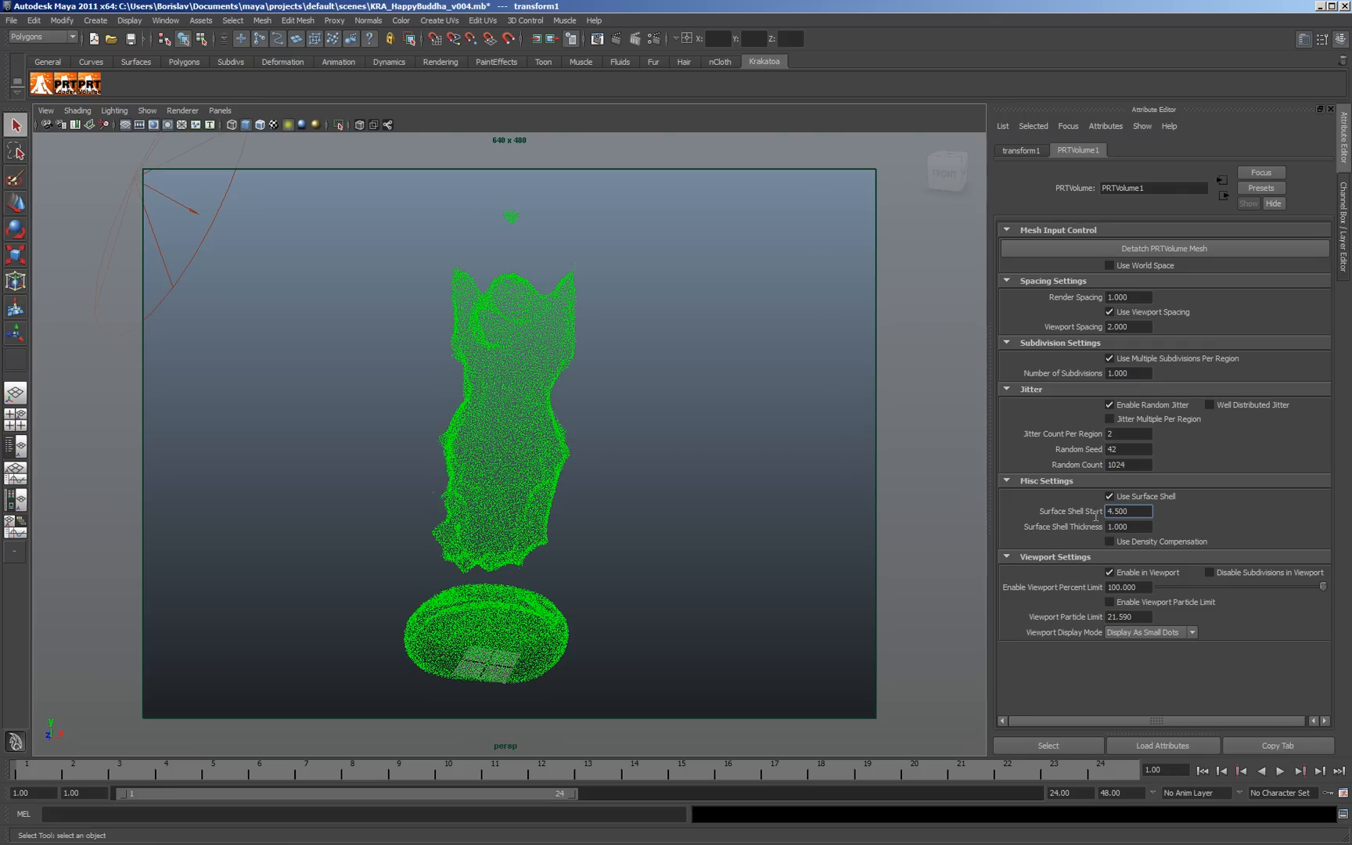
pyautogui.write('6.220')
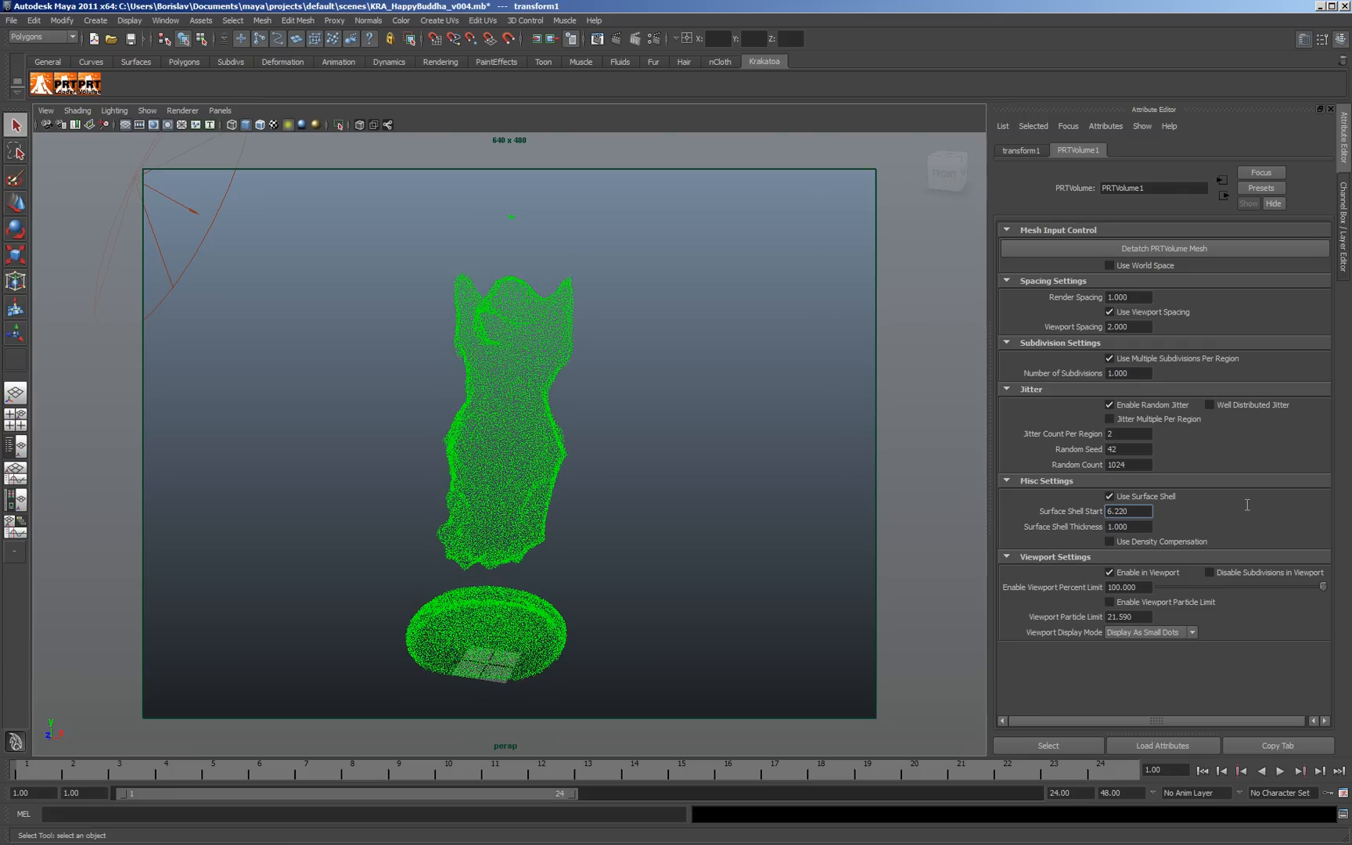
pyautogui.write('10.510')
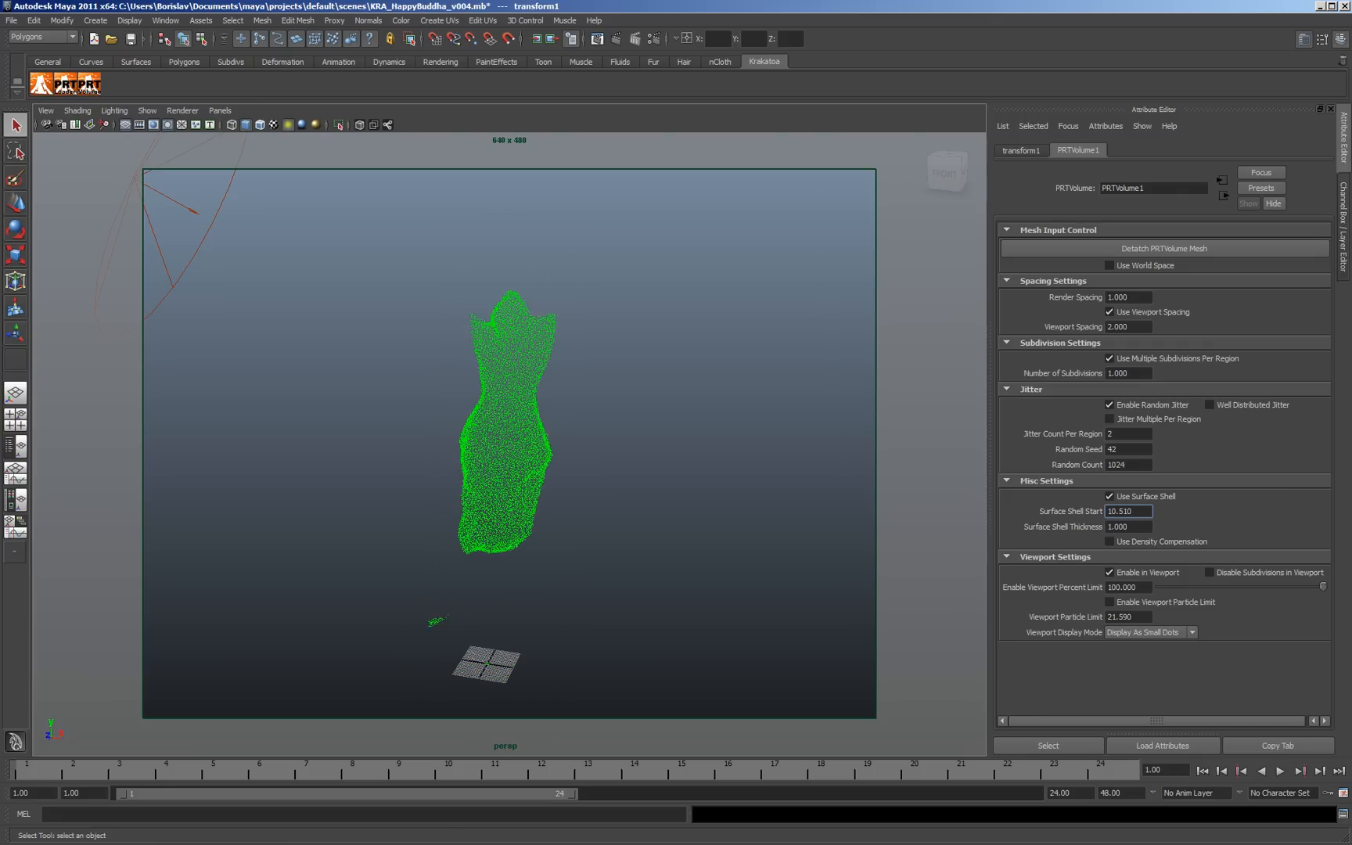
pyautogui.write('5.340')
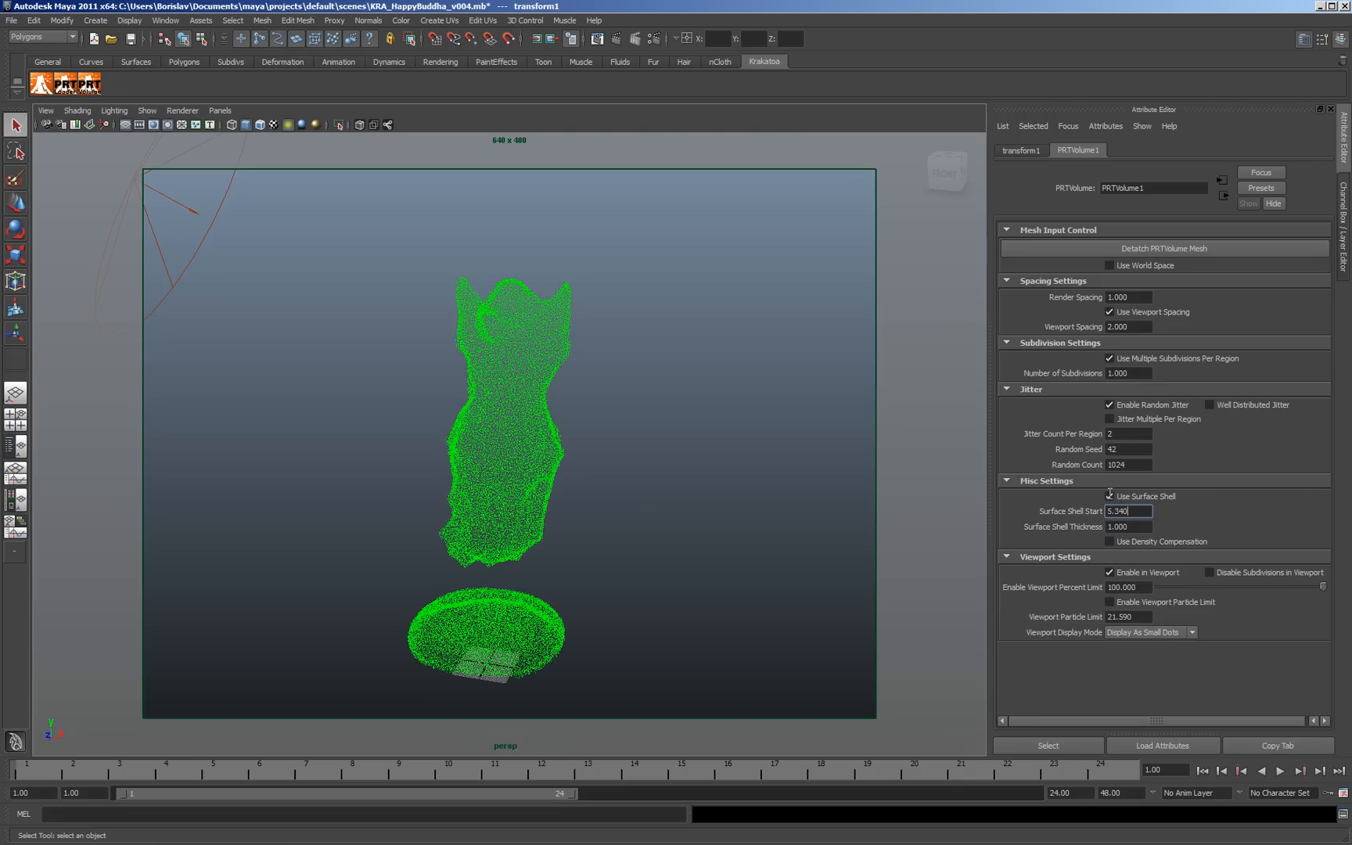
pyautogui.write('0.000')
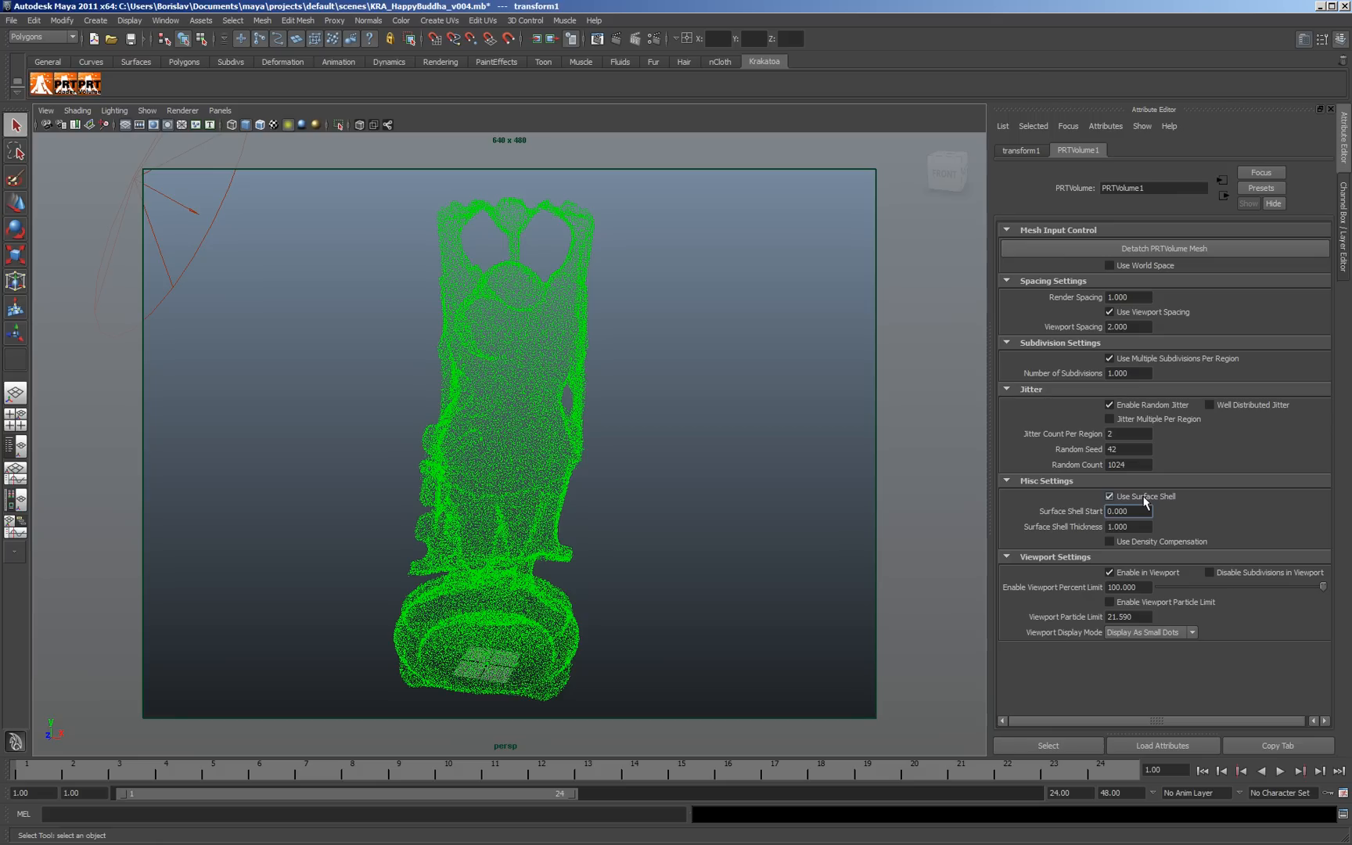
# - Turn off the surface shell and show the Krakatoa tab of Render Settings beside the PRTVolume attributes
pyautogui.click(1109, 496)
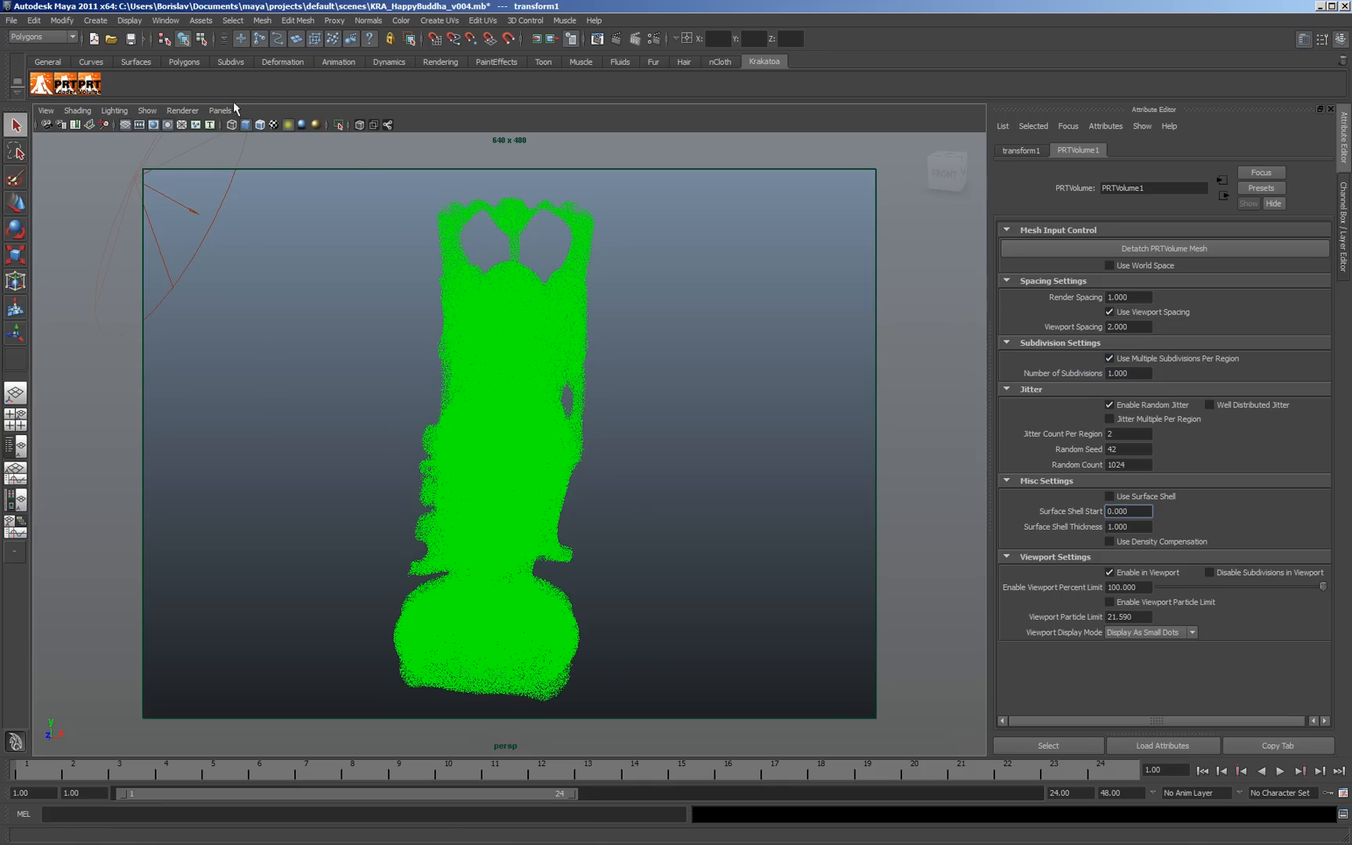
pyautogui.click(165, 20)
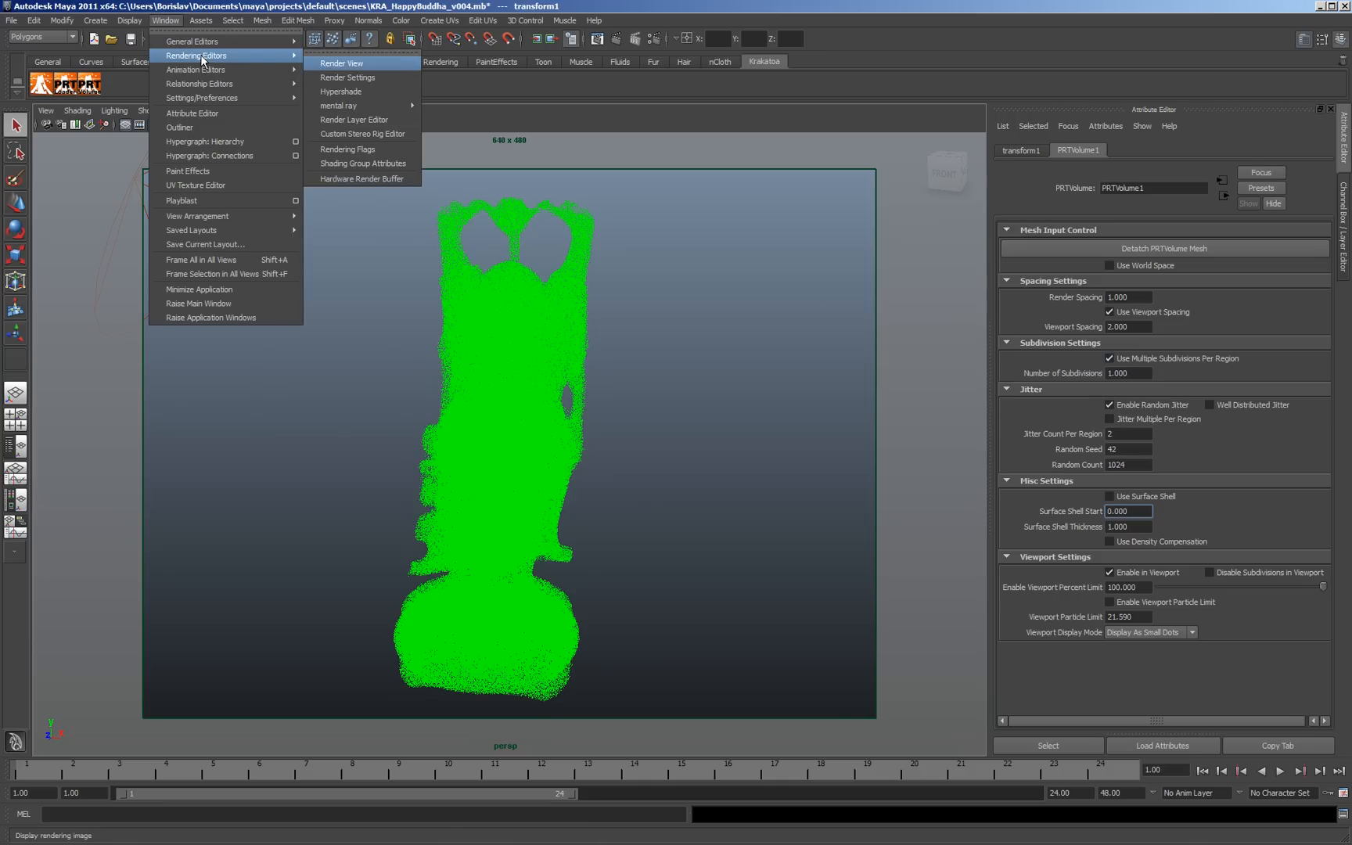
pyautogui.click(348, 79)
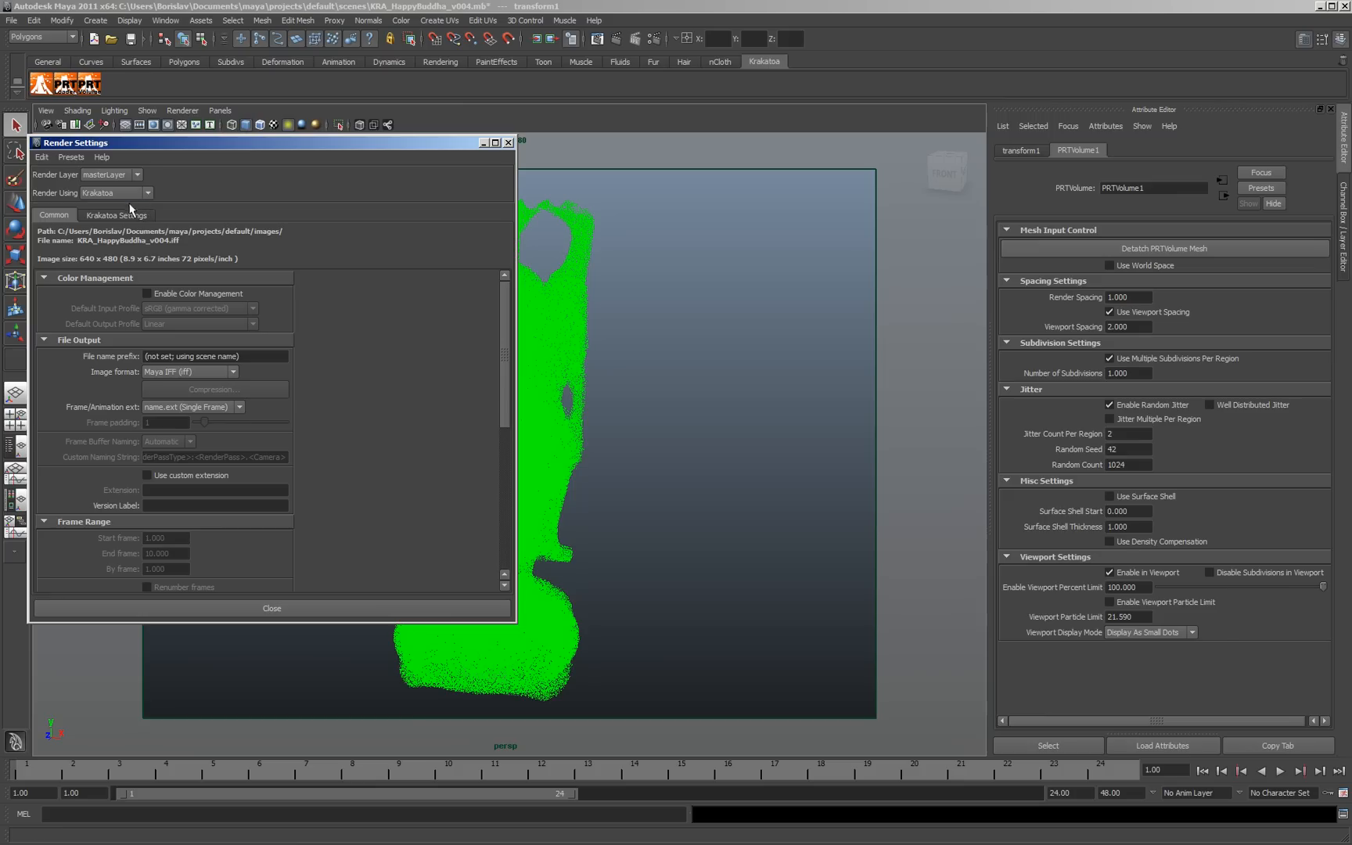
pyautogui.click(116, 214)
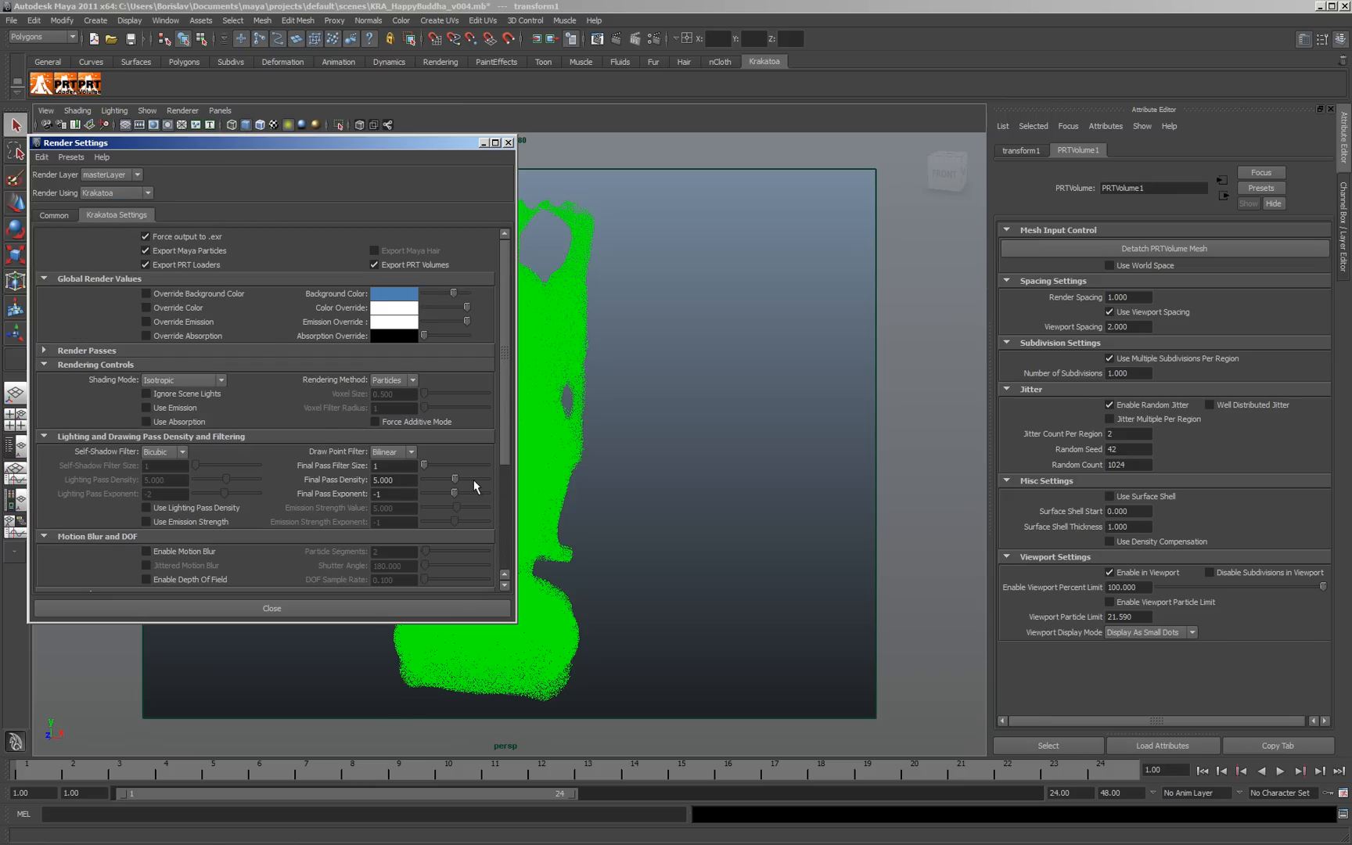
pyautogui.click(393, 494)
pyautogui.write('-2')
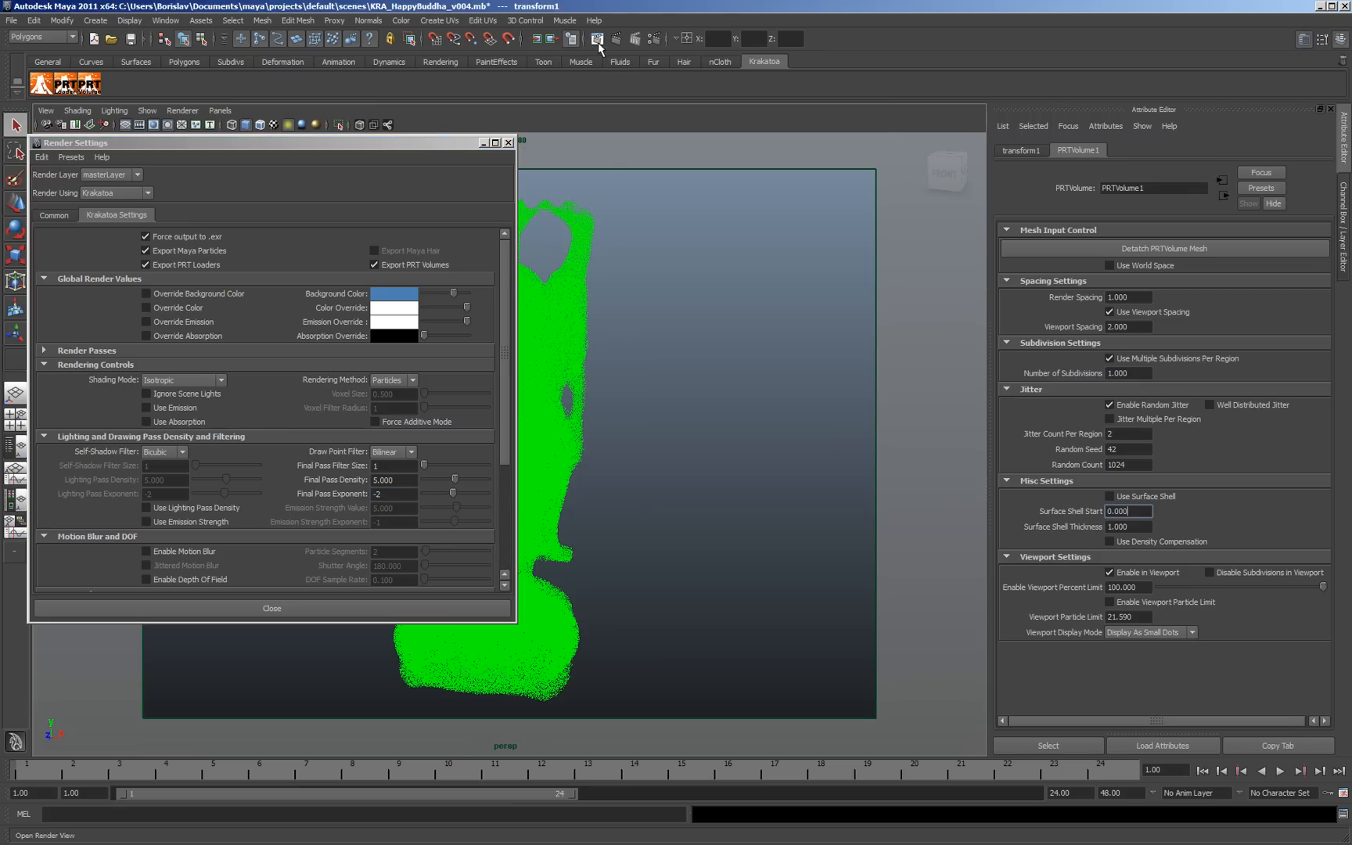
# - Render the Buddha in Render View, enable the blue background override, and restrict particles to a surface shell
pyautogui.click(594, 39)
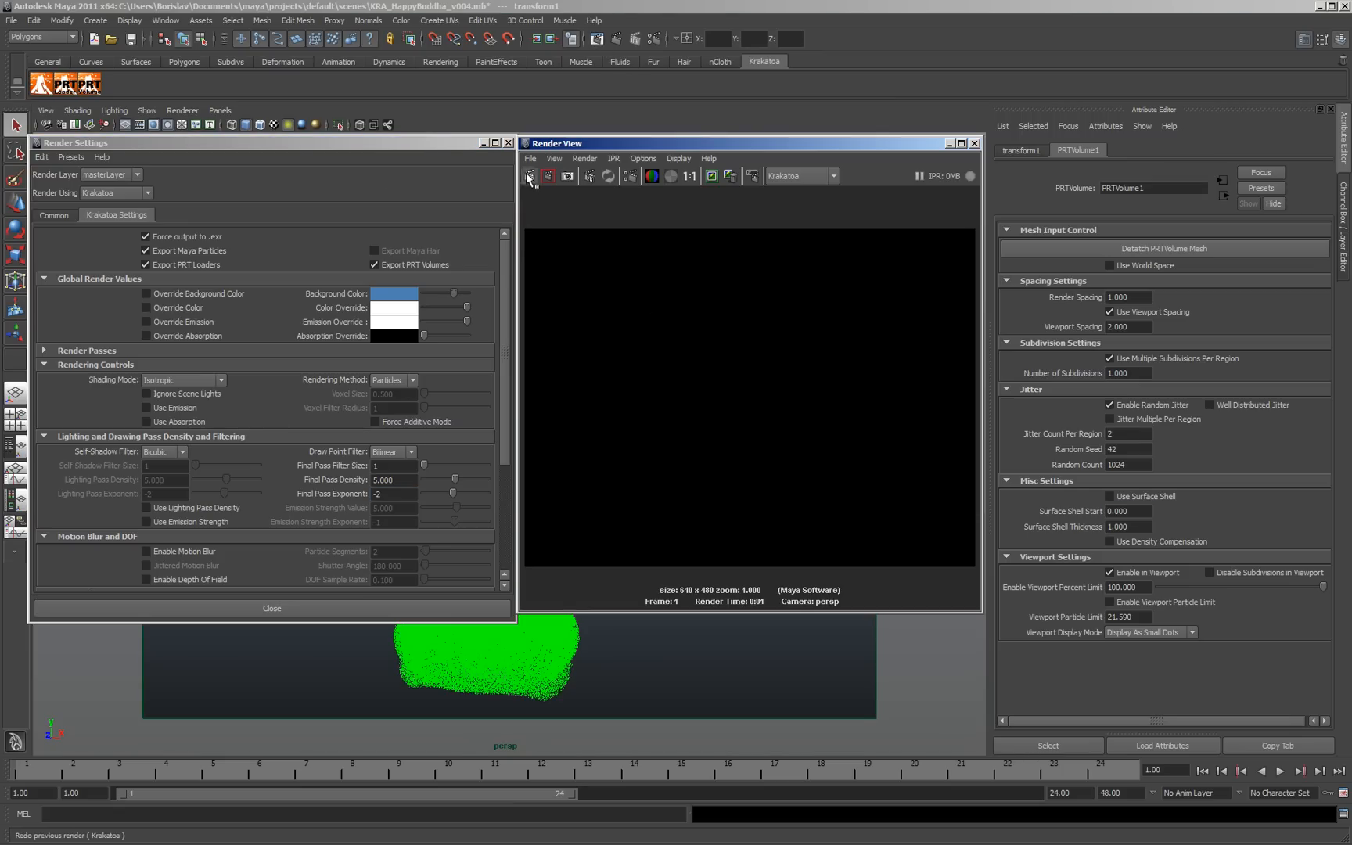
pyautogui.click(531, 175)
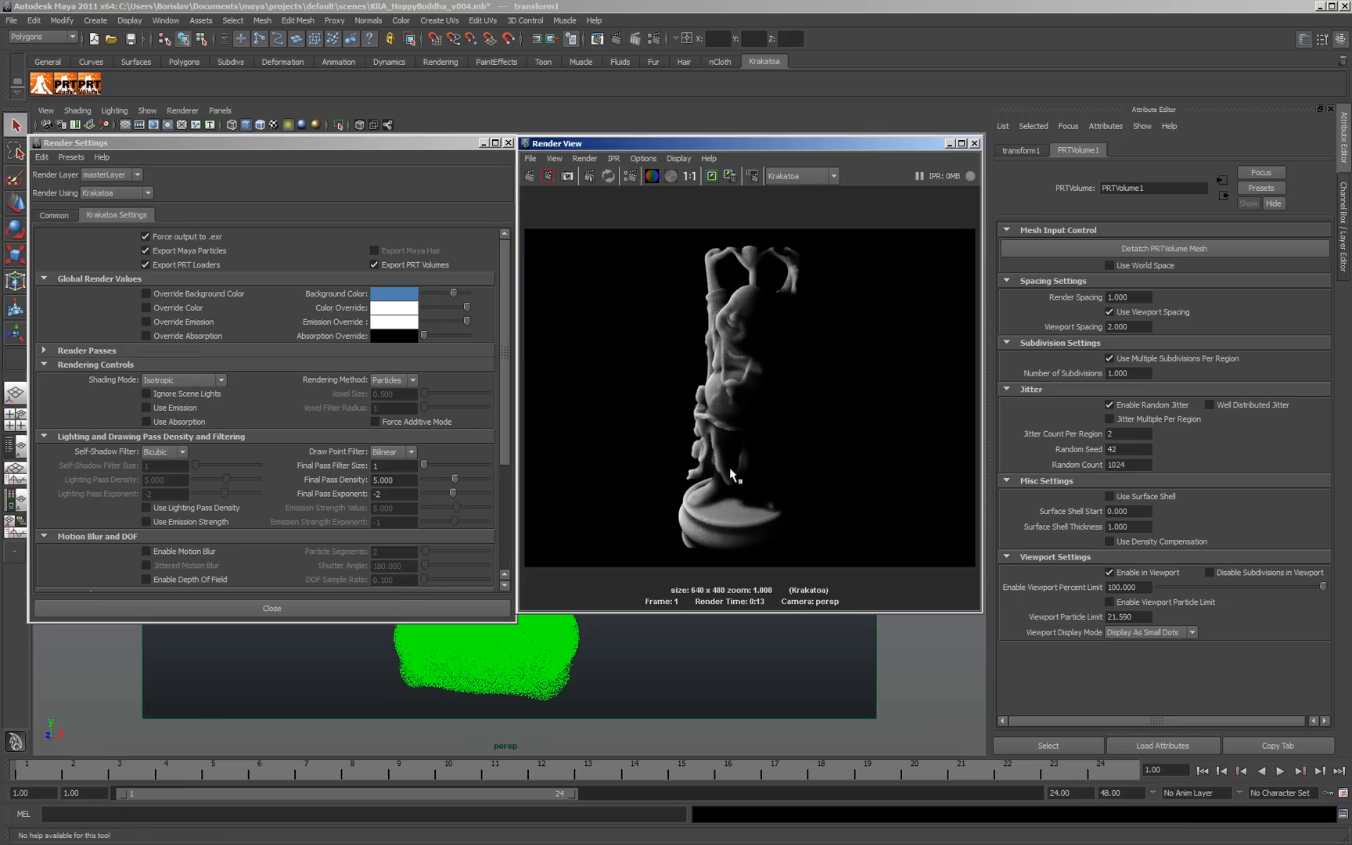
pyautogui.click(145, 293)
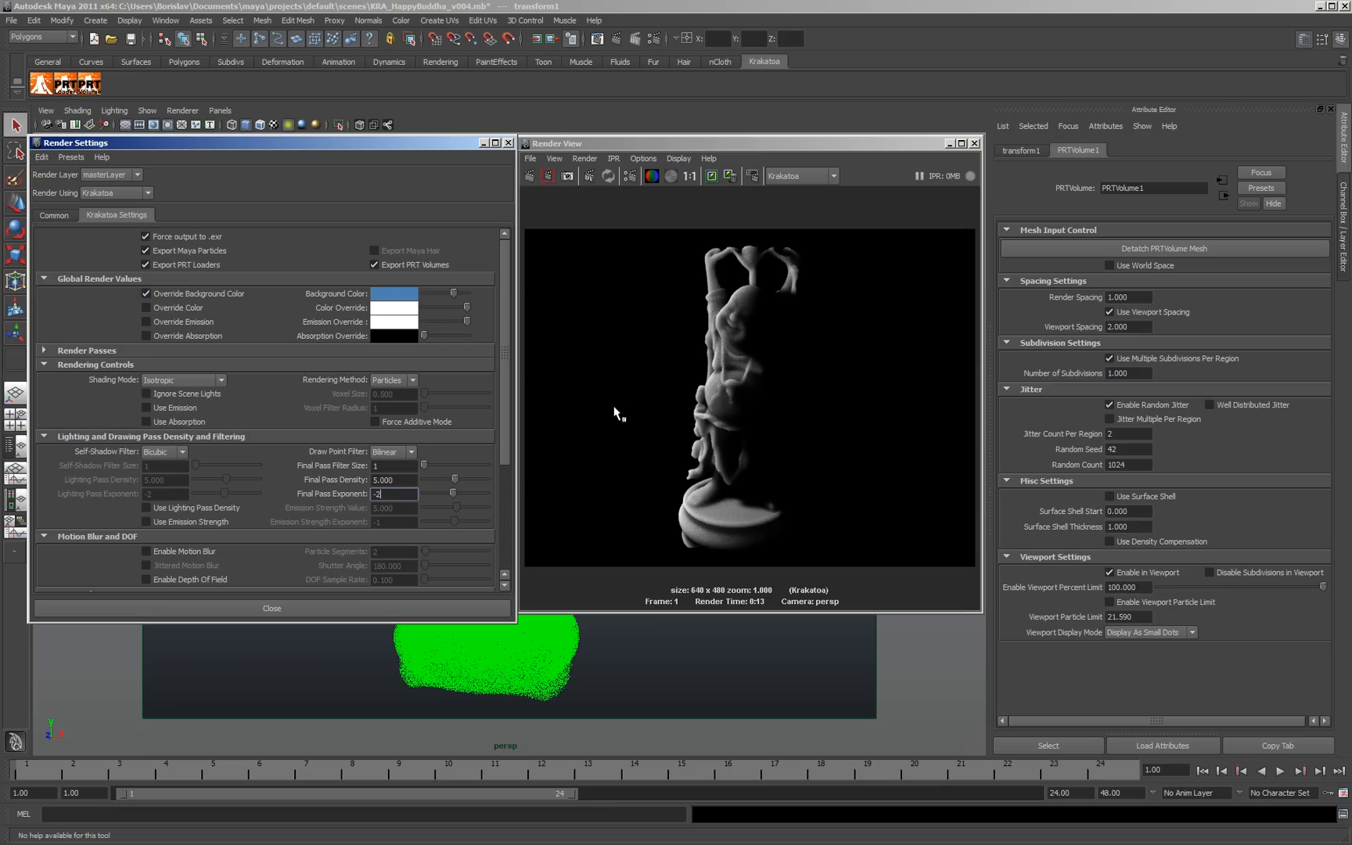
pyautogui.moveTo(1238, 463)
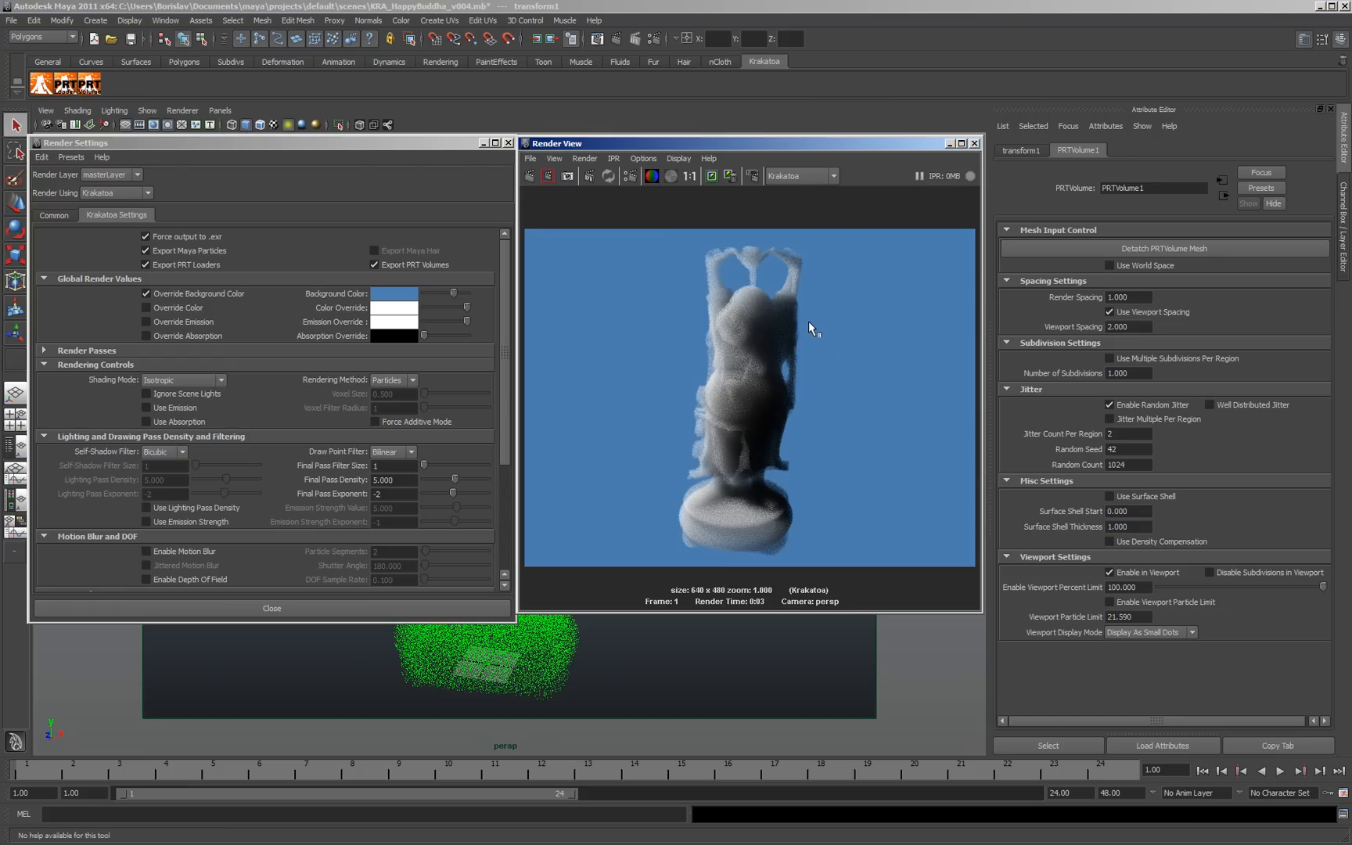
pyautogui.moveTo(1103, 419)
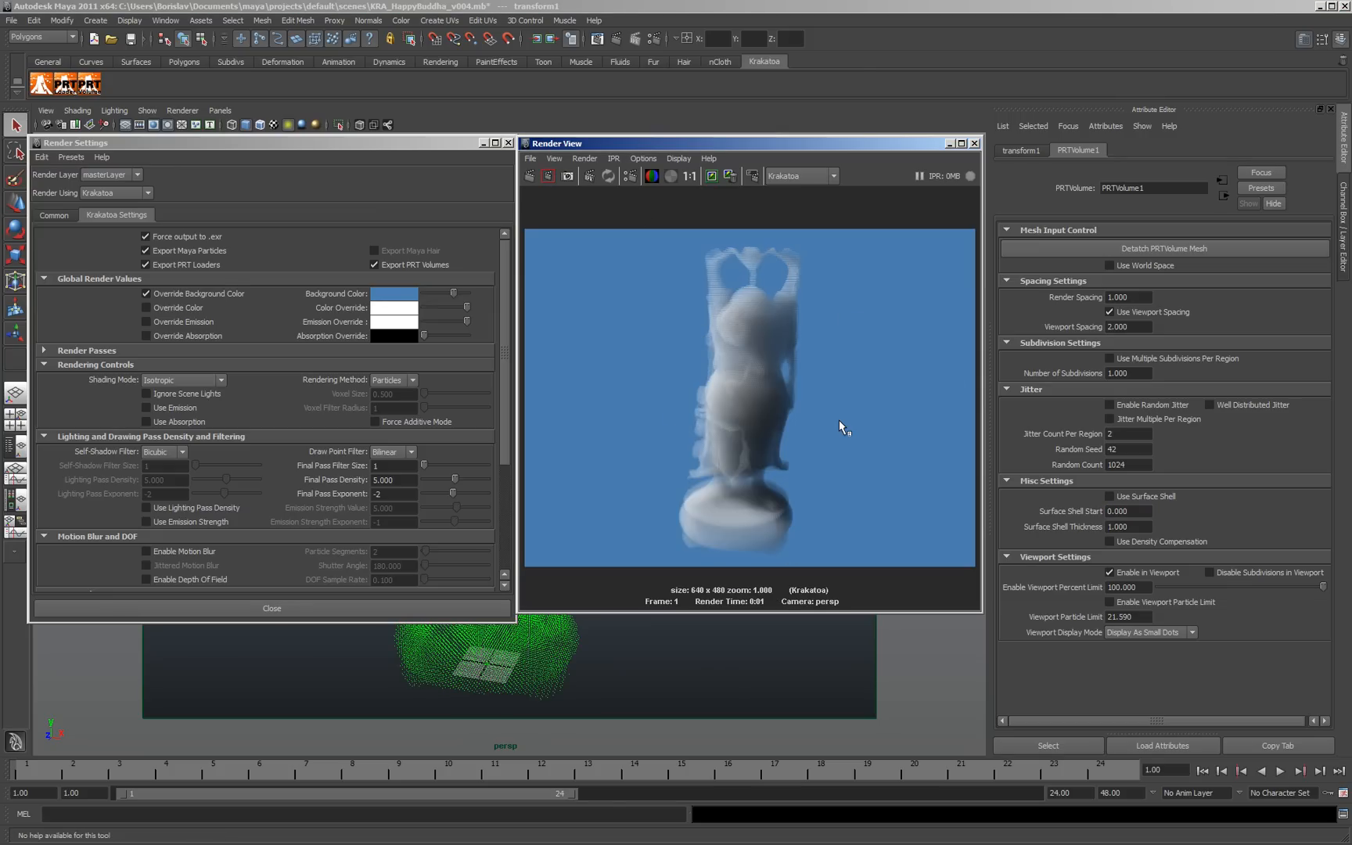
pyautogui.click(1125, 510)
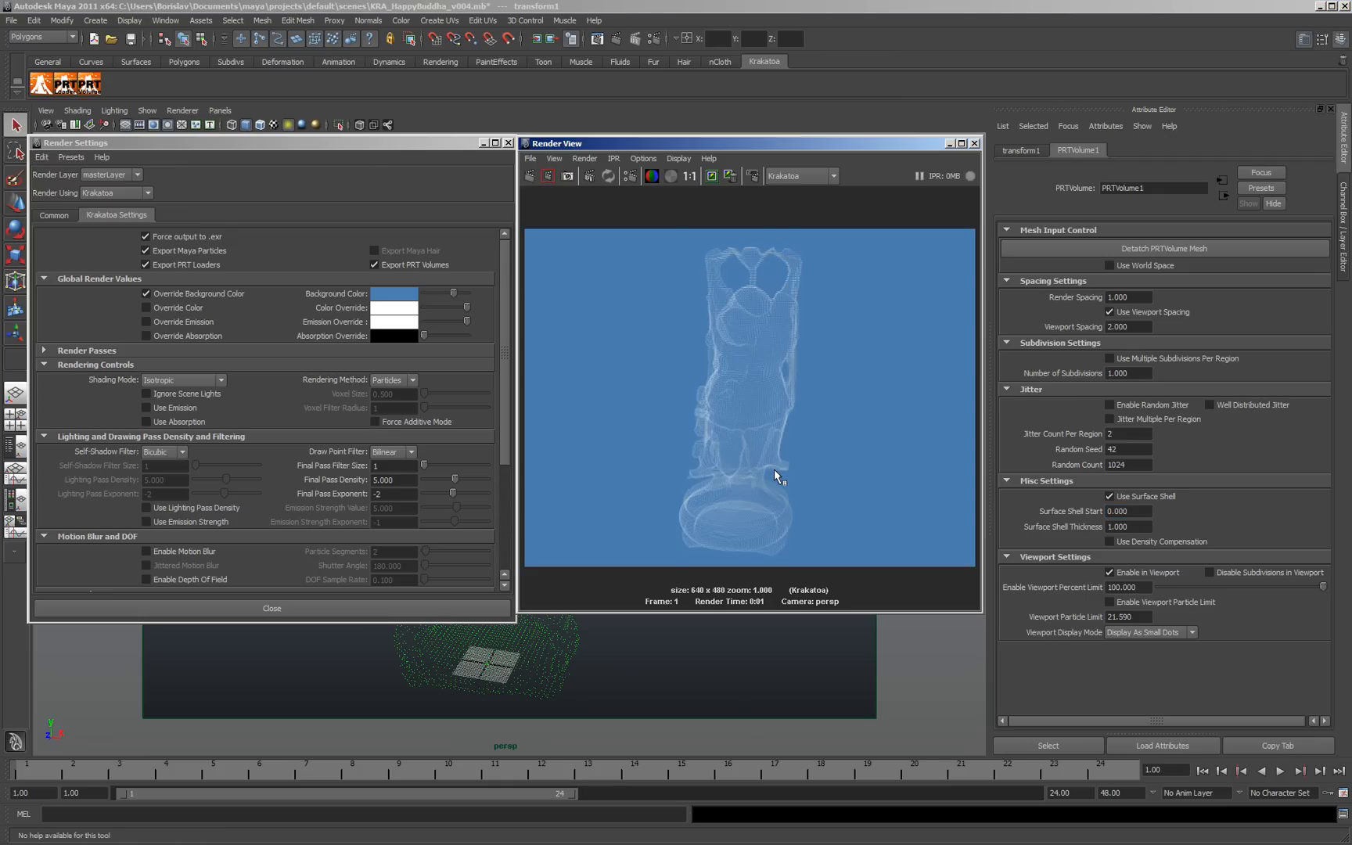
# - Enable Well Distributed Jitter, re-render, and turn multiple subdivisions per region back on
pyautogui.click(1109, 403)
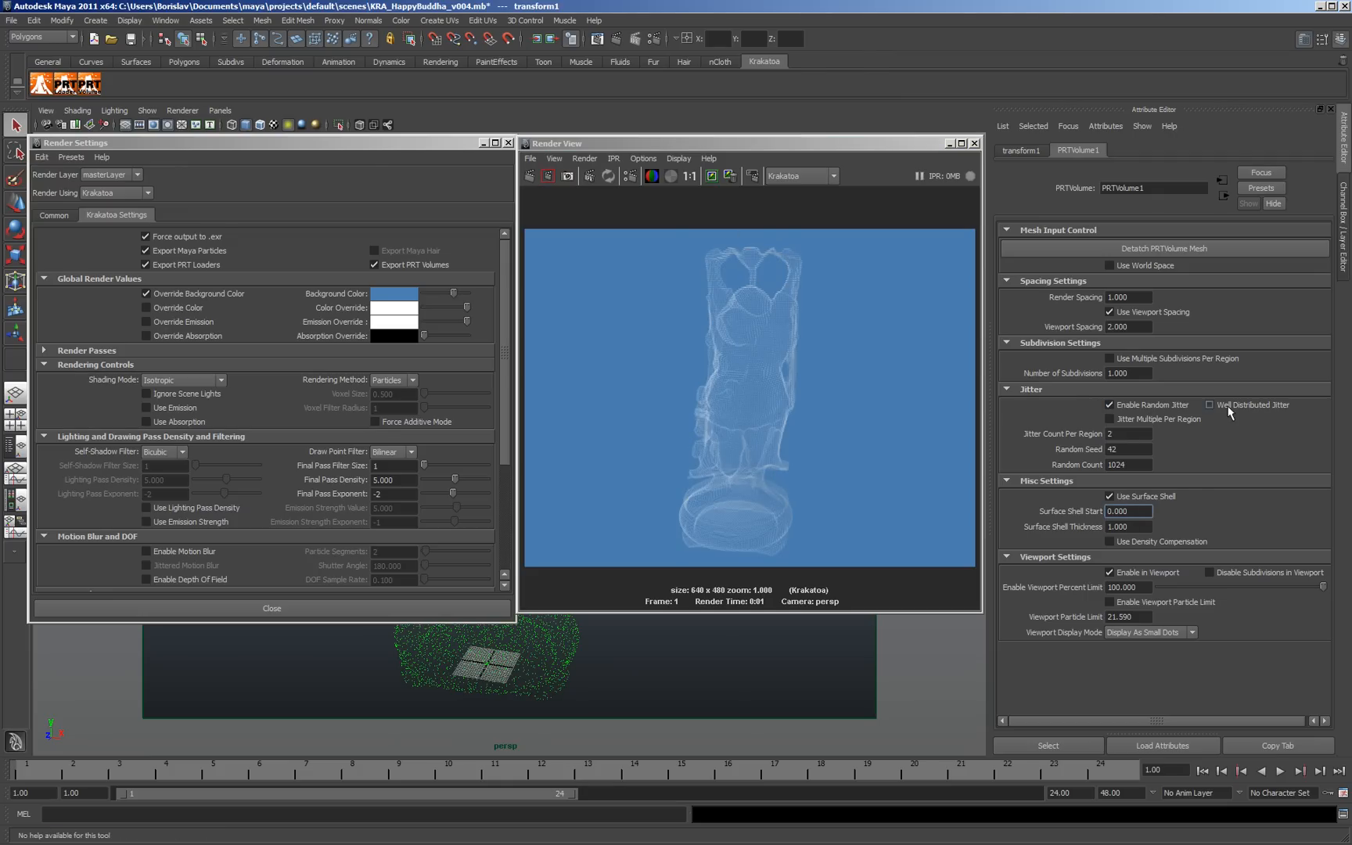
pyautogui.click(1211, 405)
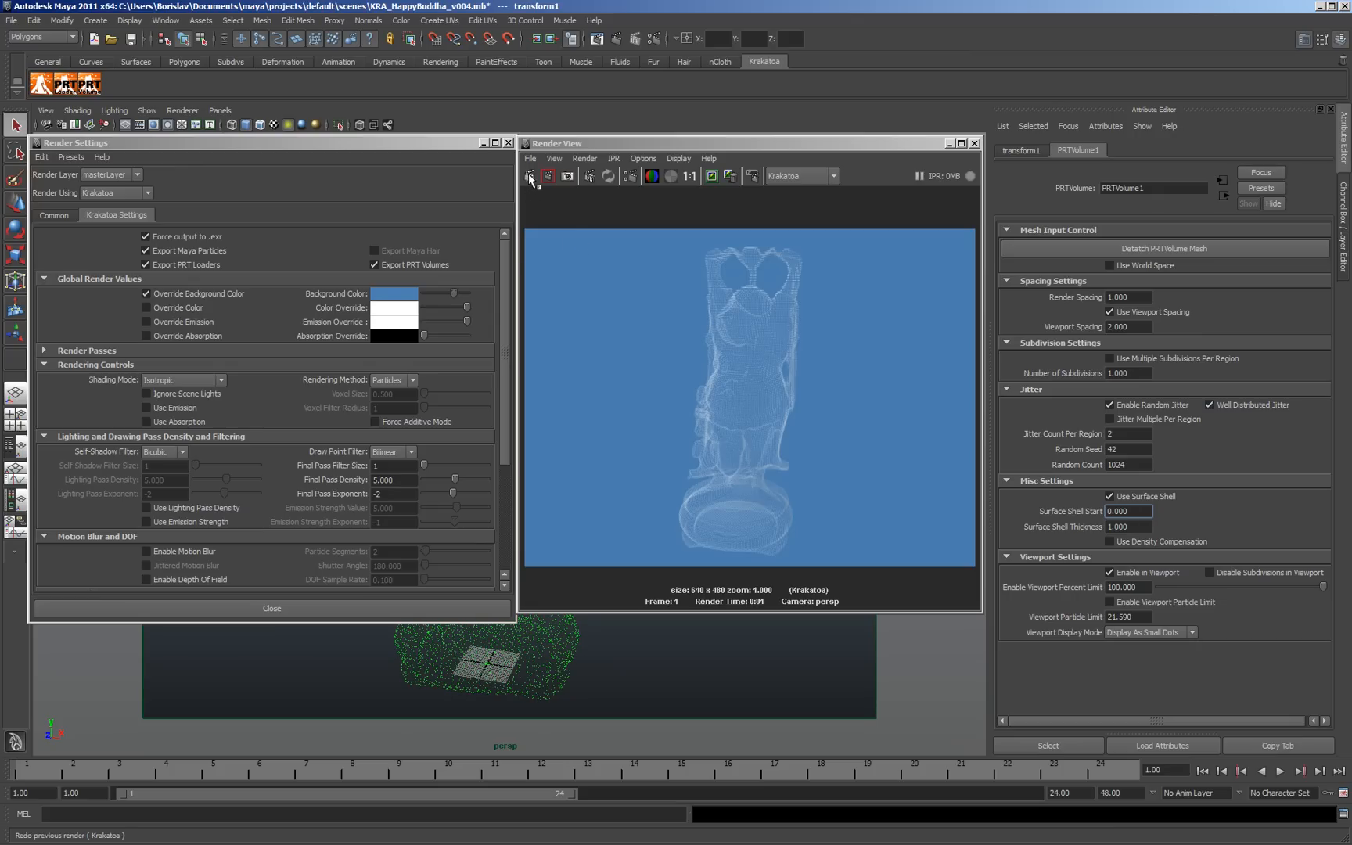
pyautogui.moveTo(560, 264)
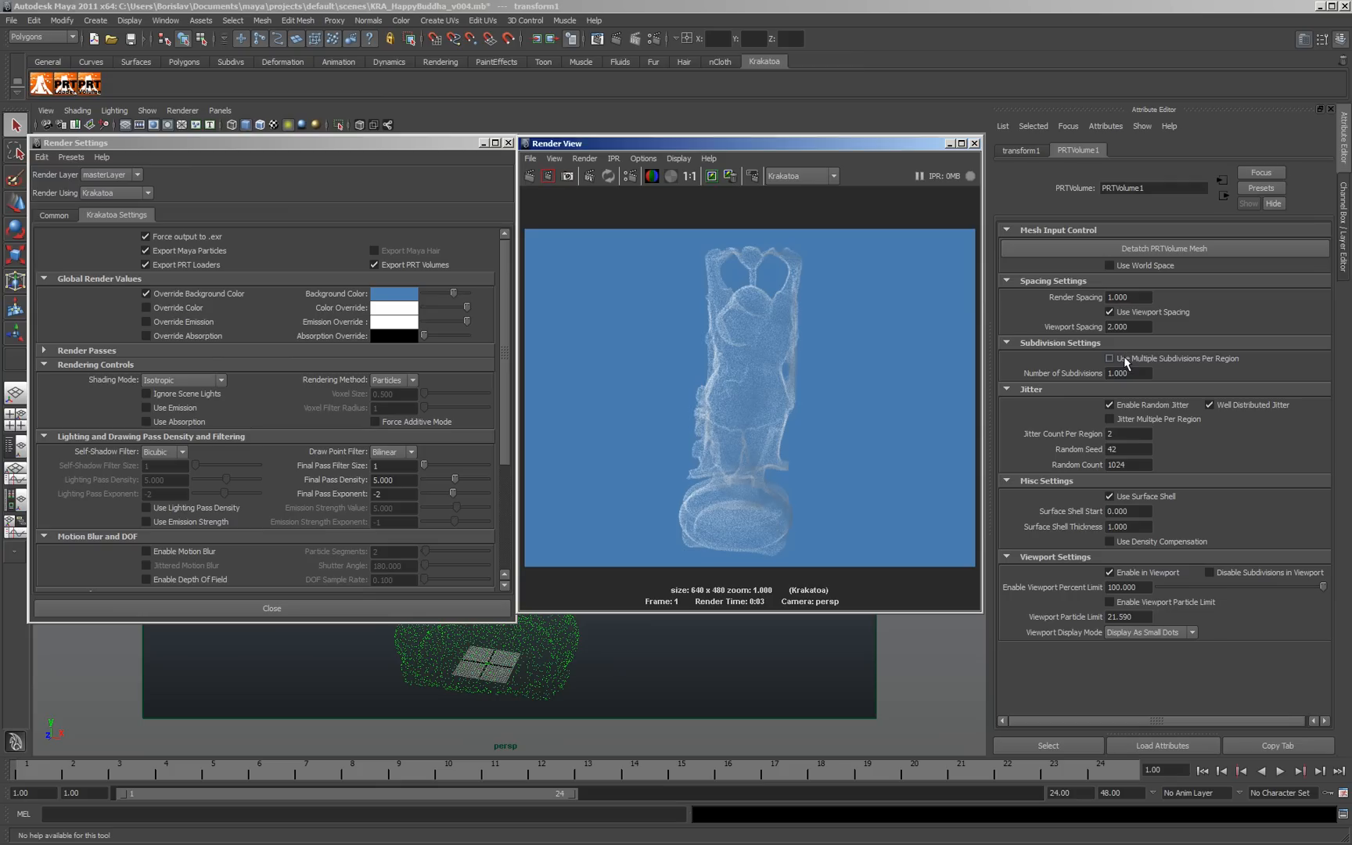
pyautogui.click(1107, 358)
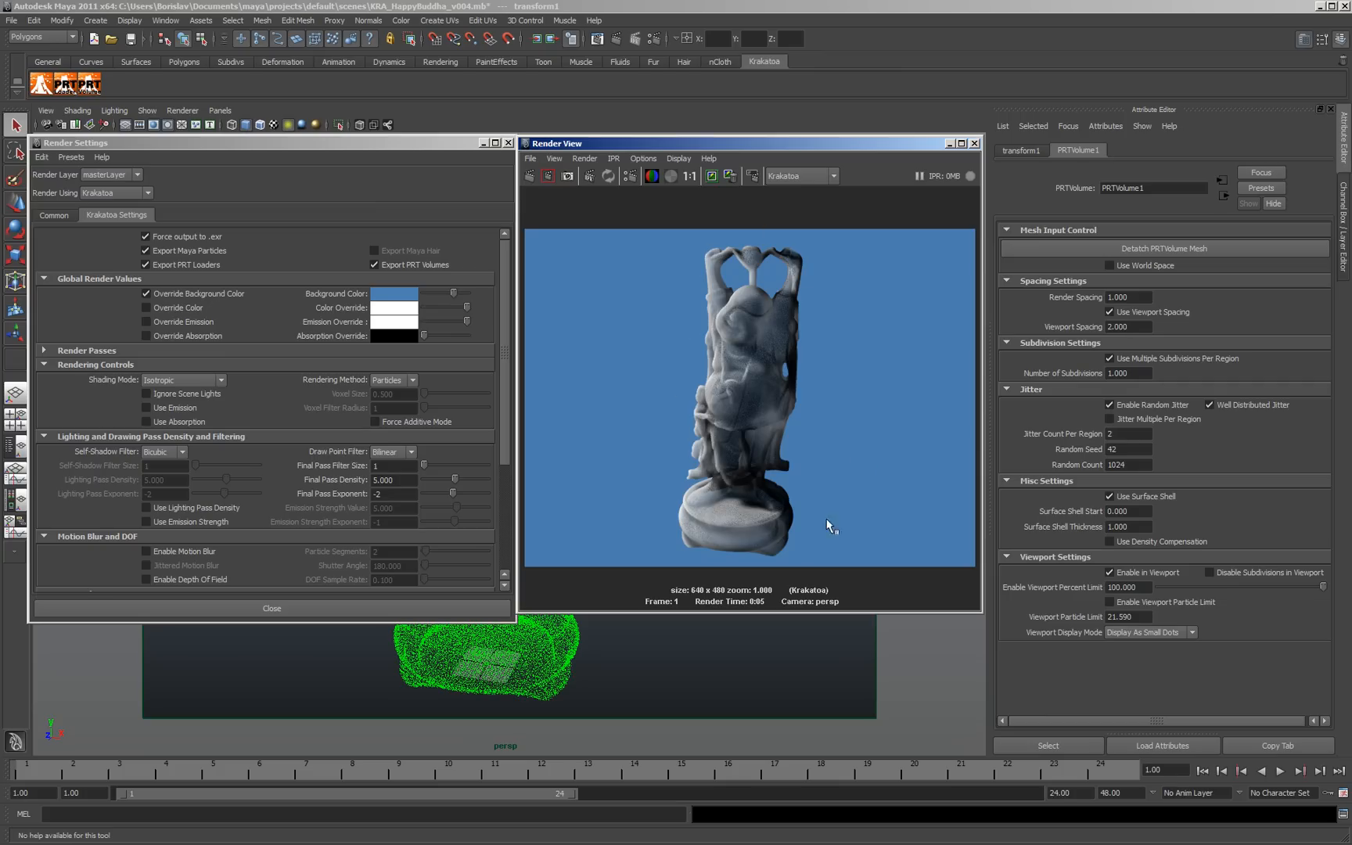
pyautogui.moveTo(874, 349)
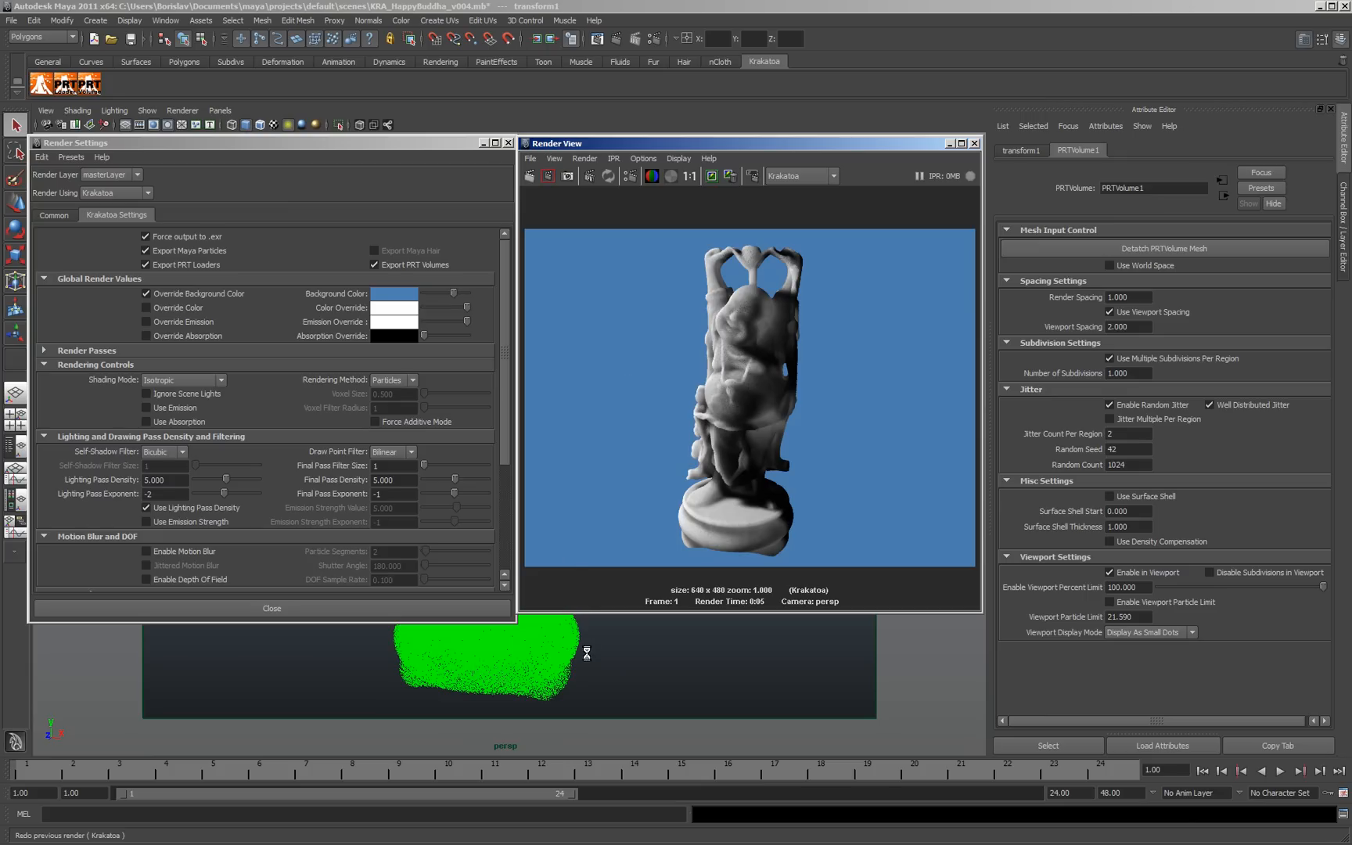
pyautogui.moveTo(641, 479)
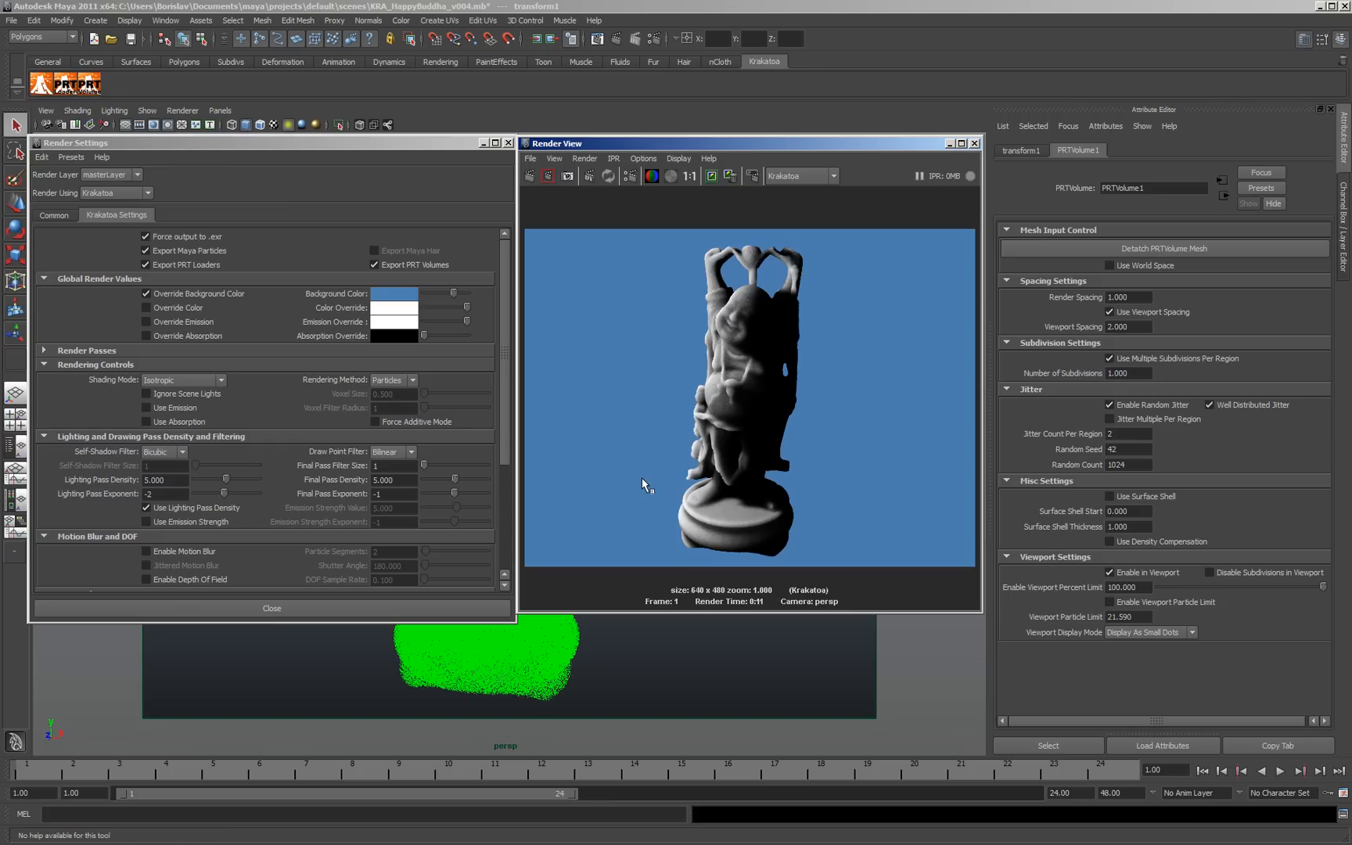
pyautogui.moveTo(634, 490)
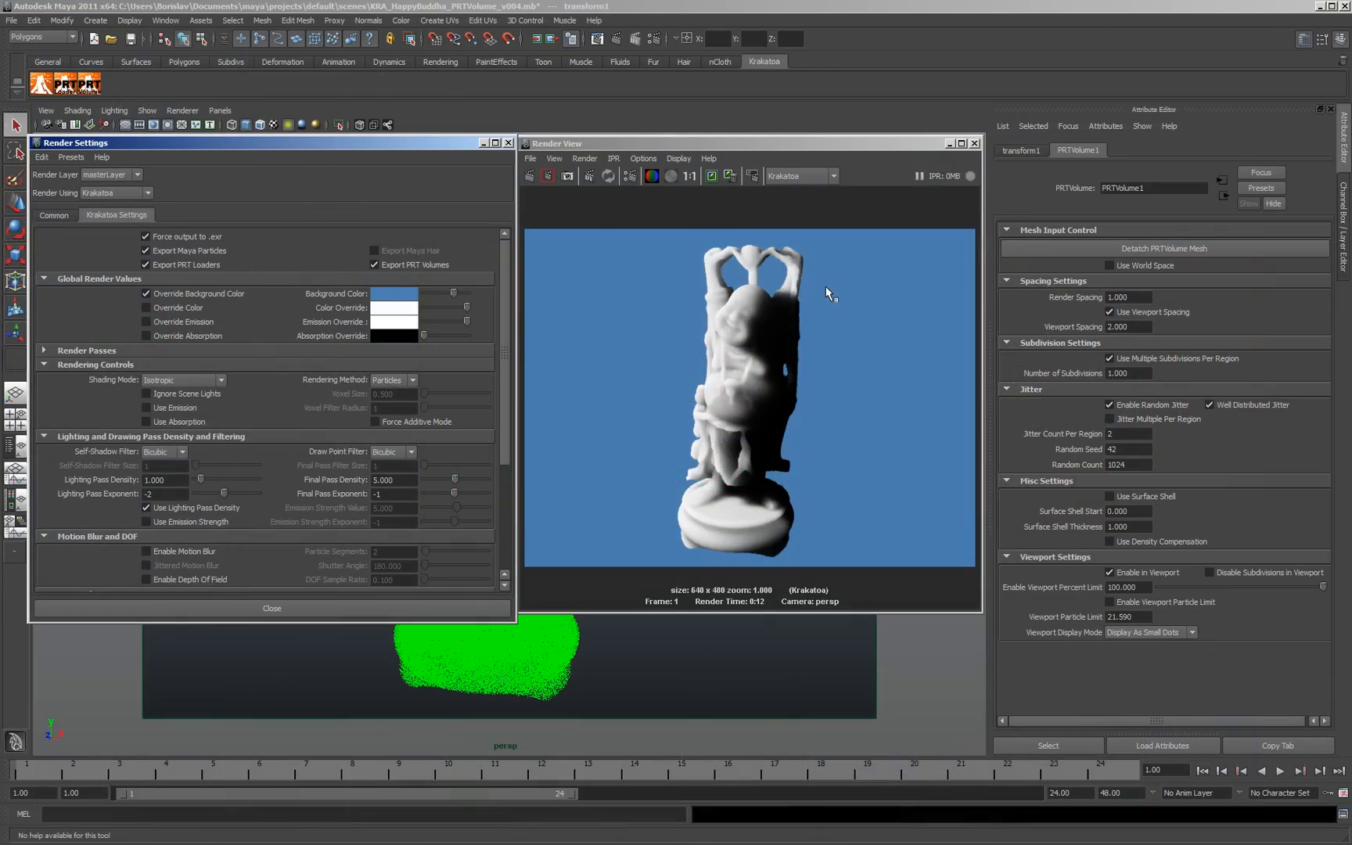
pyautogui.moveTo(1136, 518)
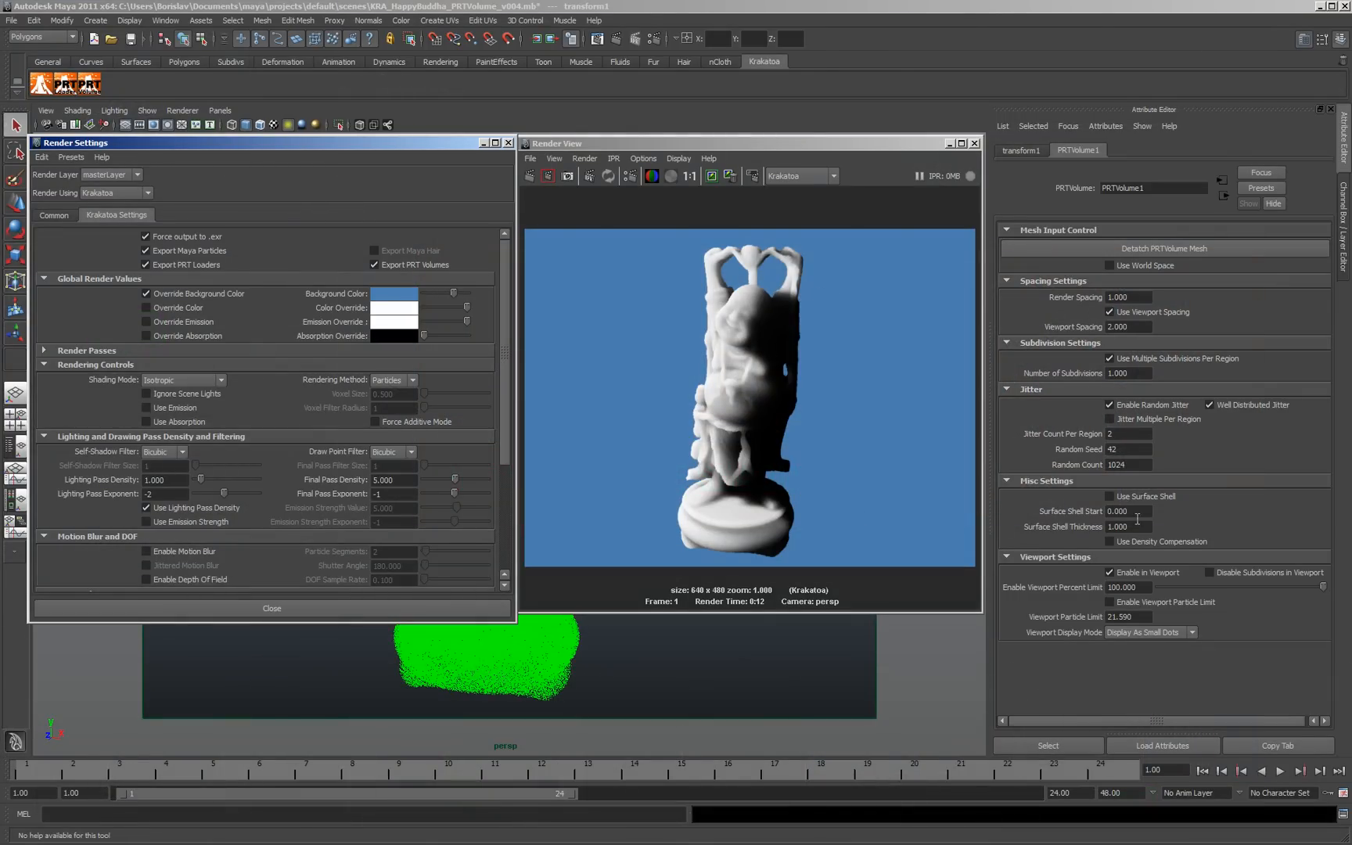
# - Switch Krakatoa's Shading Mode to Phong Surface and render the Buddha with glossy highlights
pyautogui.click(220, 380)
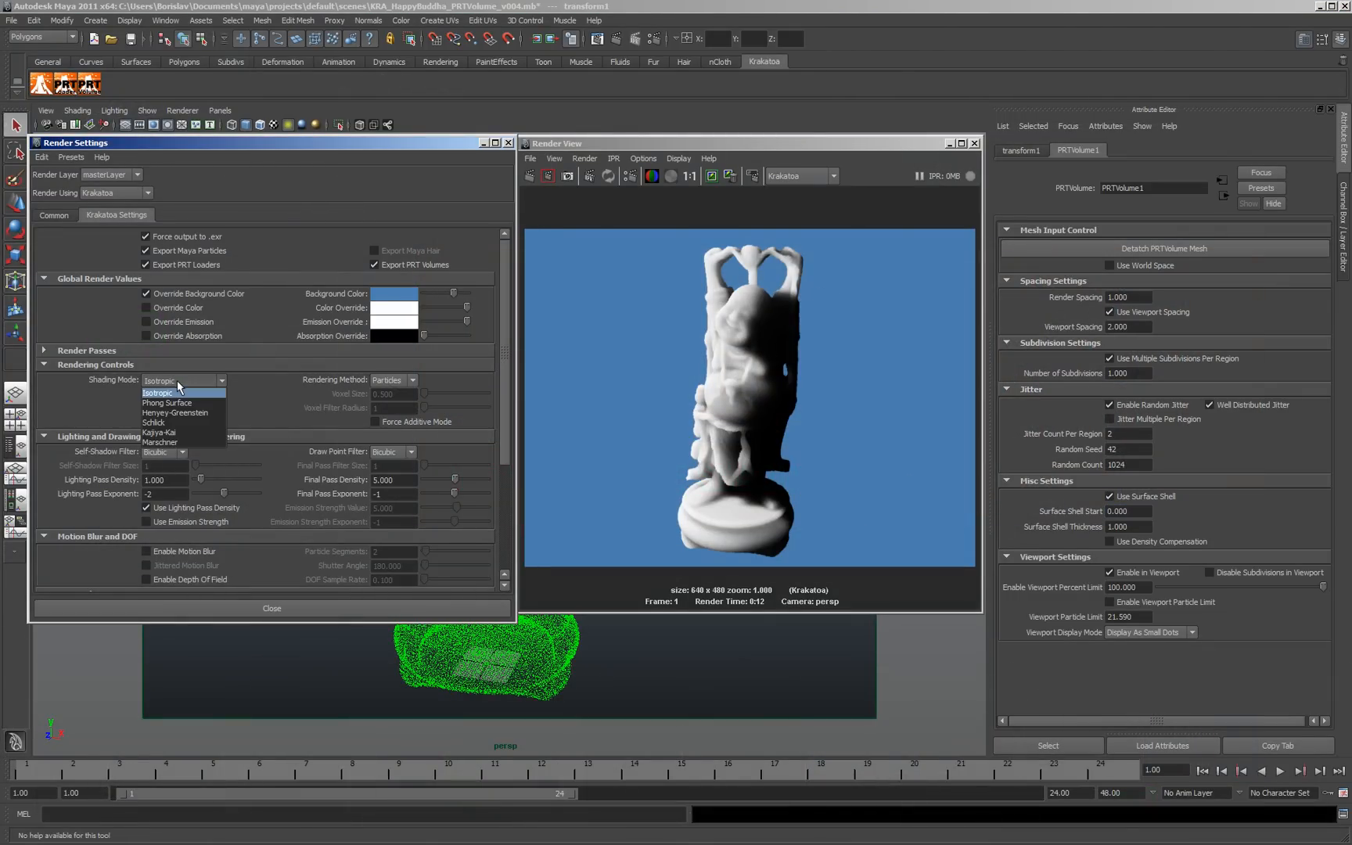
pyautogui.click(166, 402)
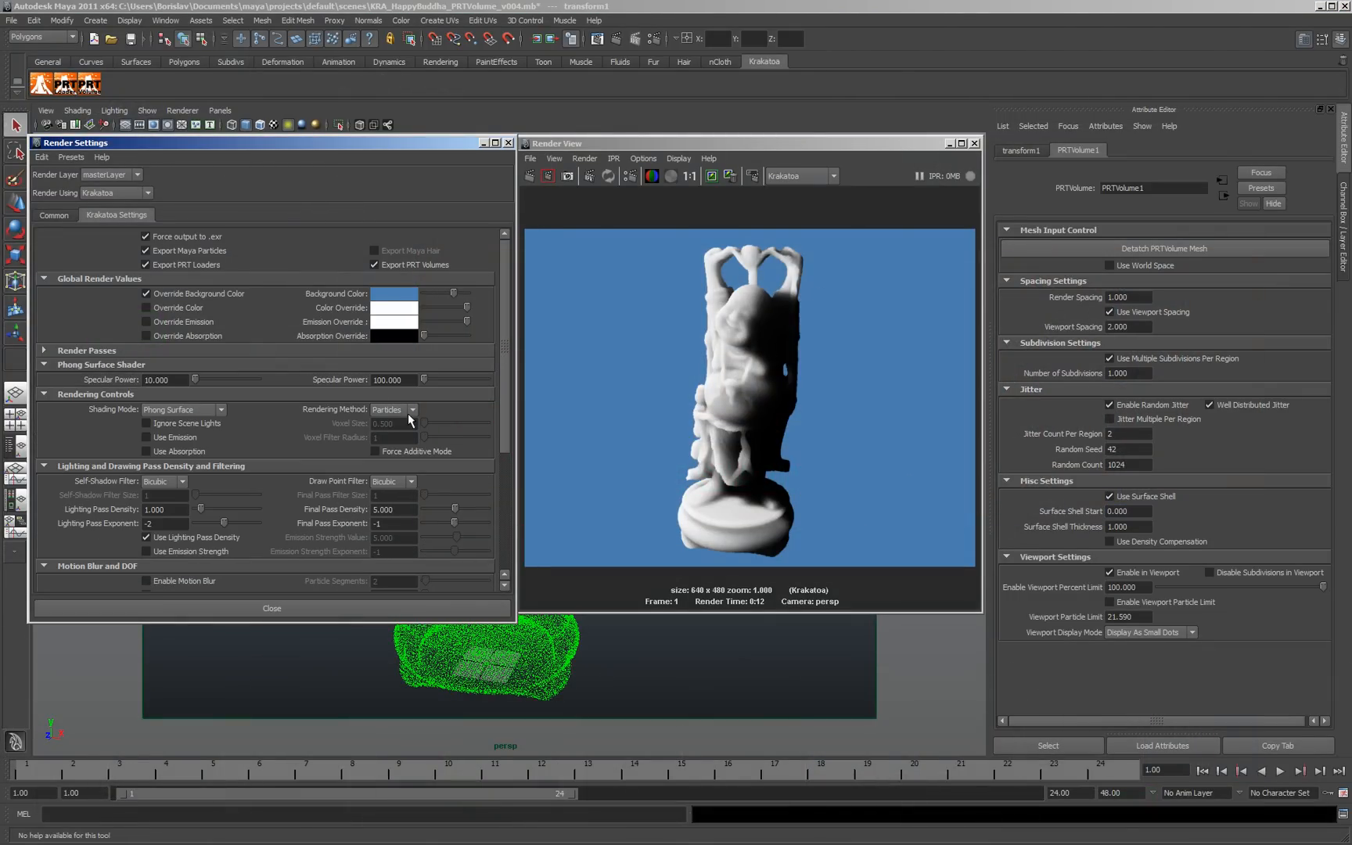
pyautogui.click(388, 481)
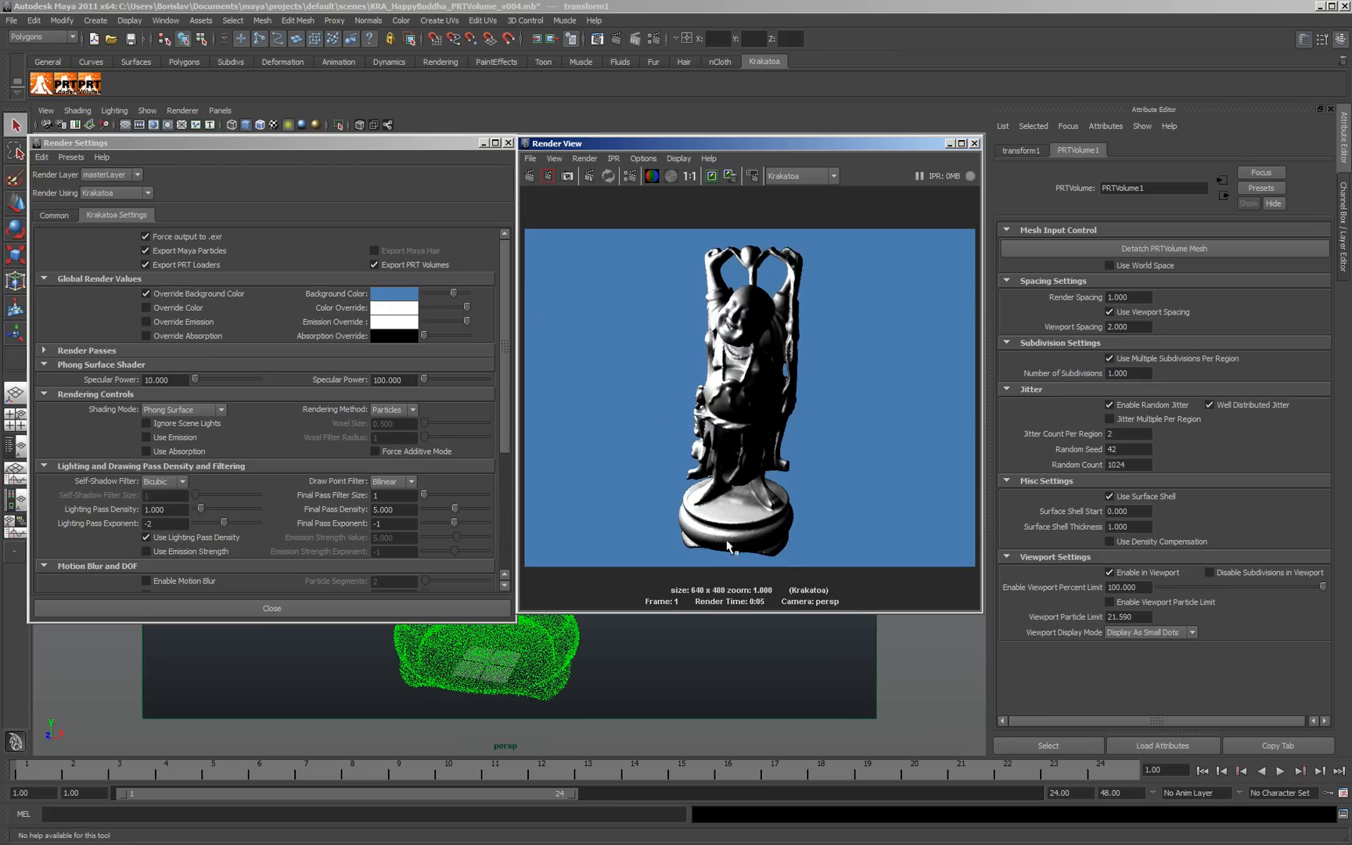
pyautogui.moveTo(792, 274)
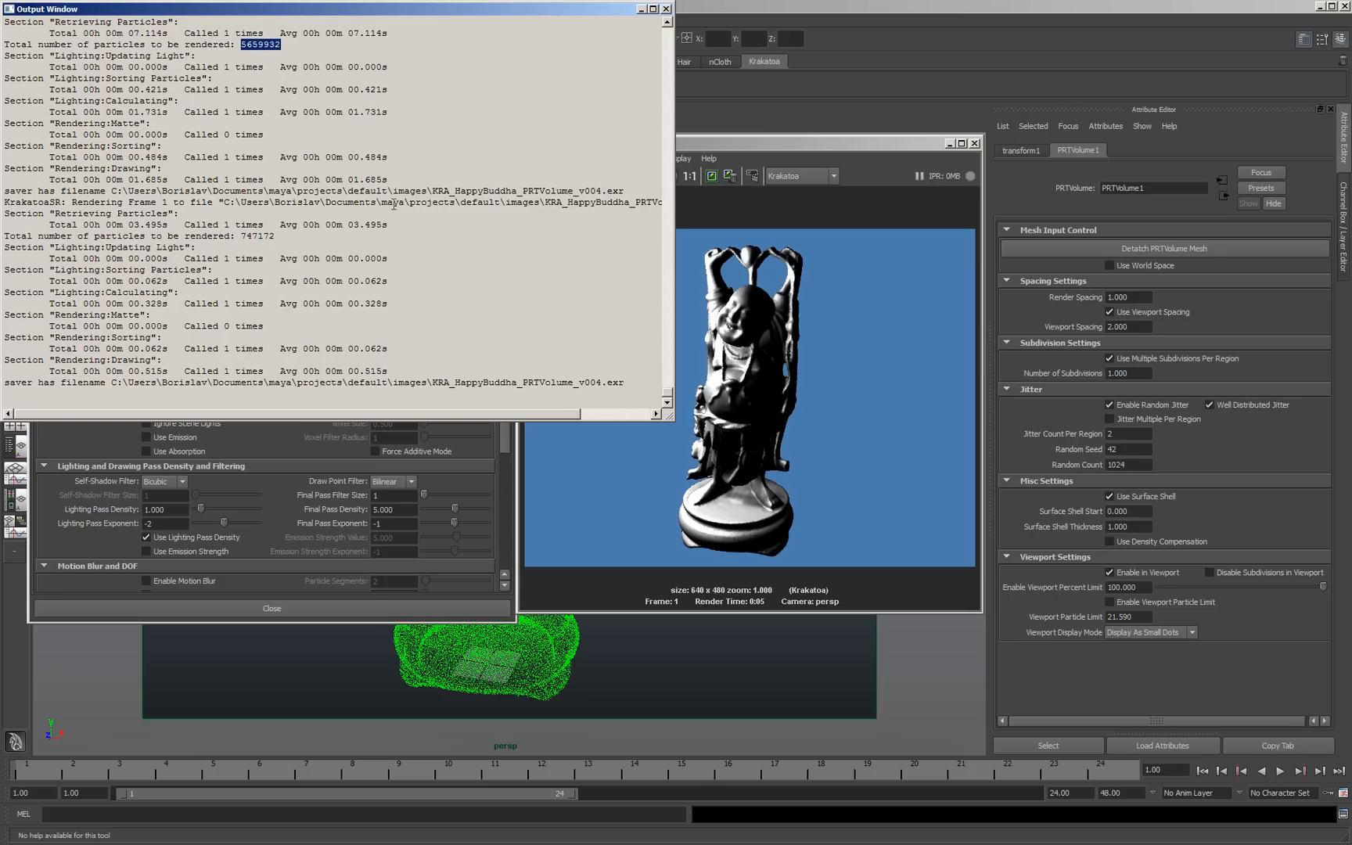
pyautogui.moveTo(613, 287)
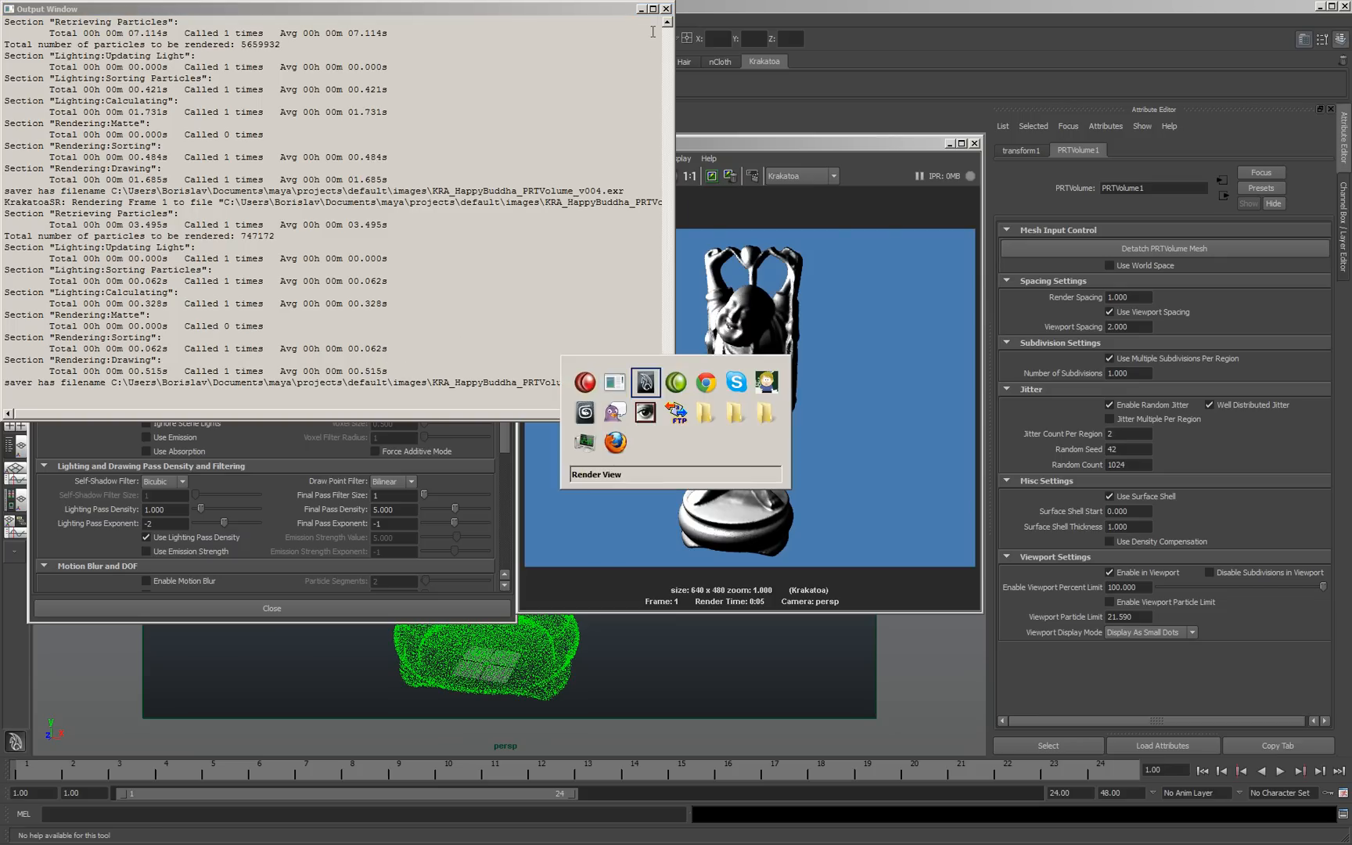
pyautogui.click(665, 9)
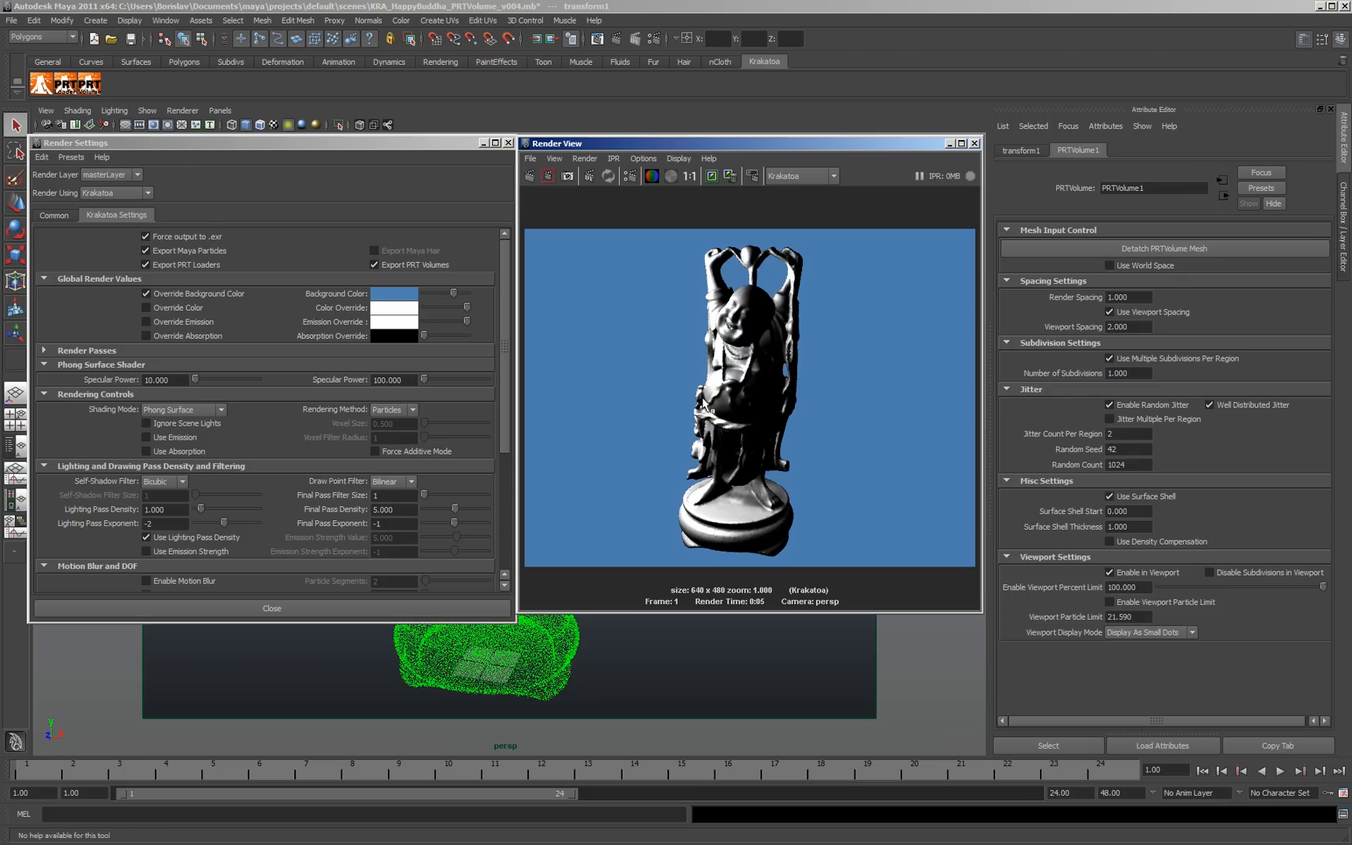
# - Render the Buddha as isotropic voxels, set Lighting Pass Density to 3.000, and re-render with softer voxels
pyautogui.click(183, 410)
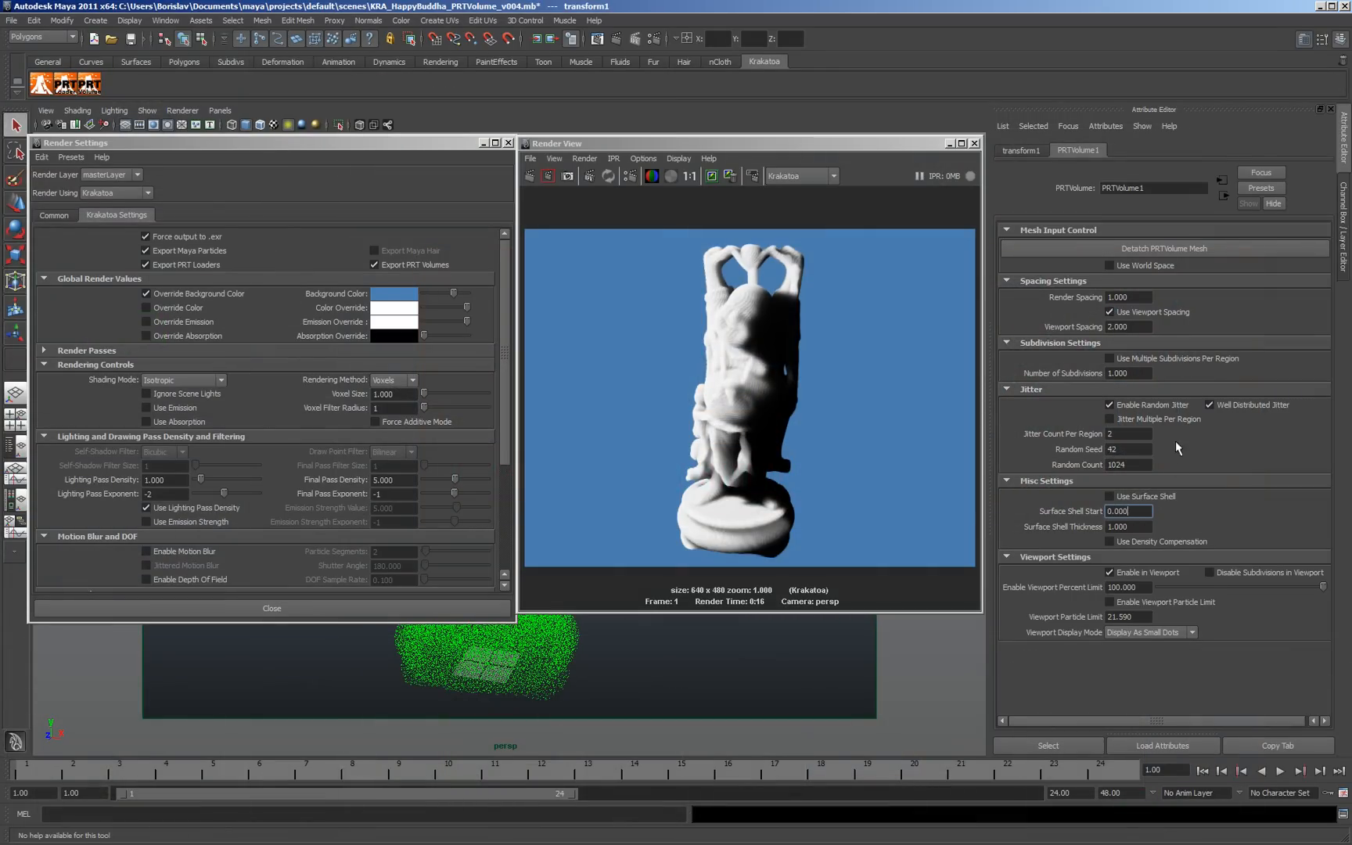
pyautogui.moveTo(1155, 479)
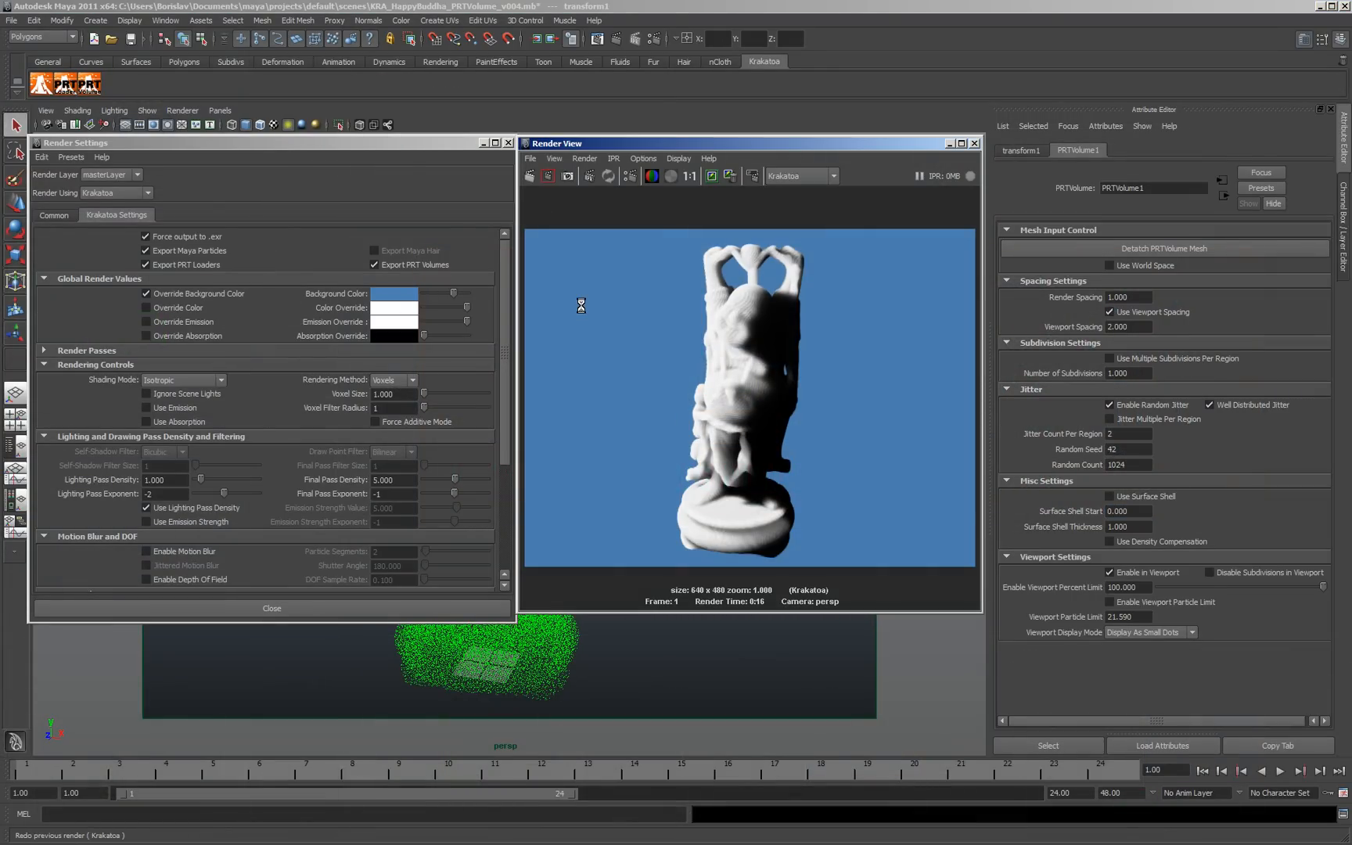
pyautogui.click(584, 176)
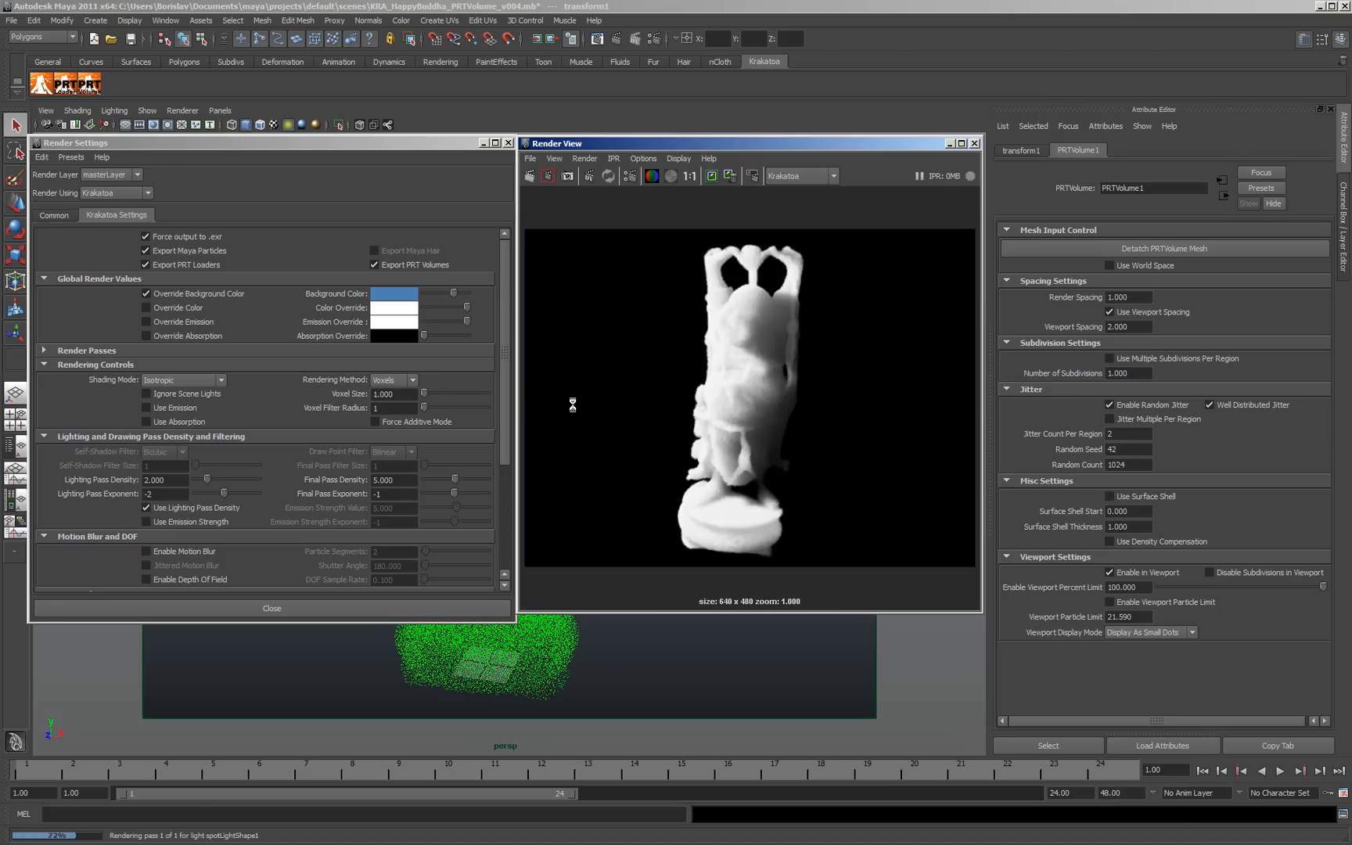
pyautogui.click(584, 175)
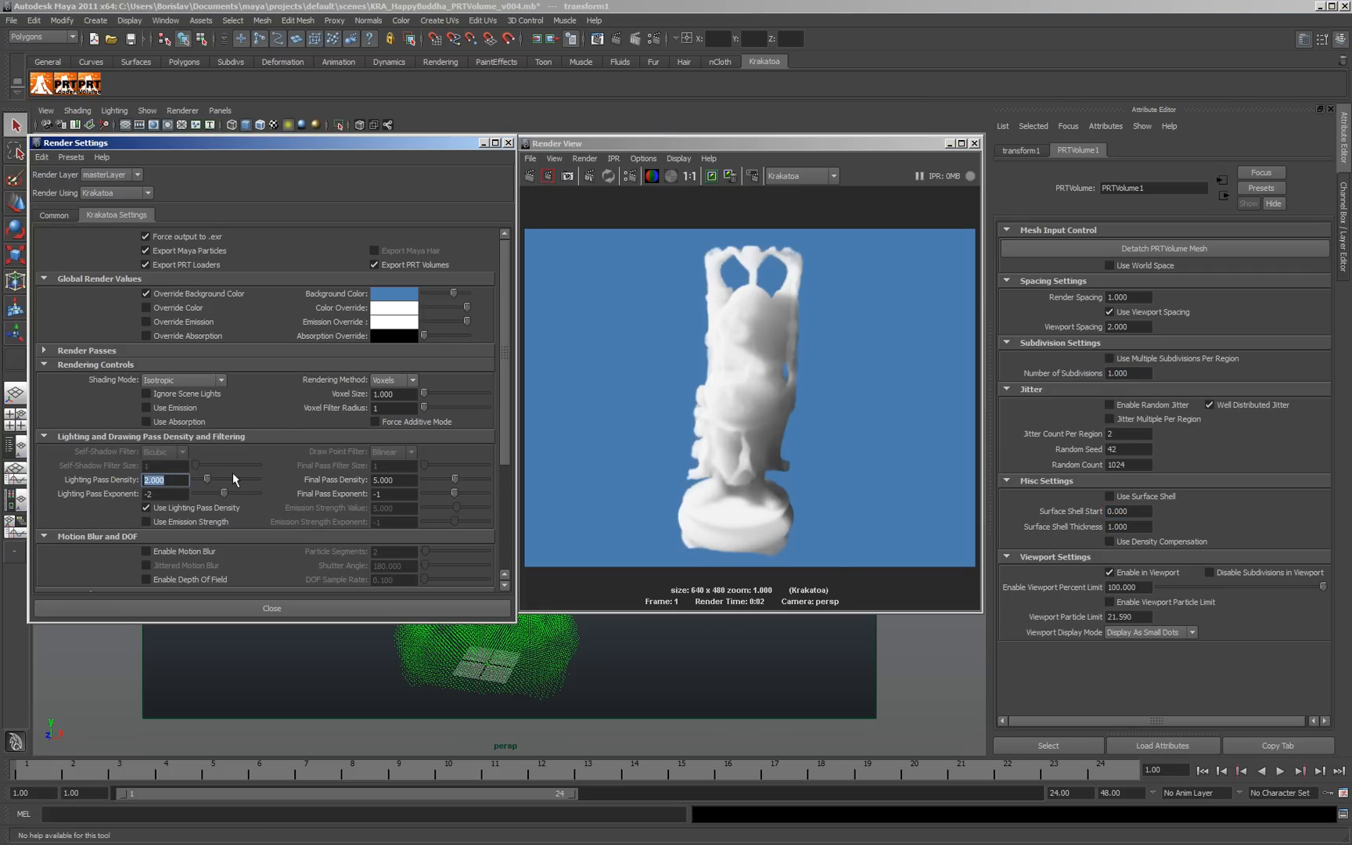
pyautogui.write('3.000')
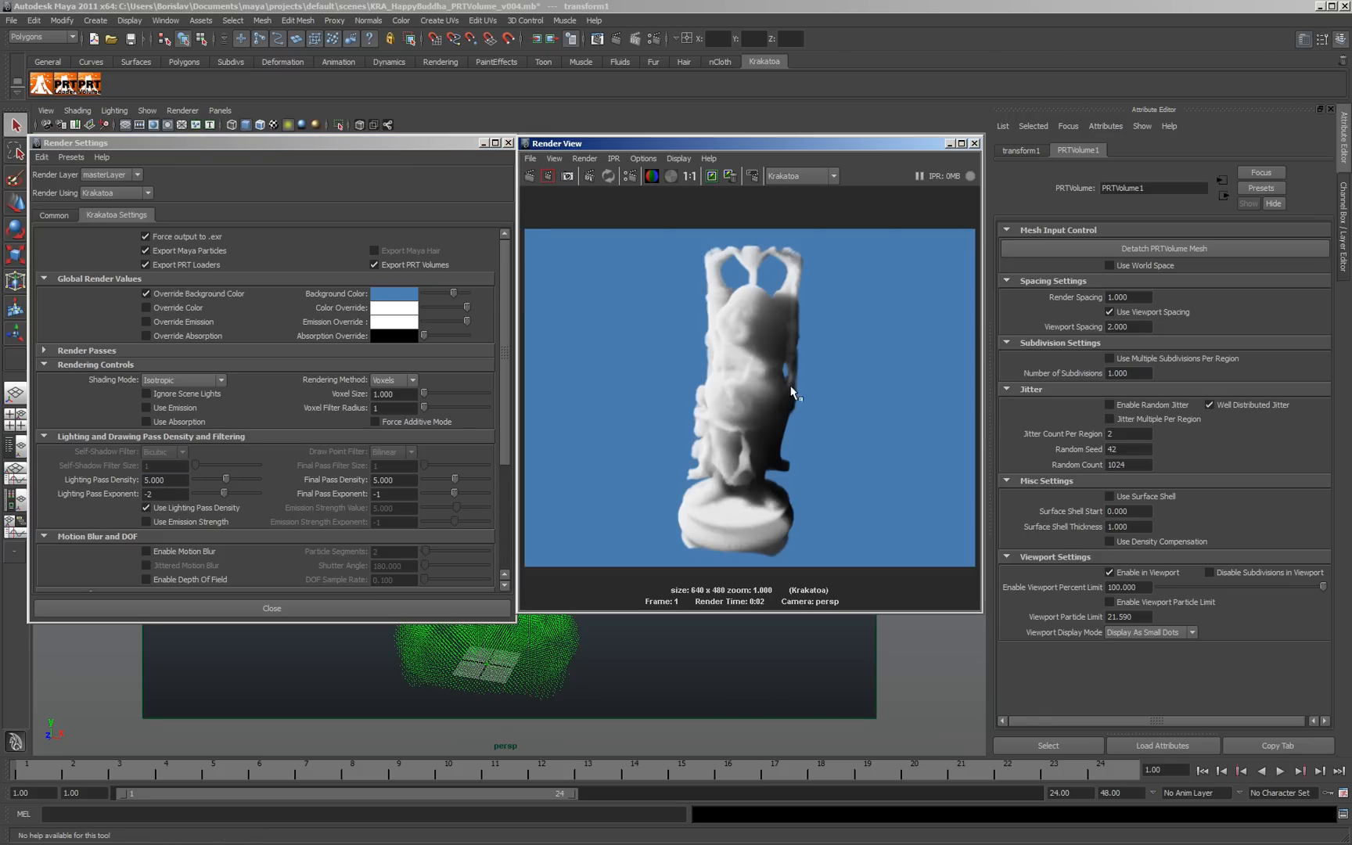
pyautogui.moveTo(453, 493)
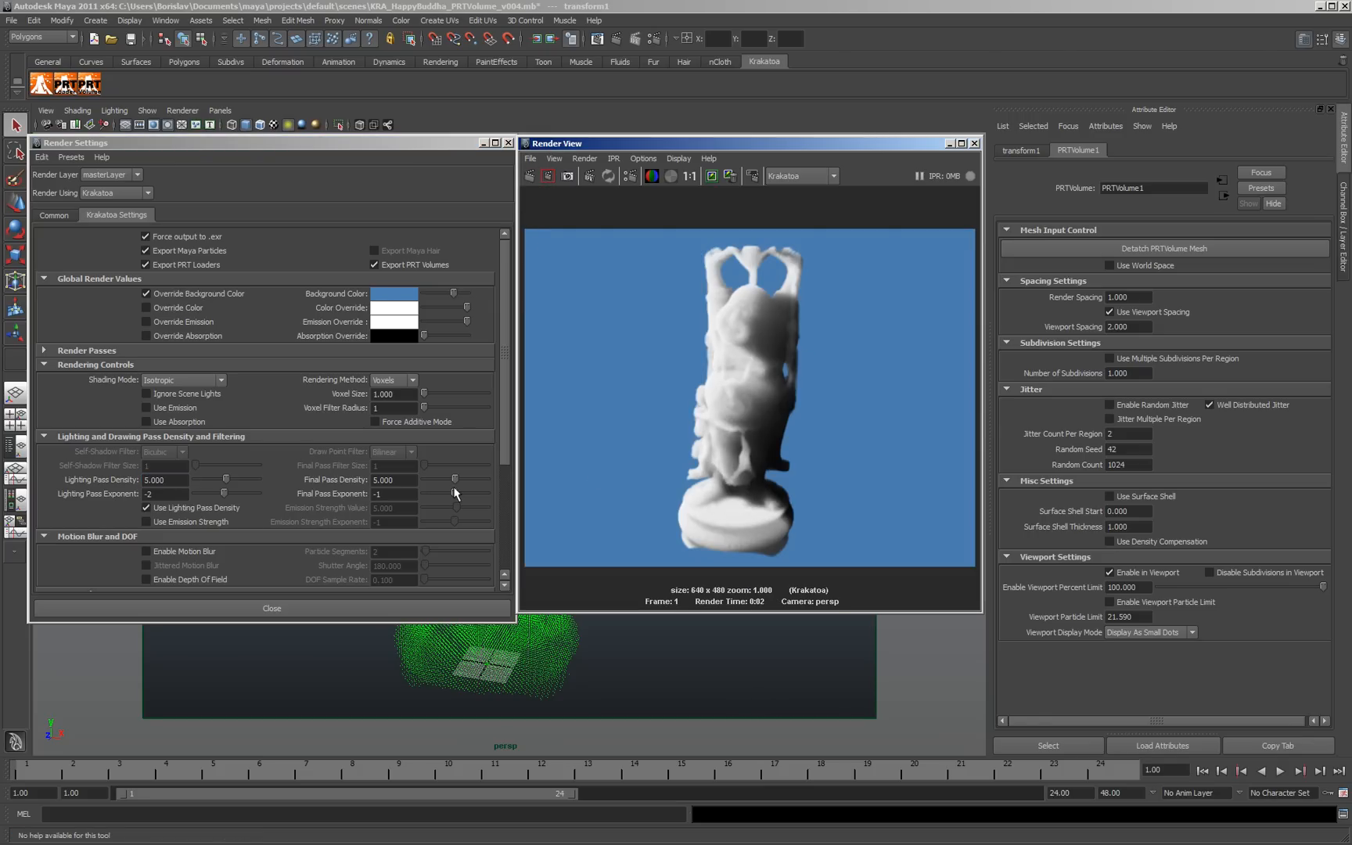
pyautogui.moveTo(433, 413)
pyautogui.write('2.000')
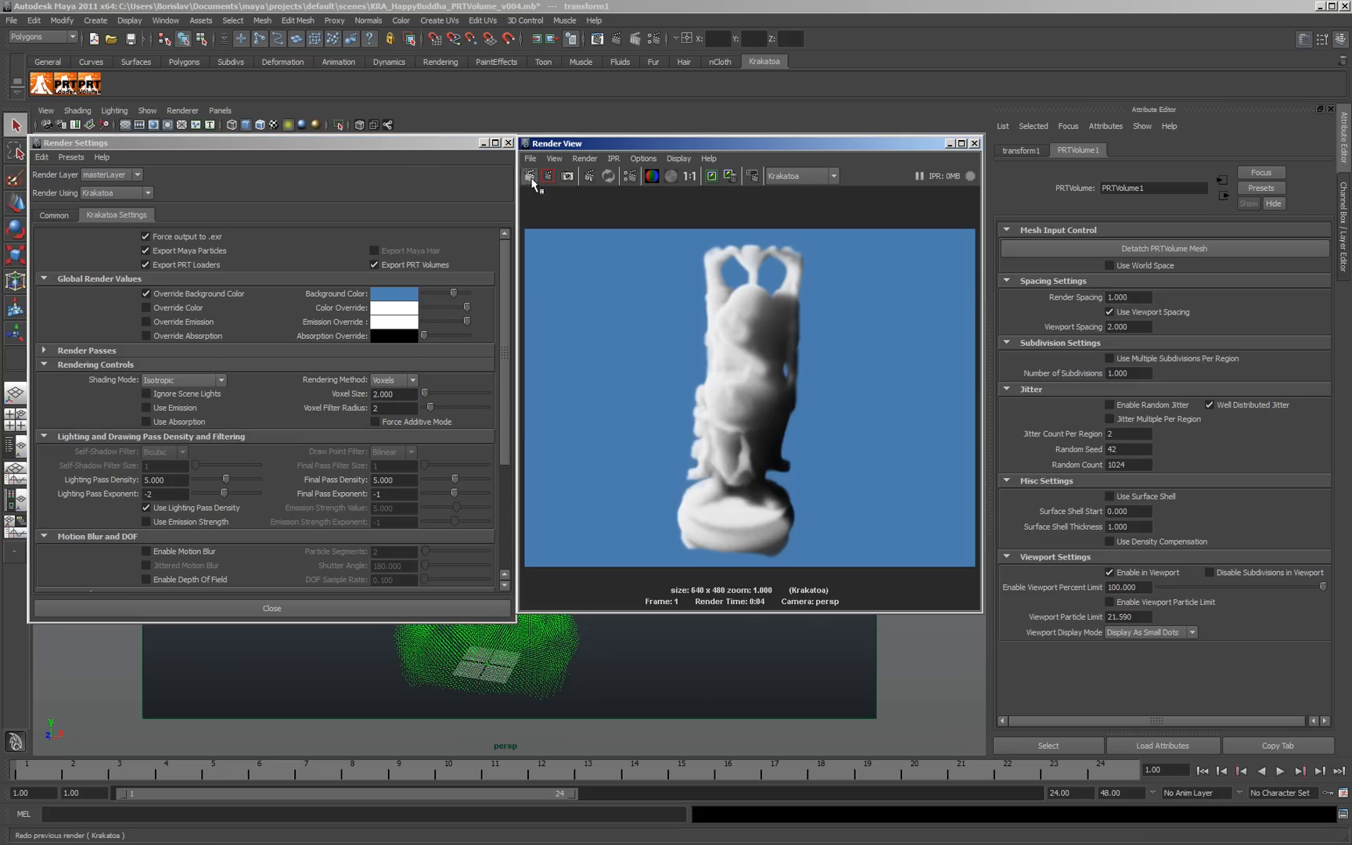
pyautogui.click(530, 175)
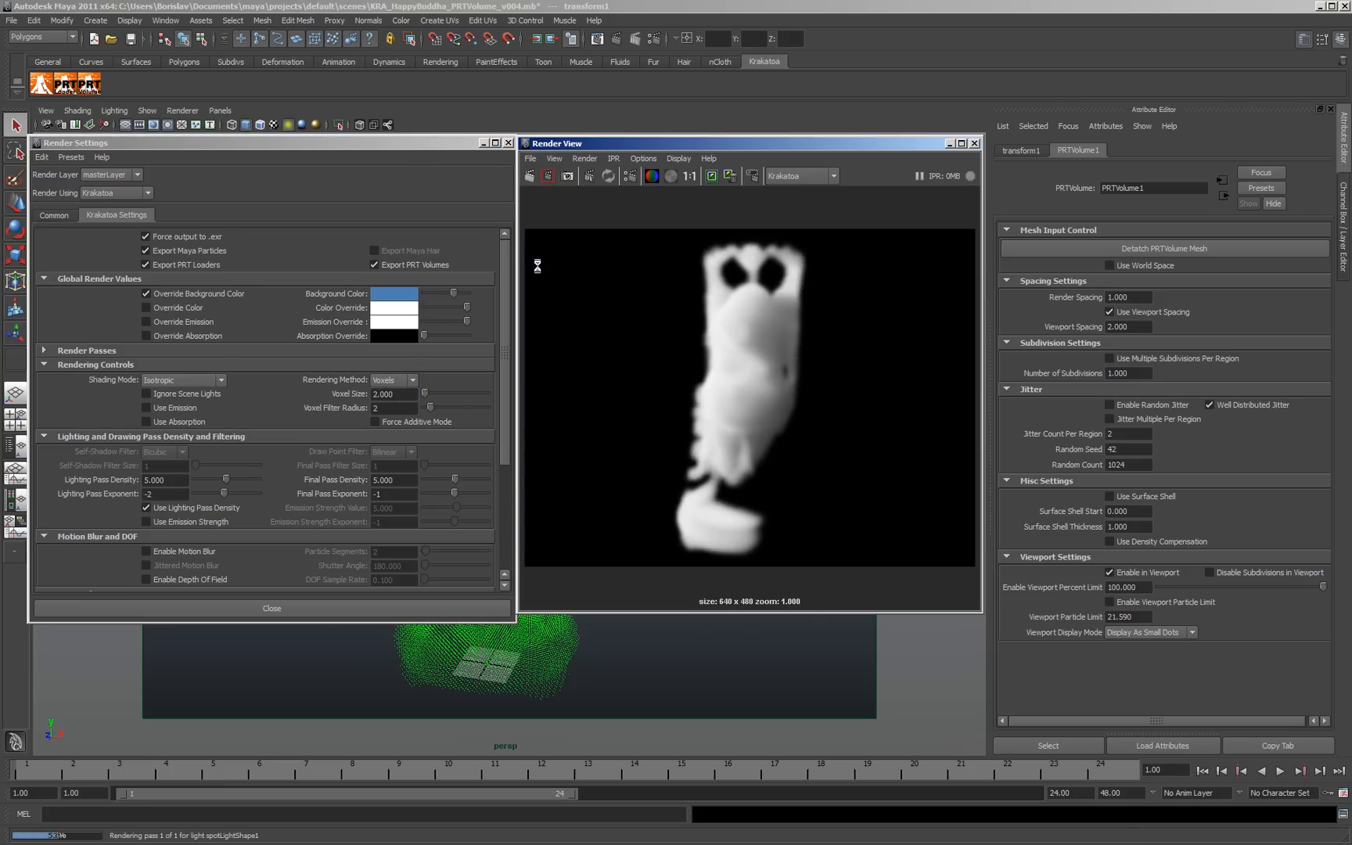